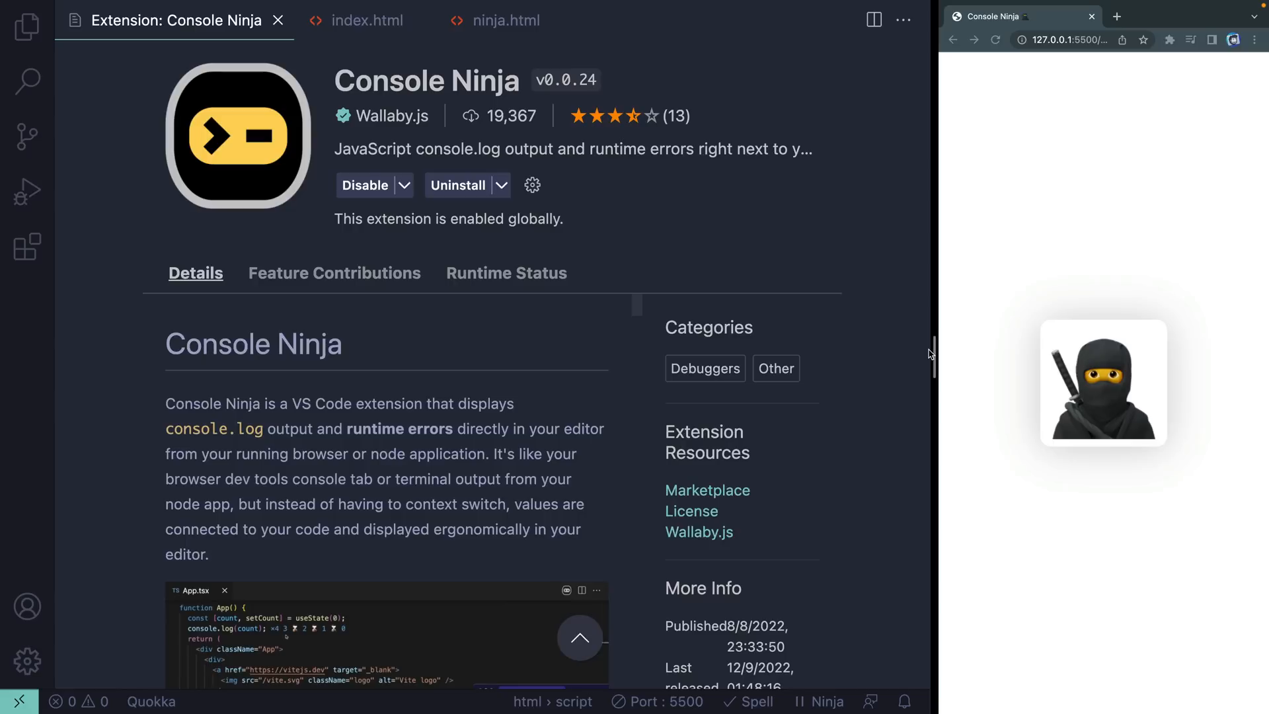
Step: Review index.html's button click-handler demo and place the cursor in the handler code
scroll(down, 3)
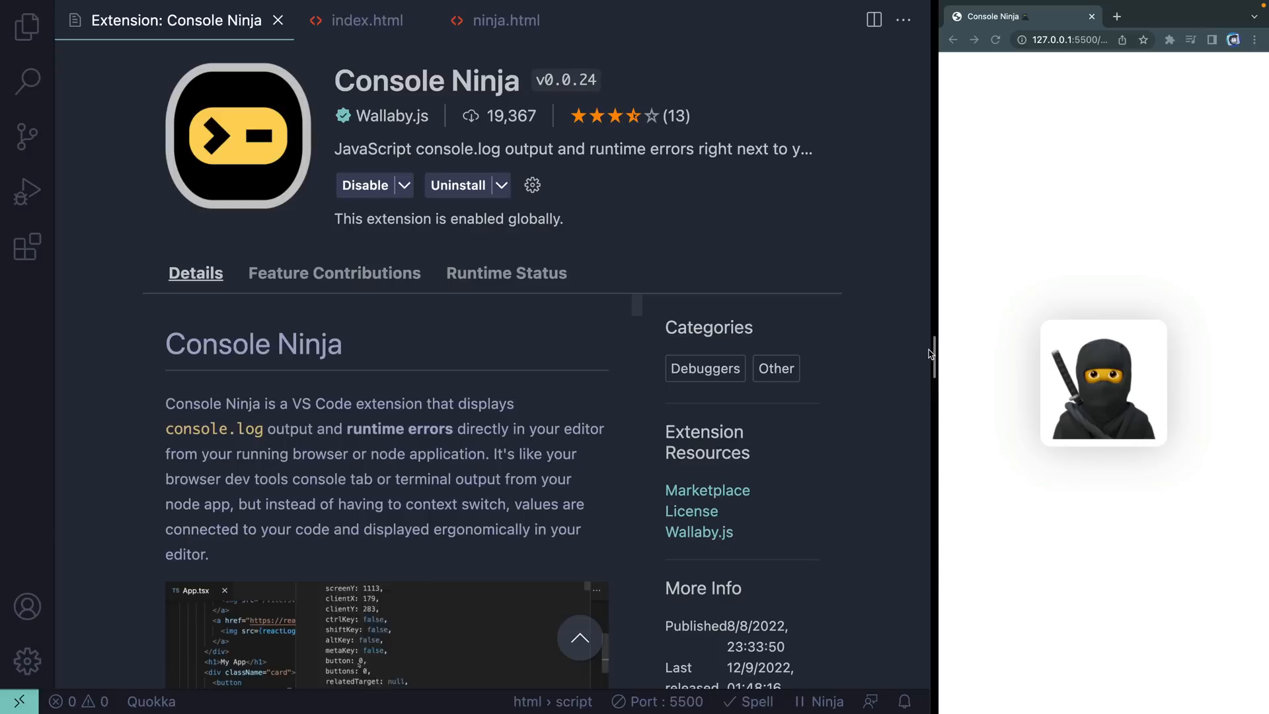
scroll(down, 3)
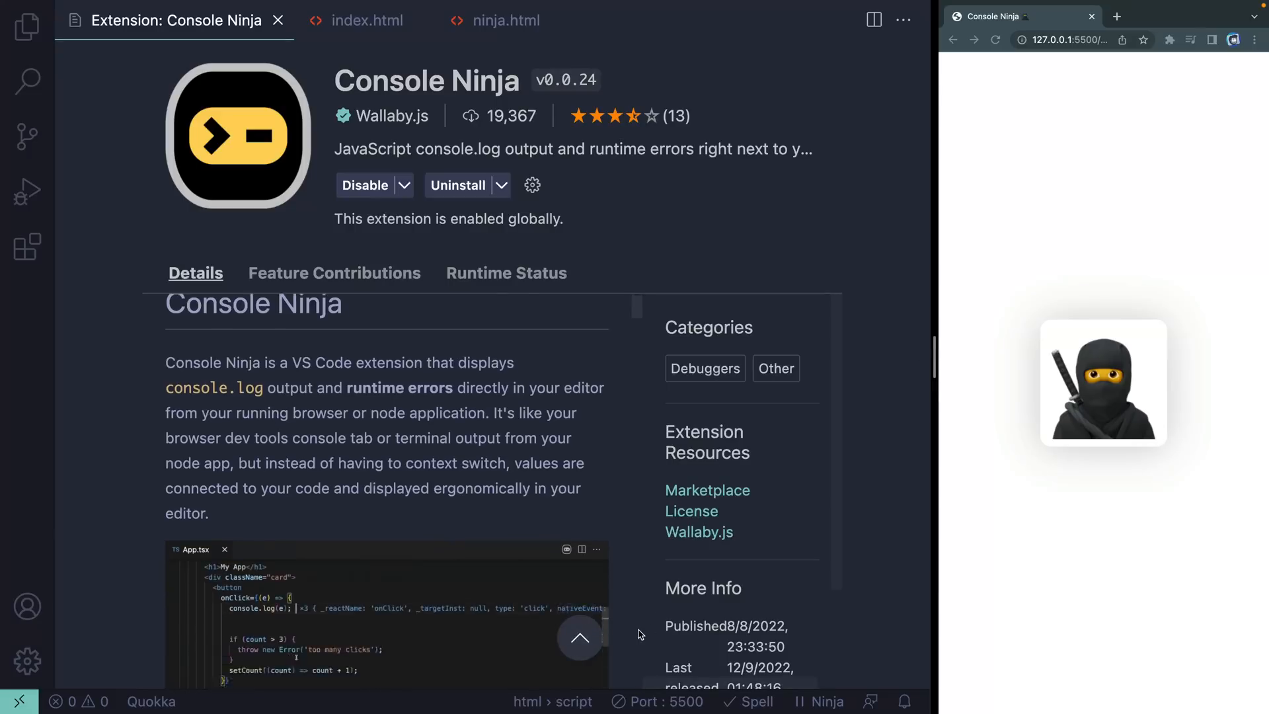
scroll(down, 3)
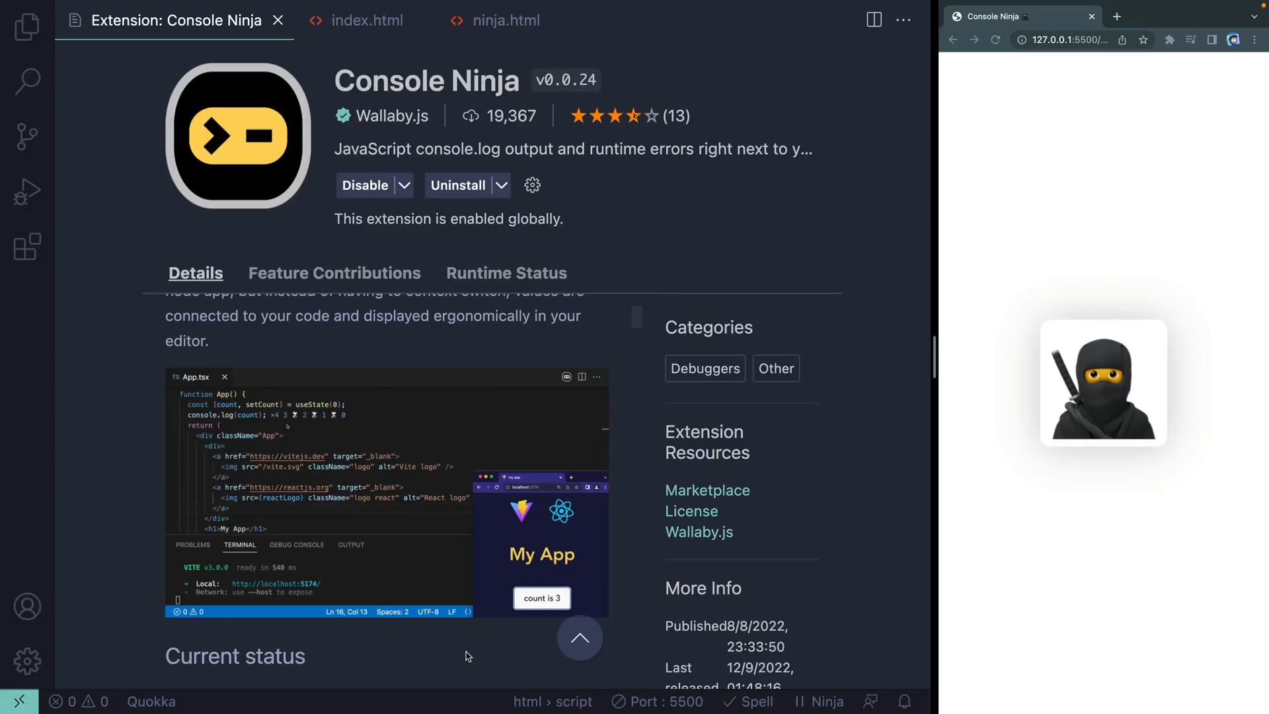
scroll(down, 3)
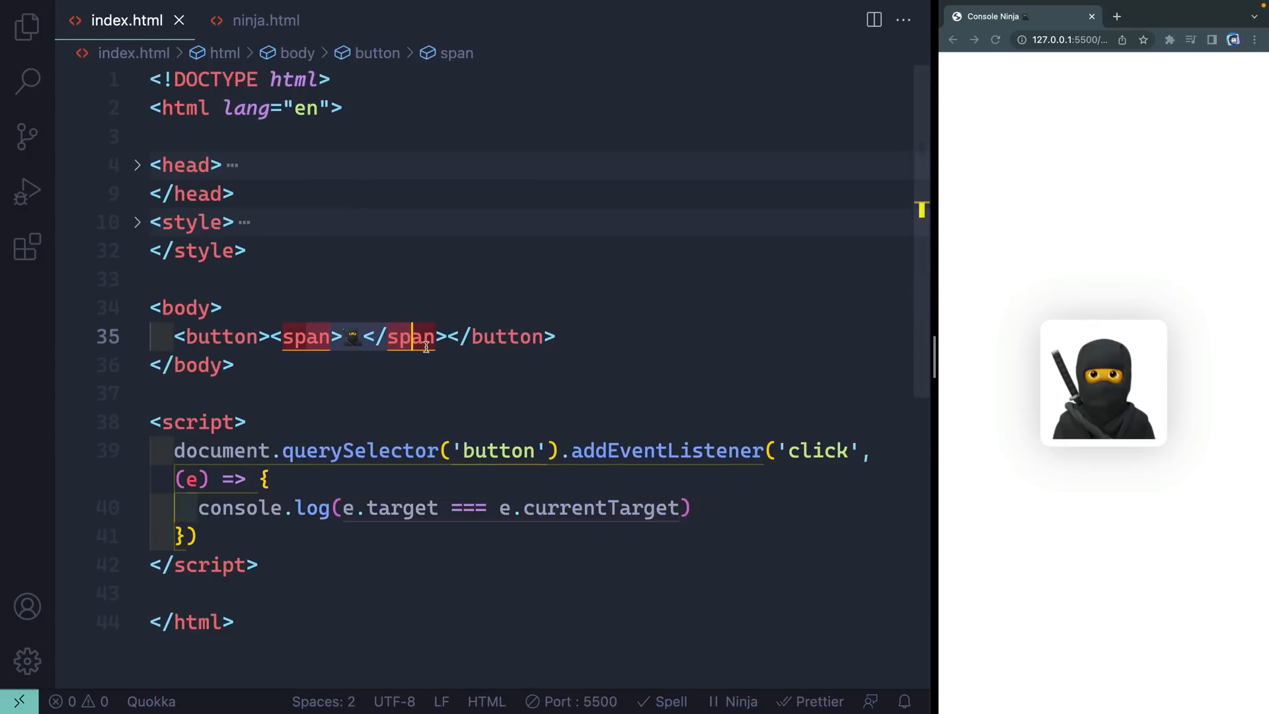
mouse_move(1026, 542)
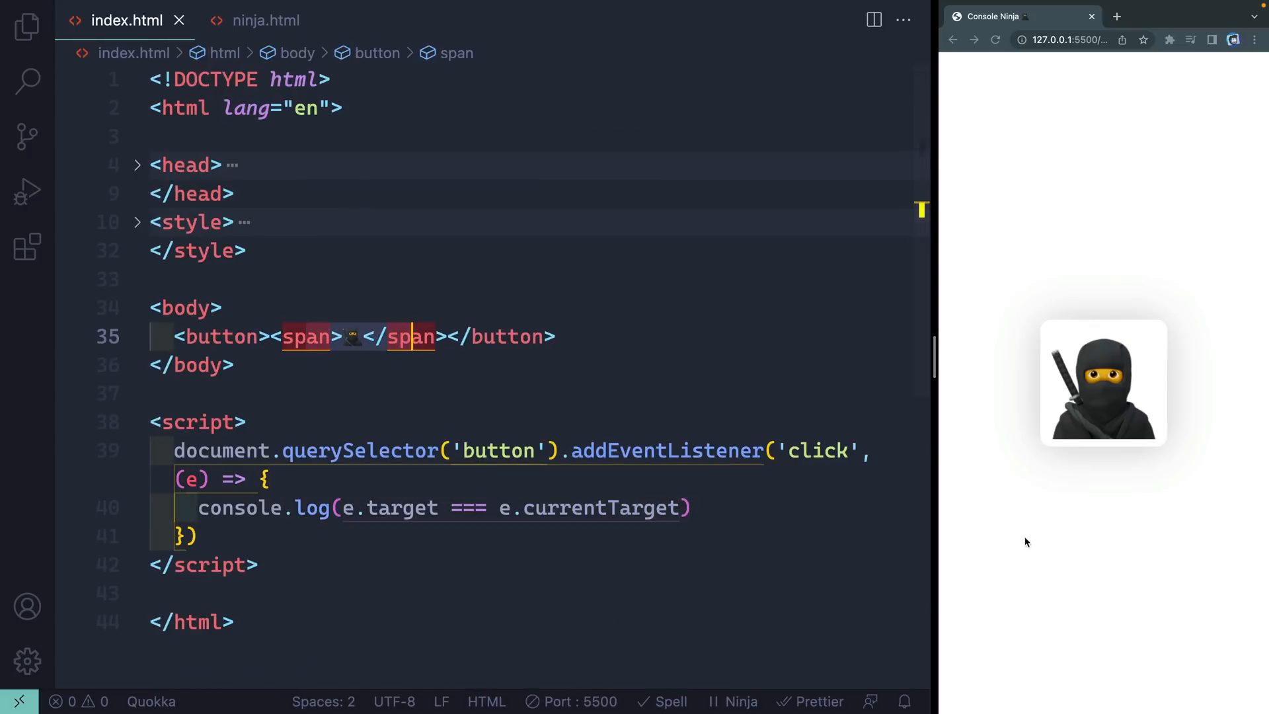
click(234, 364)
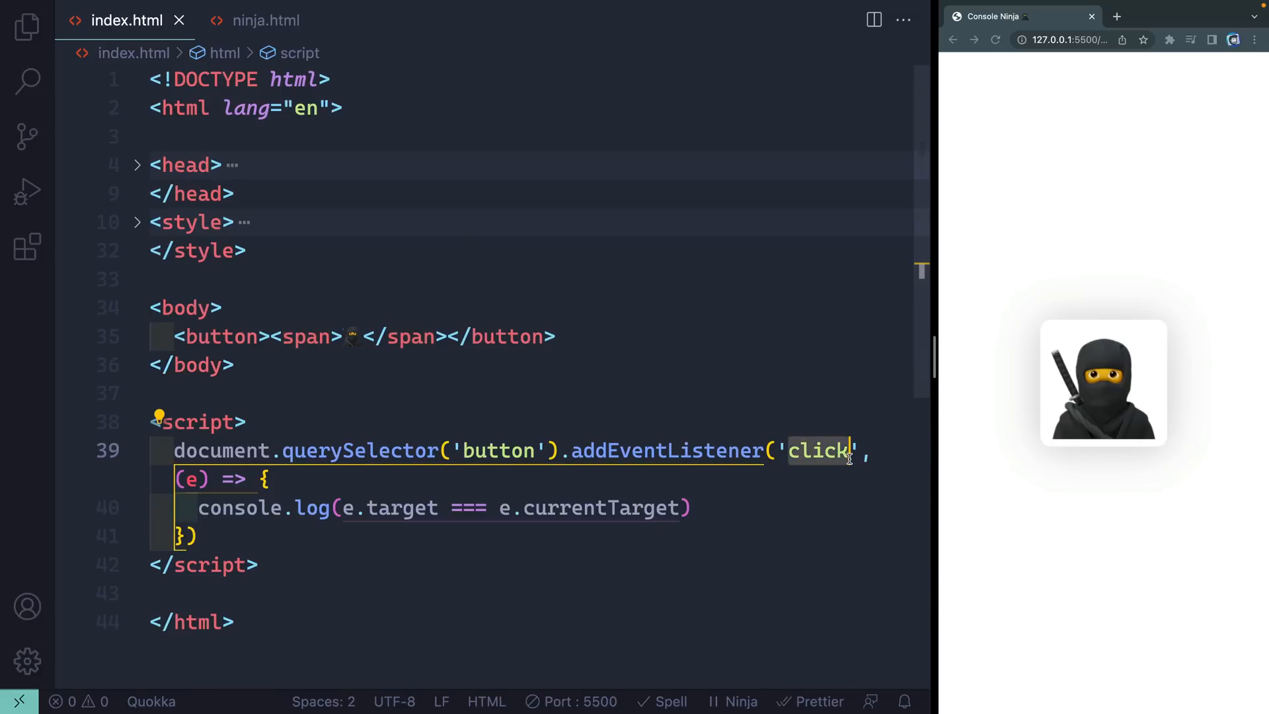
click(453, 337)
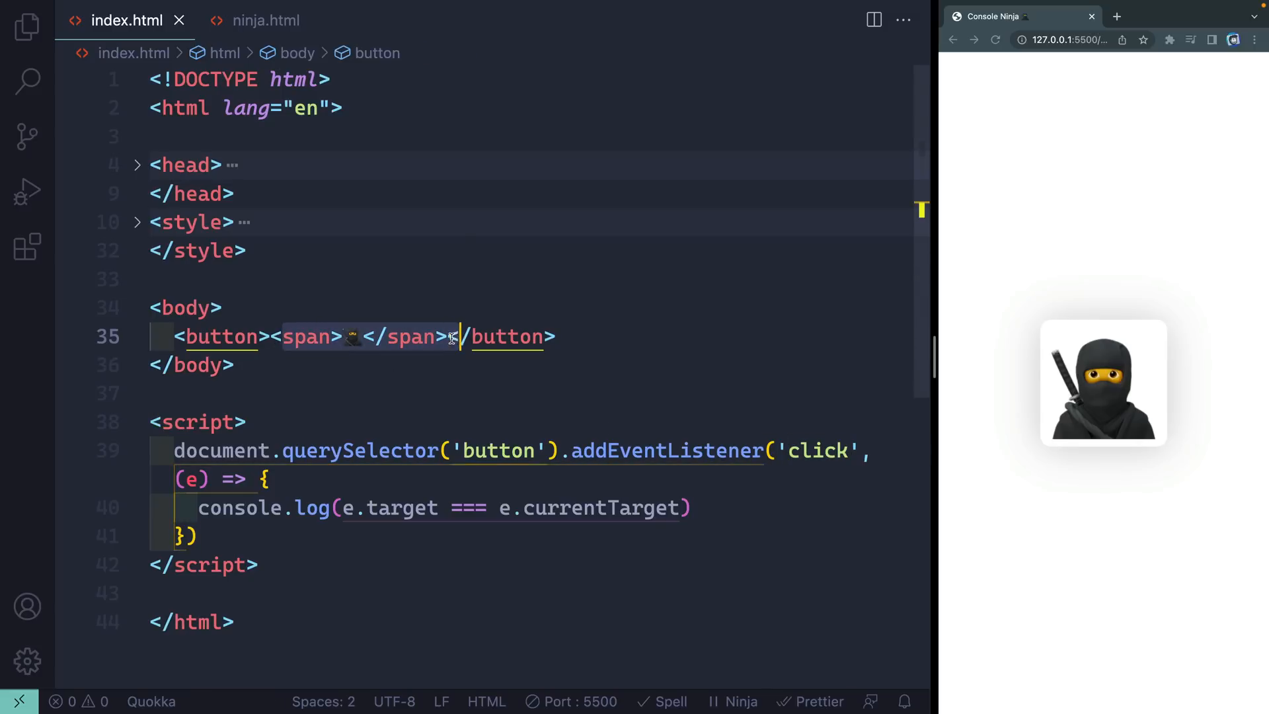
click(446, 337)
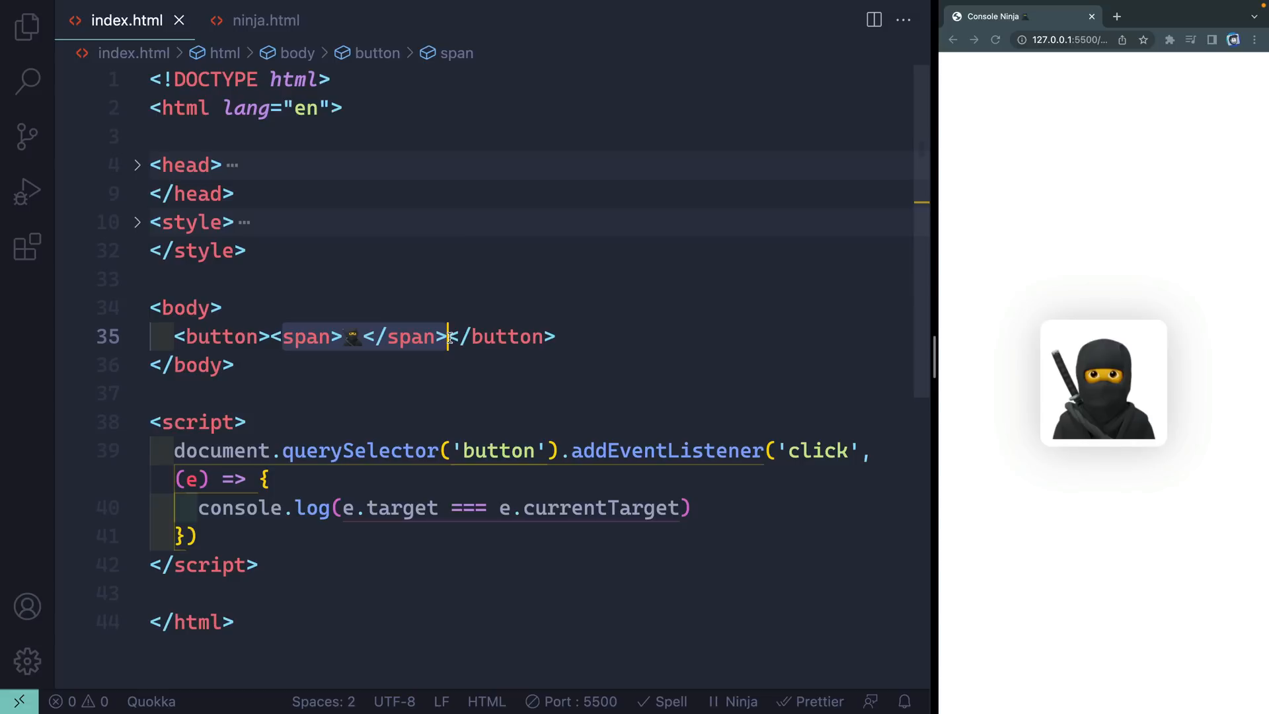
mouse_move(354, 346)
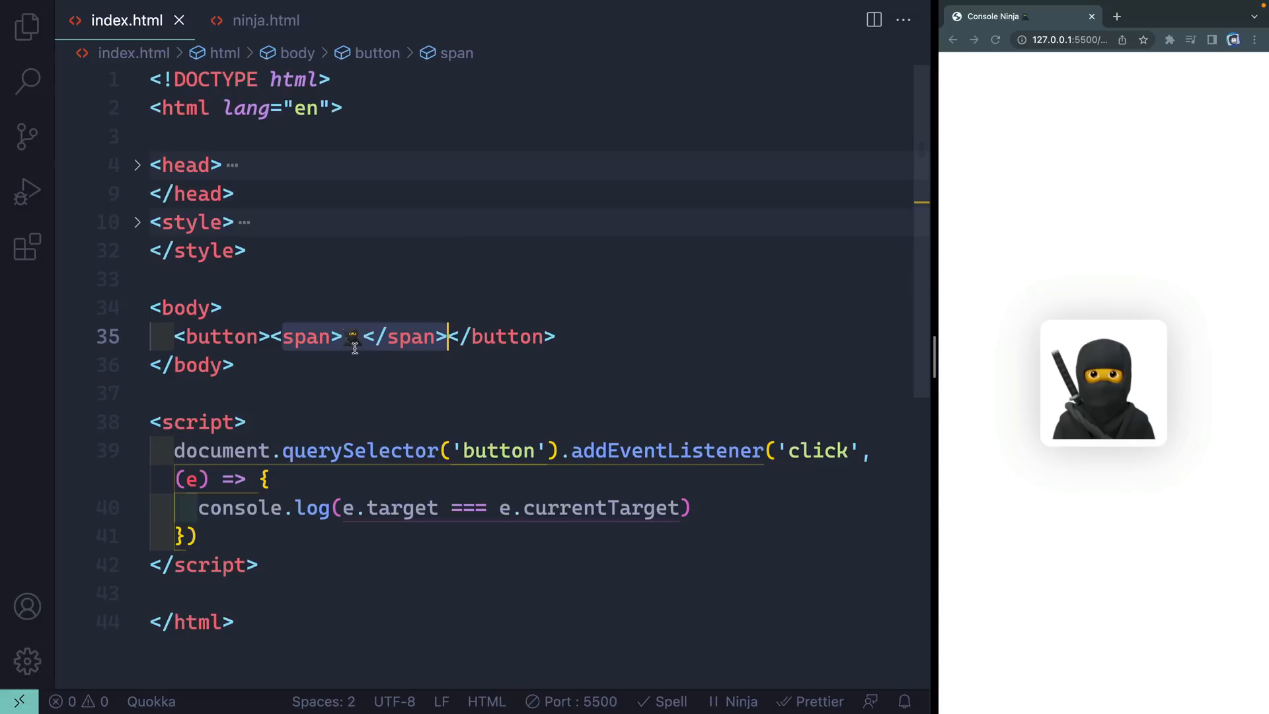
mouse_move(492, 337)
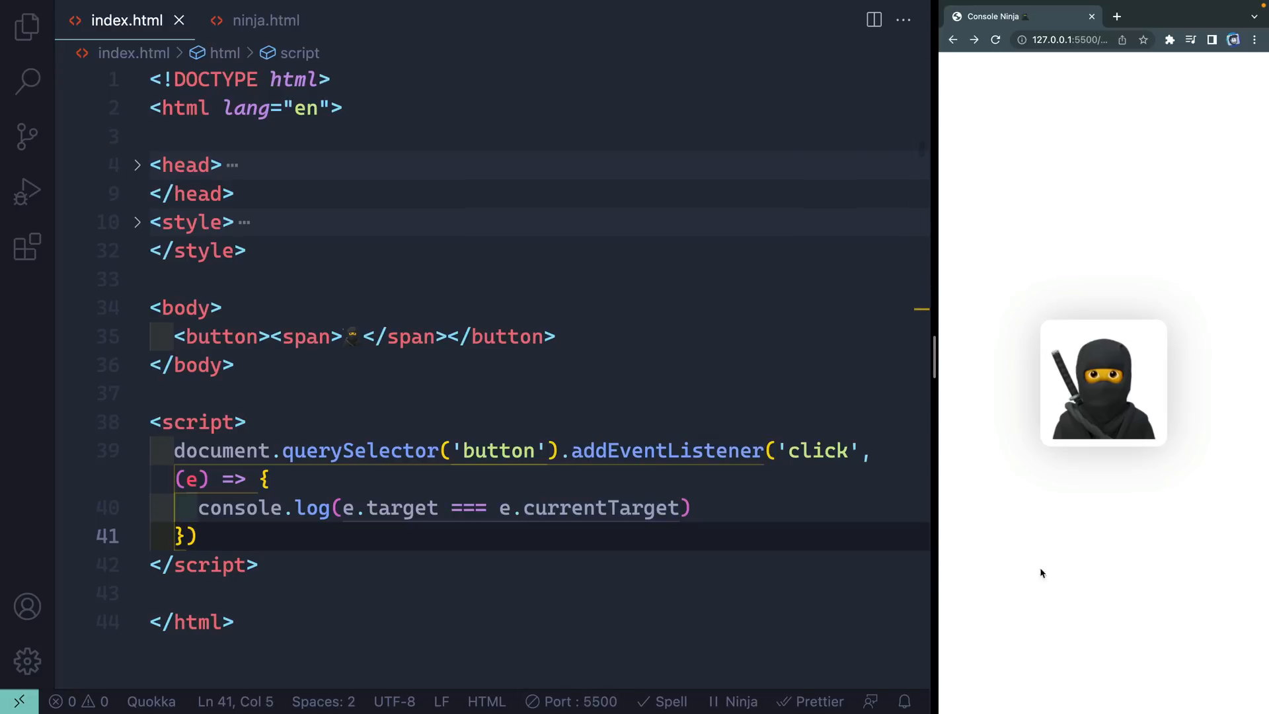
mouse_move(1098, 415)
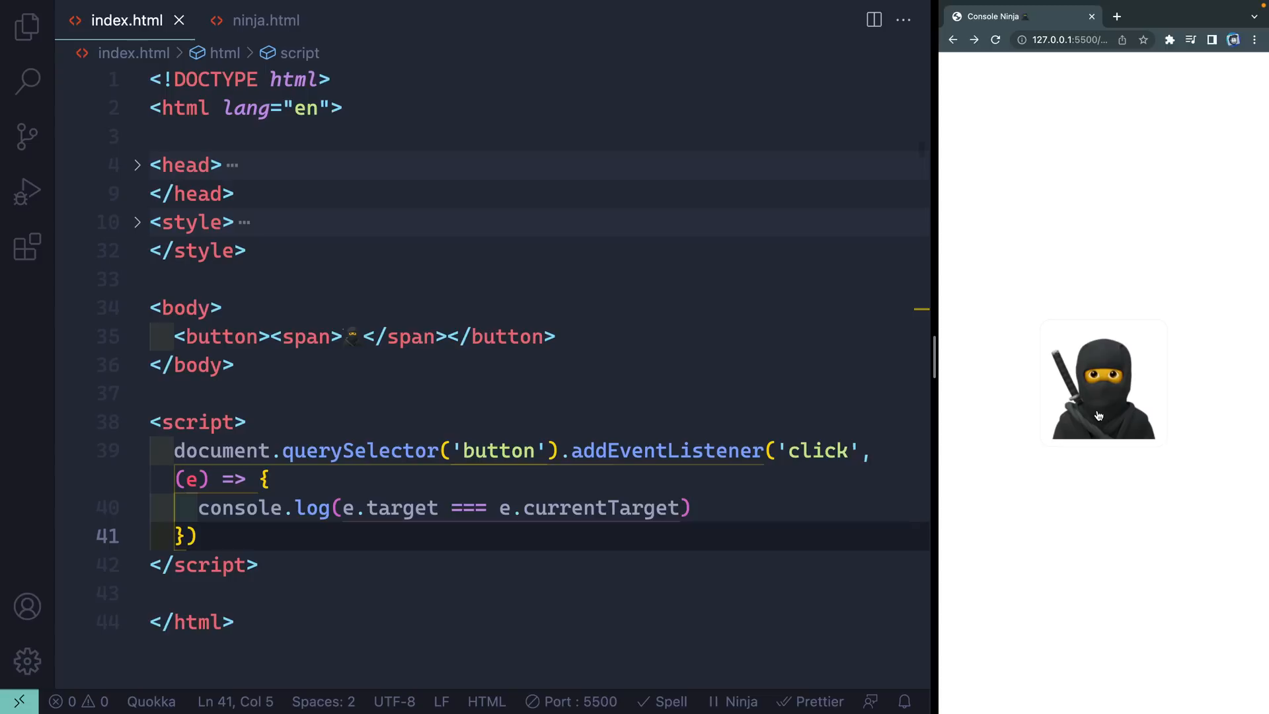
Step: Fire the ninja button's click handler from the page so Console Ninja's status shows as paused
click(738, 701)
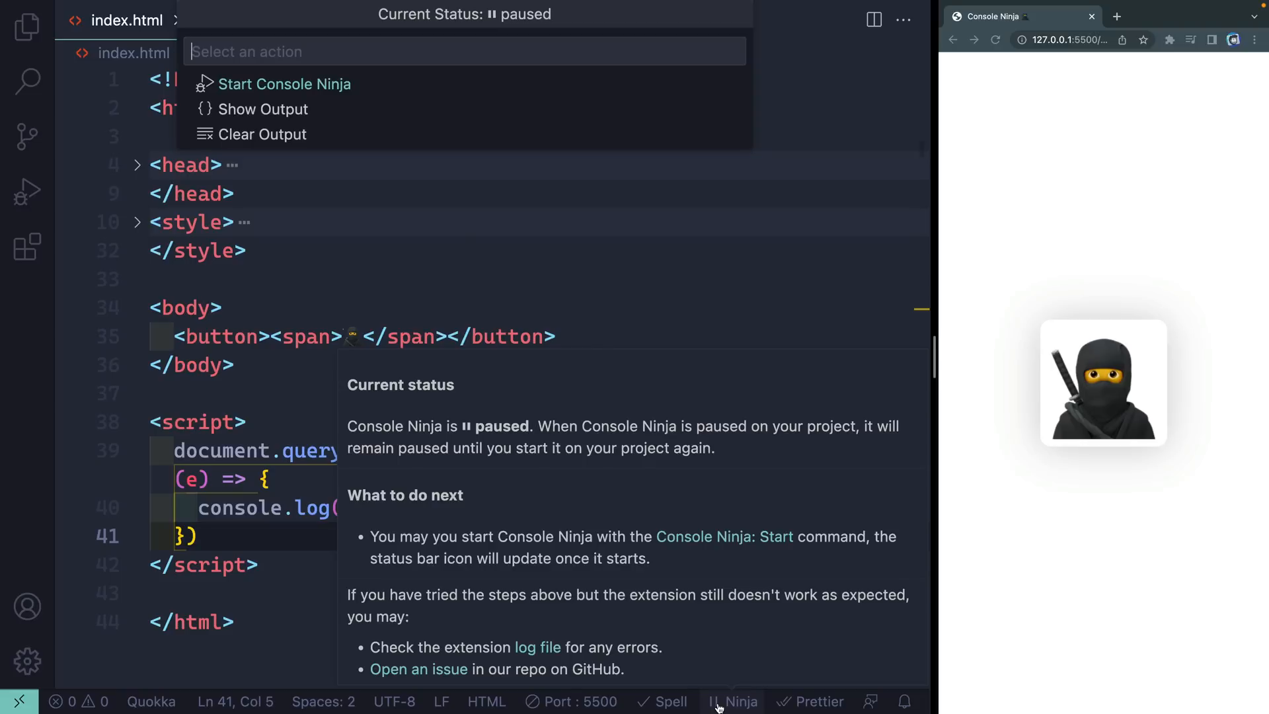
mouse_move(743, 486)
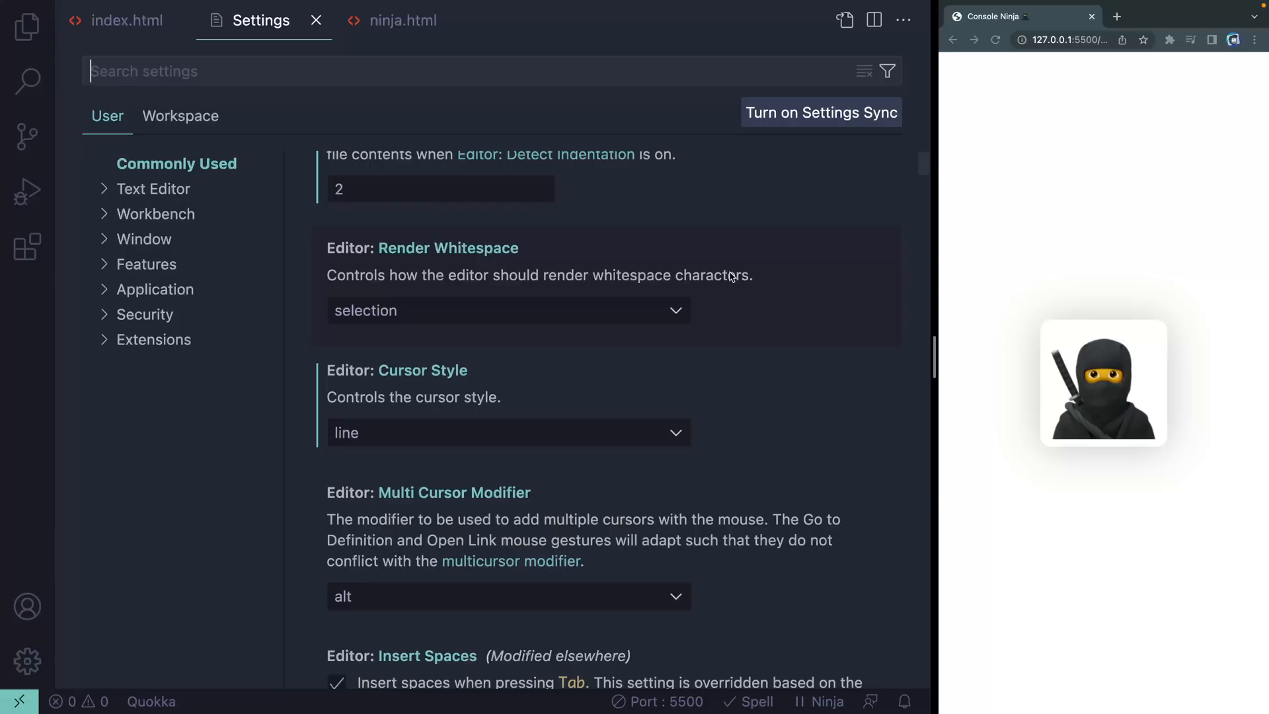
Step: Filter Settings to 'ninja' and review Date Time Format and Output Mode, keeping Beside File
text(ninj)
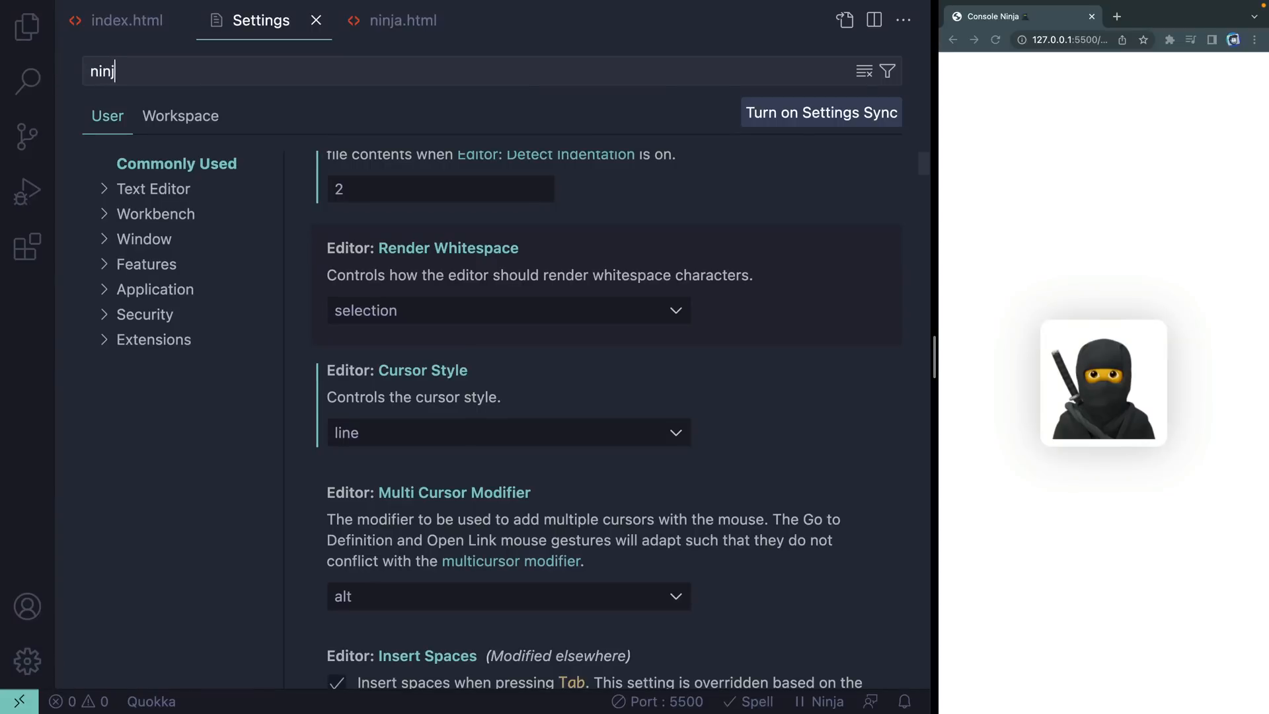
text(a)
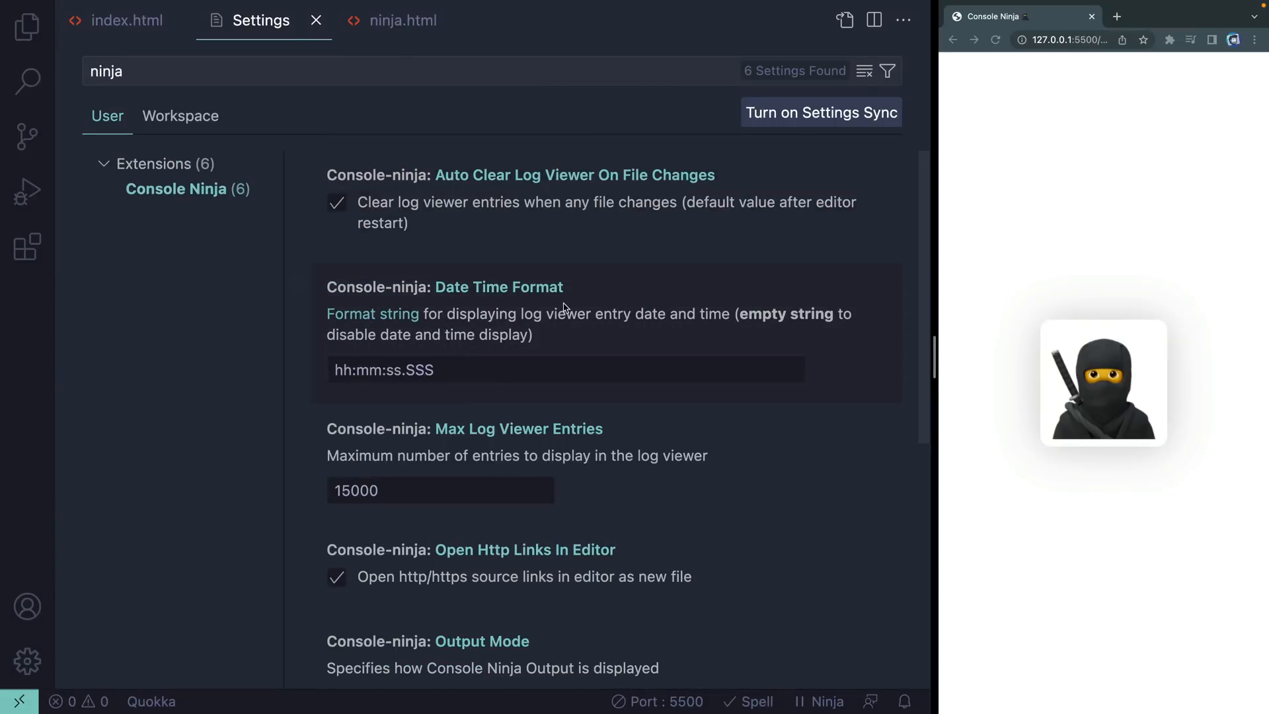
double_click(385, 370)
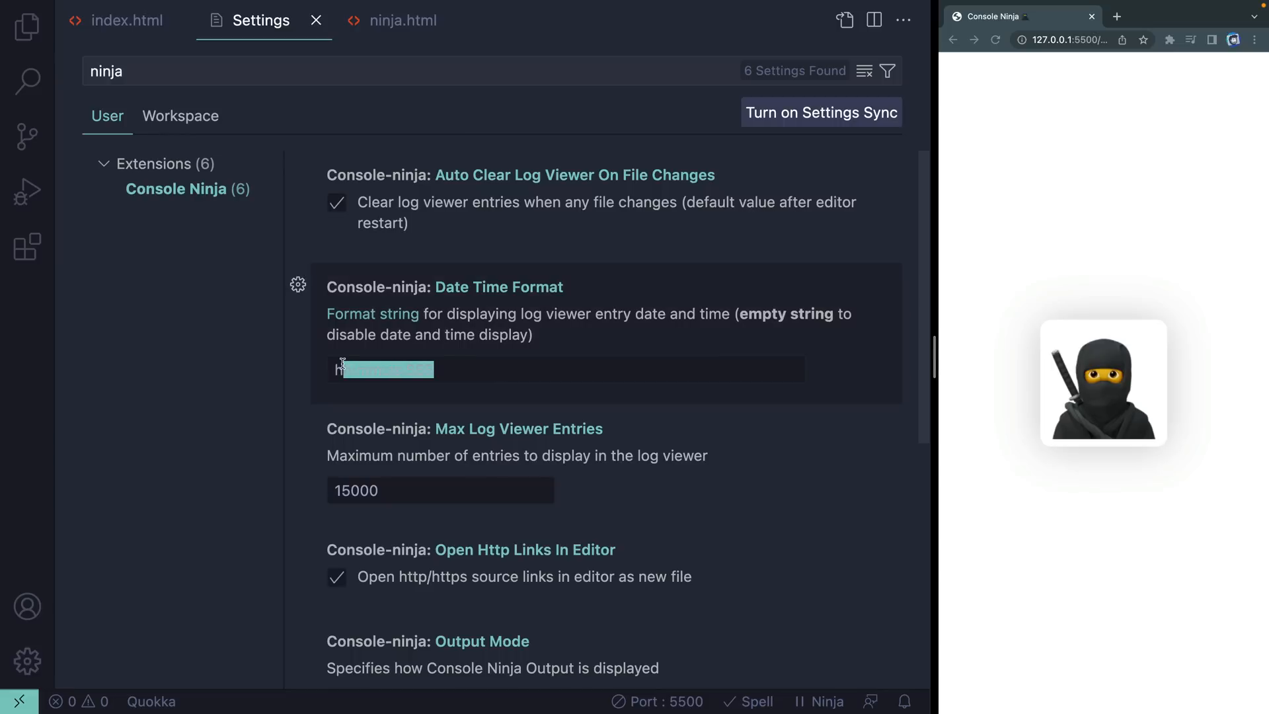
mouse_move(654, 470)
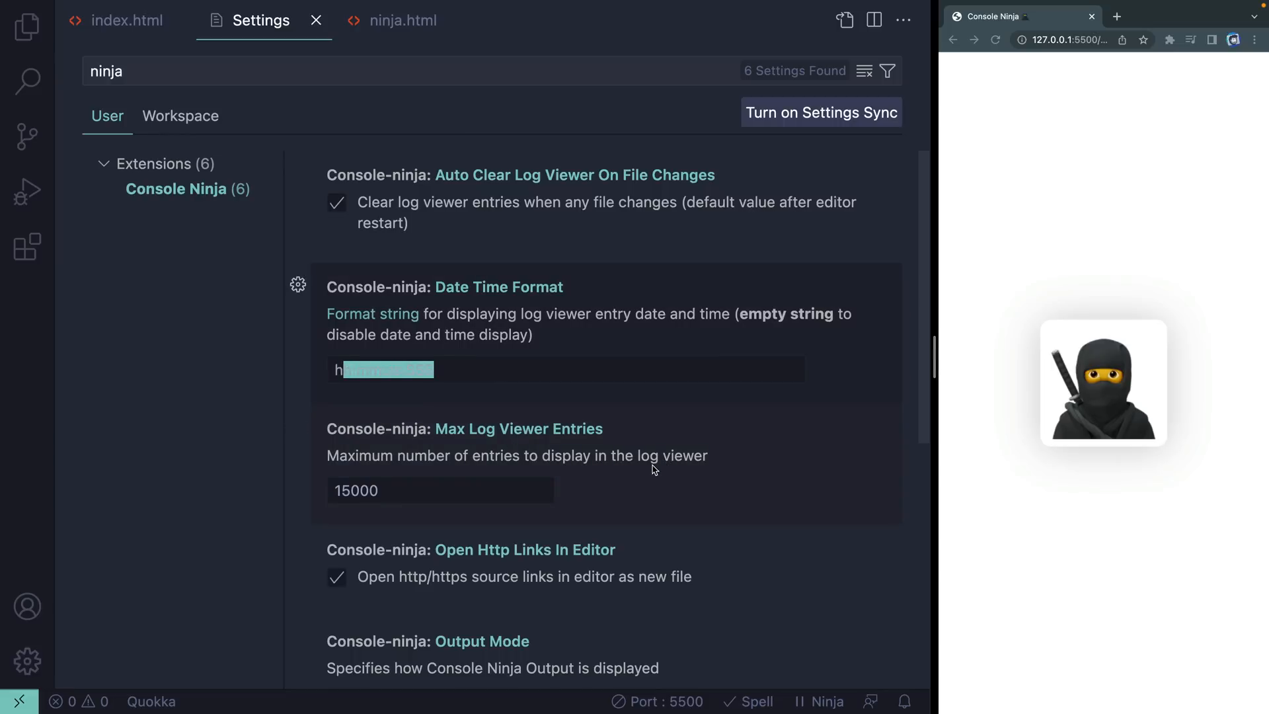
scroll(down, 3)
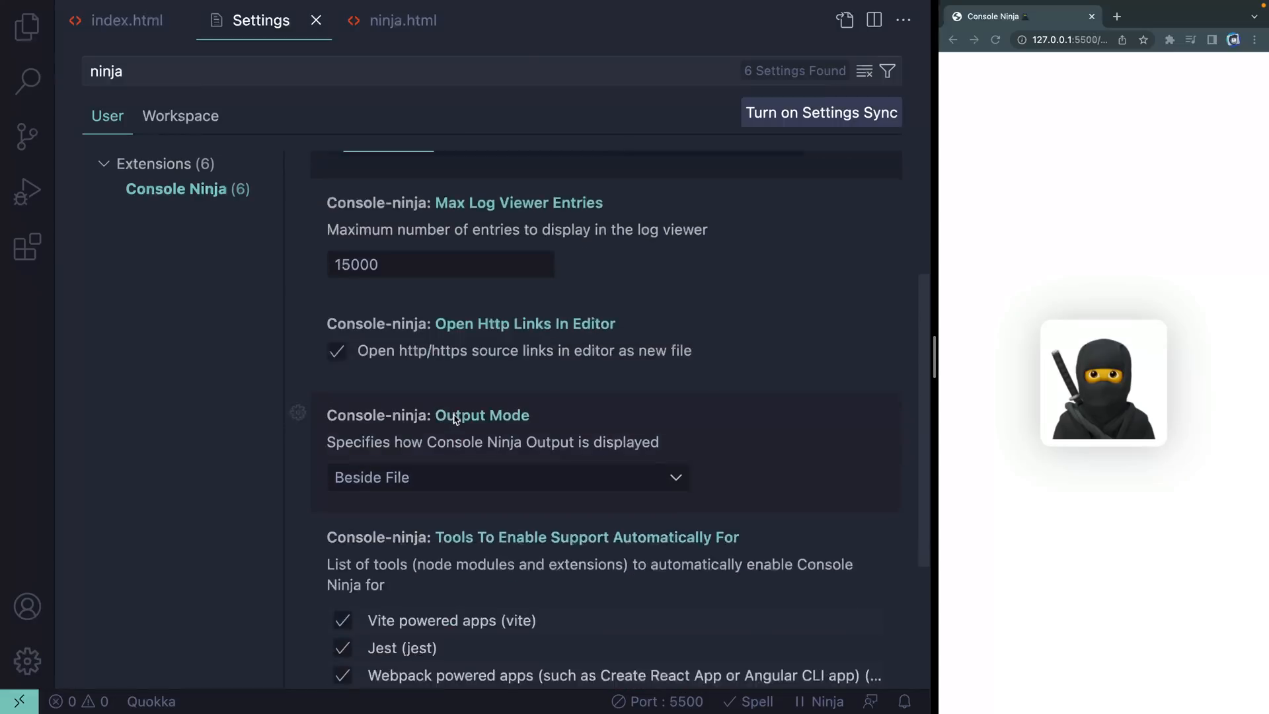
scroll(down, 3)
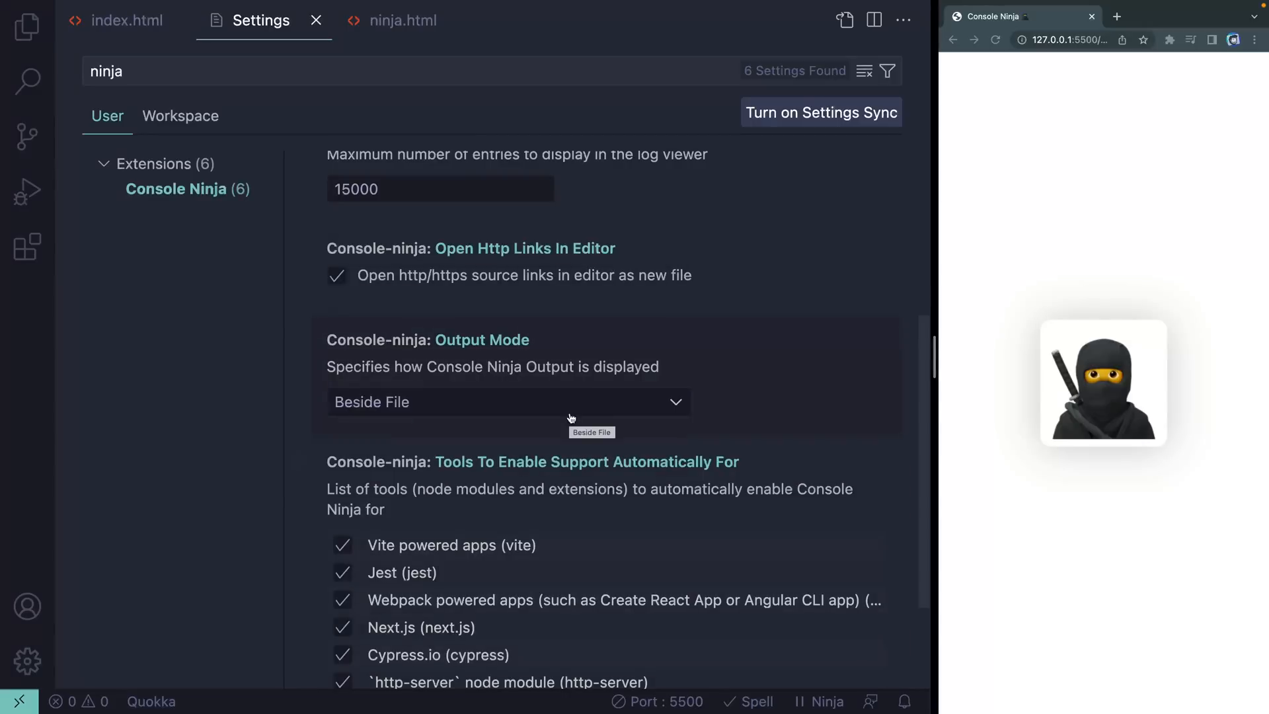
click(508, 401)
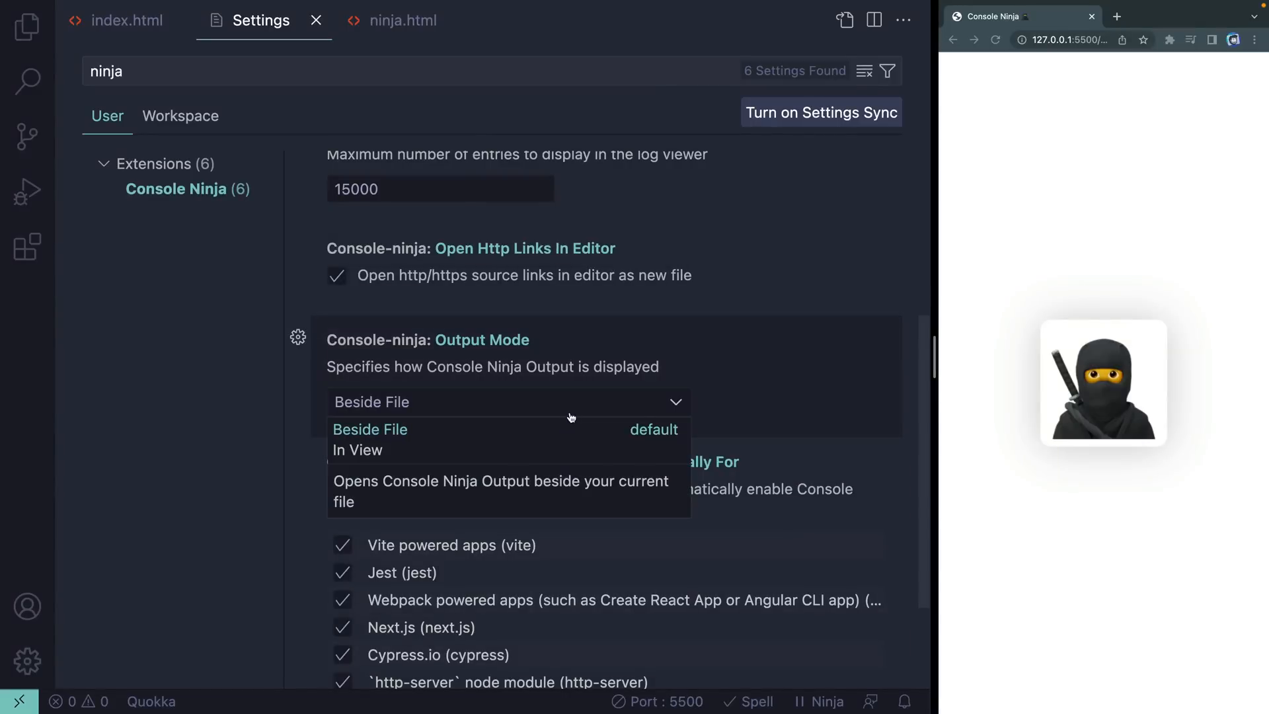
mouse_move(356, 449)
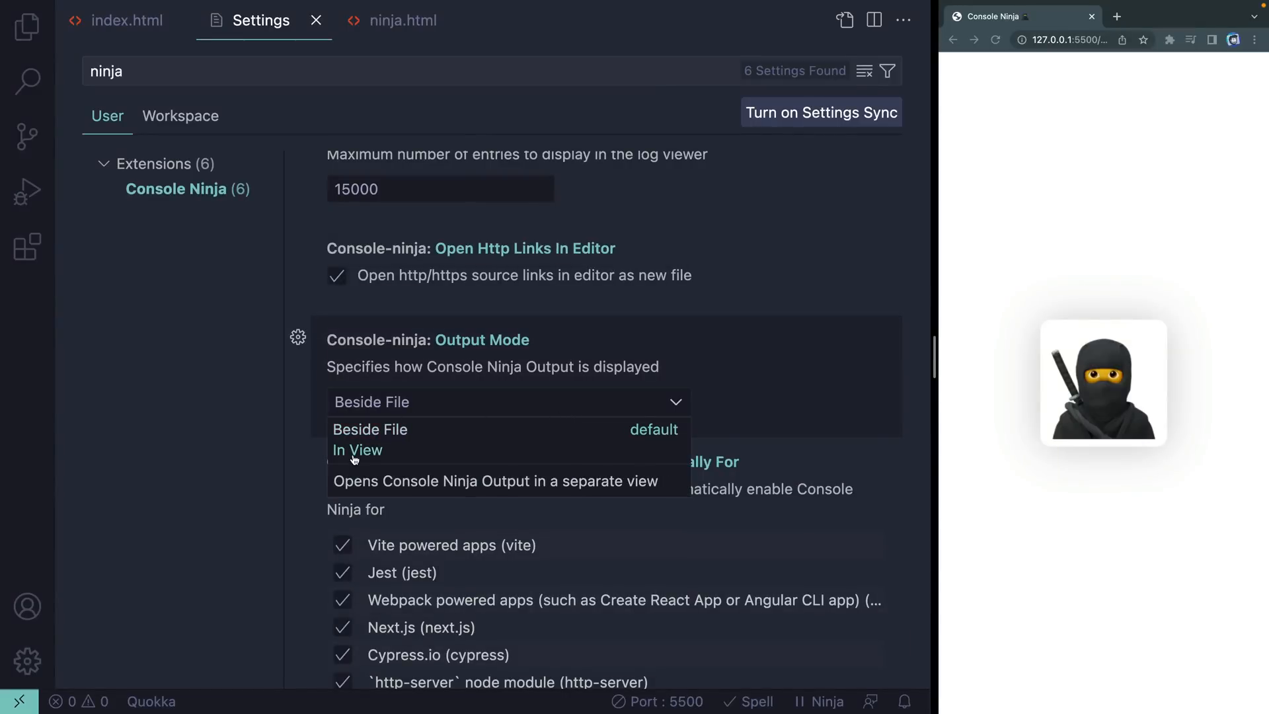
mouse_move(442, 489)
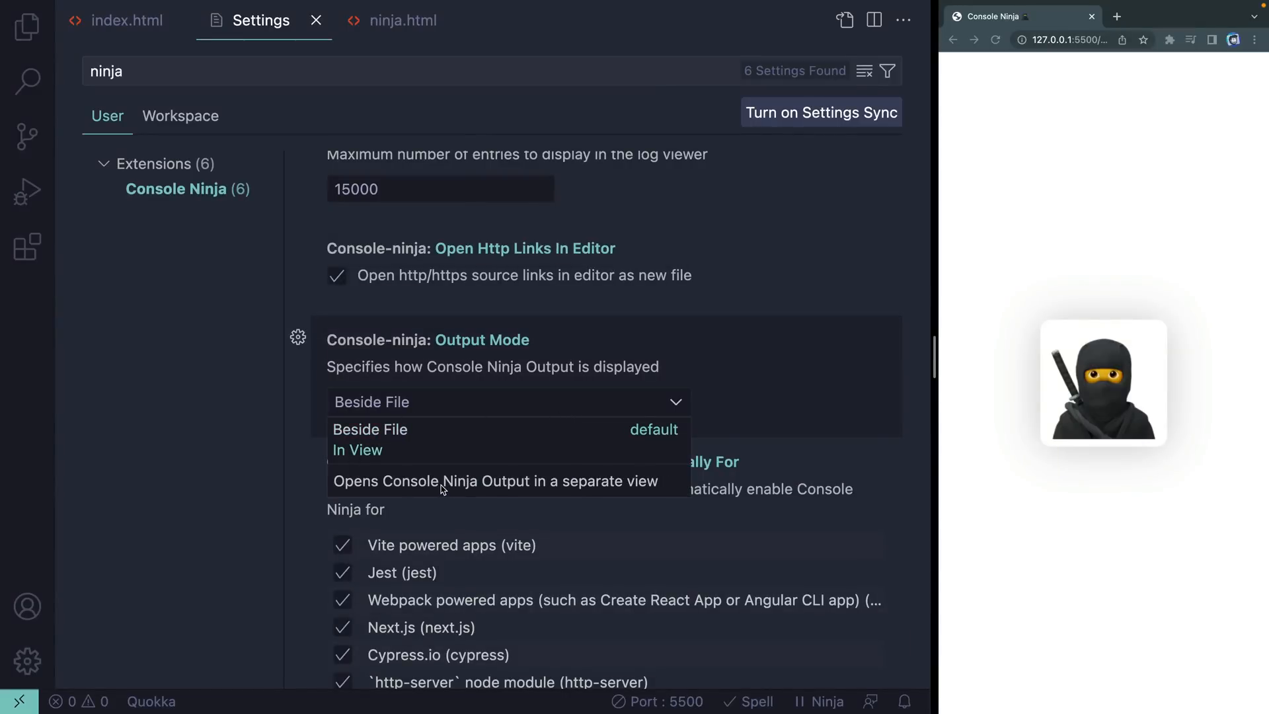
mouse_move(368, 428)
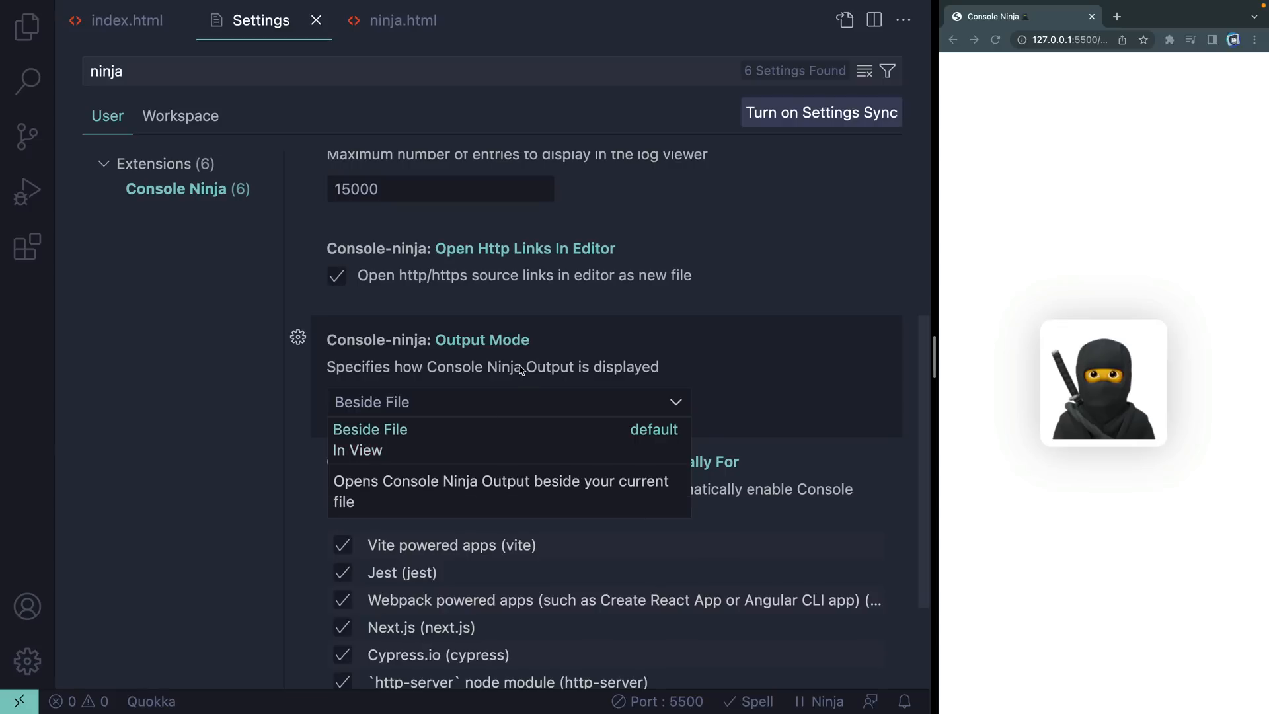
click(368, 429)
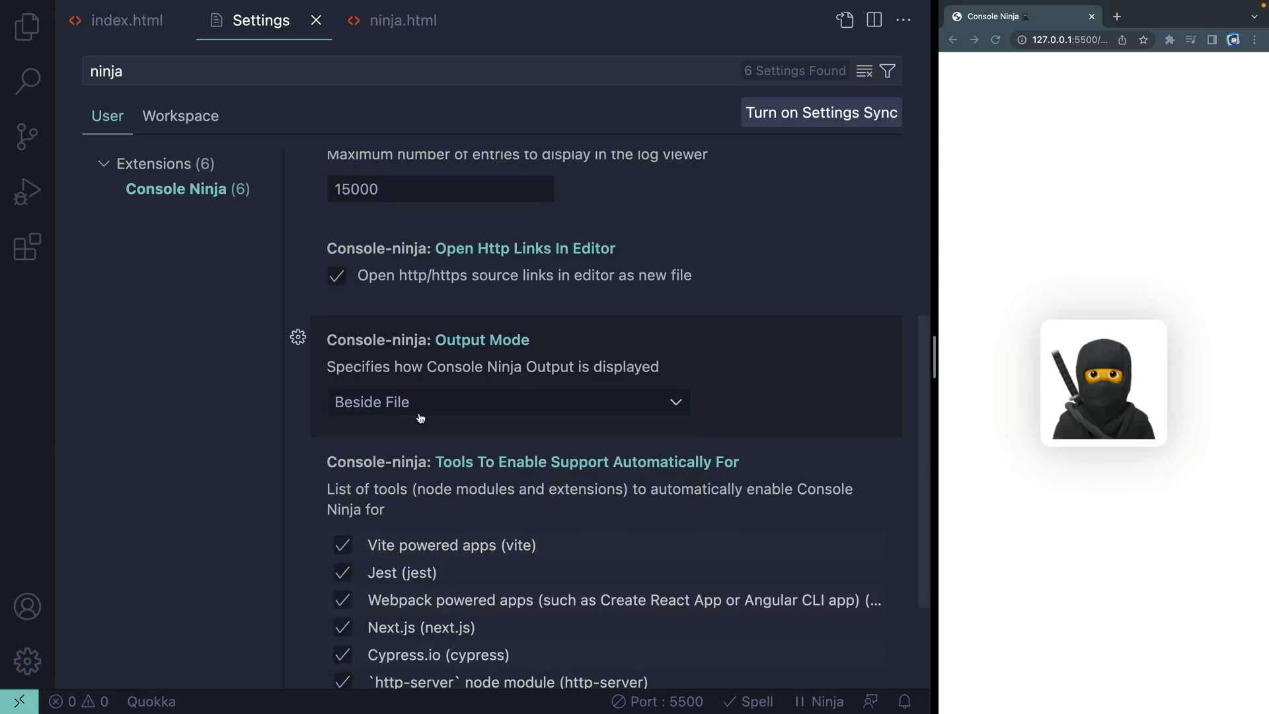
Step: Enable automatic Console Ninja support for Live Server and return to index.html
scroll(down, 3)
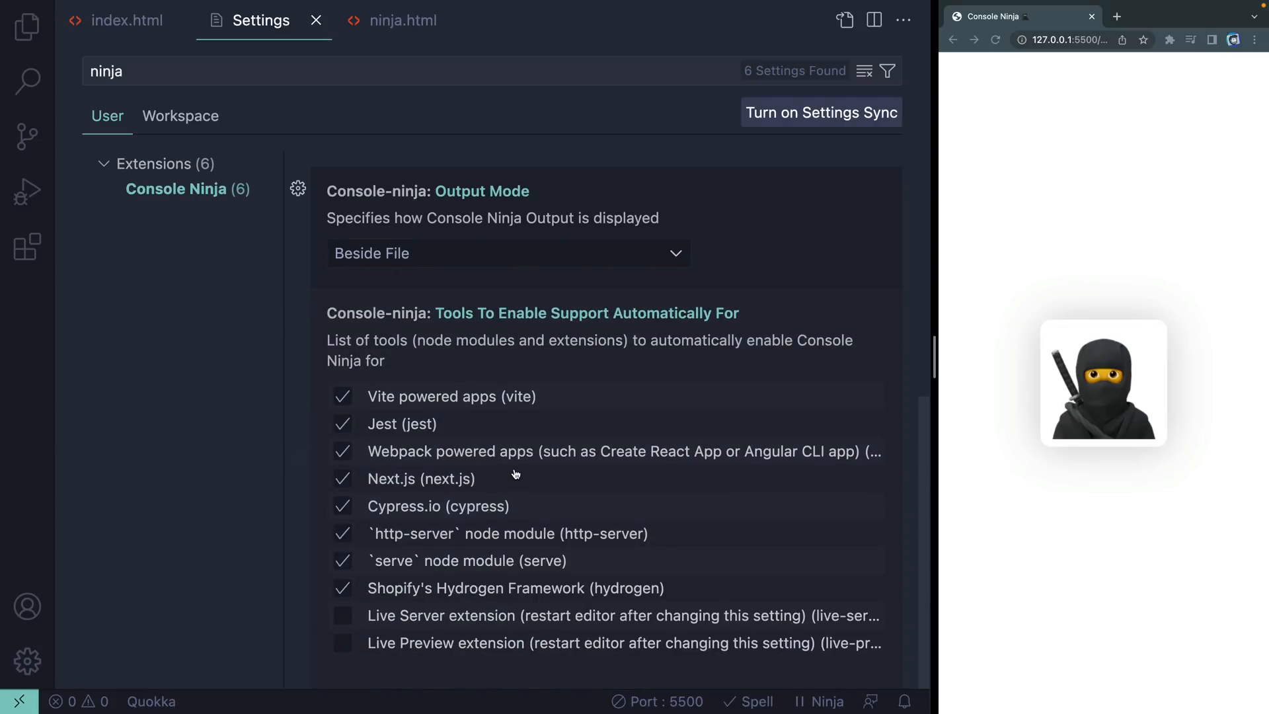
mouse_move(438, 414)
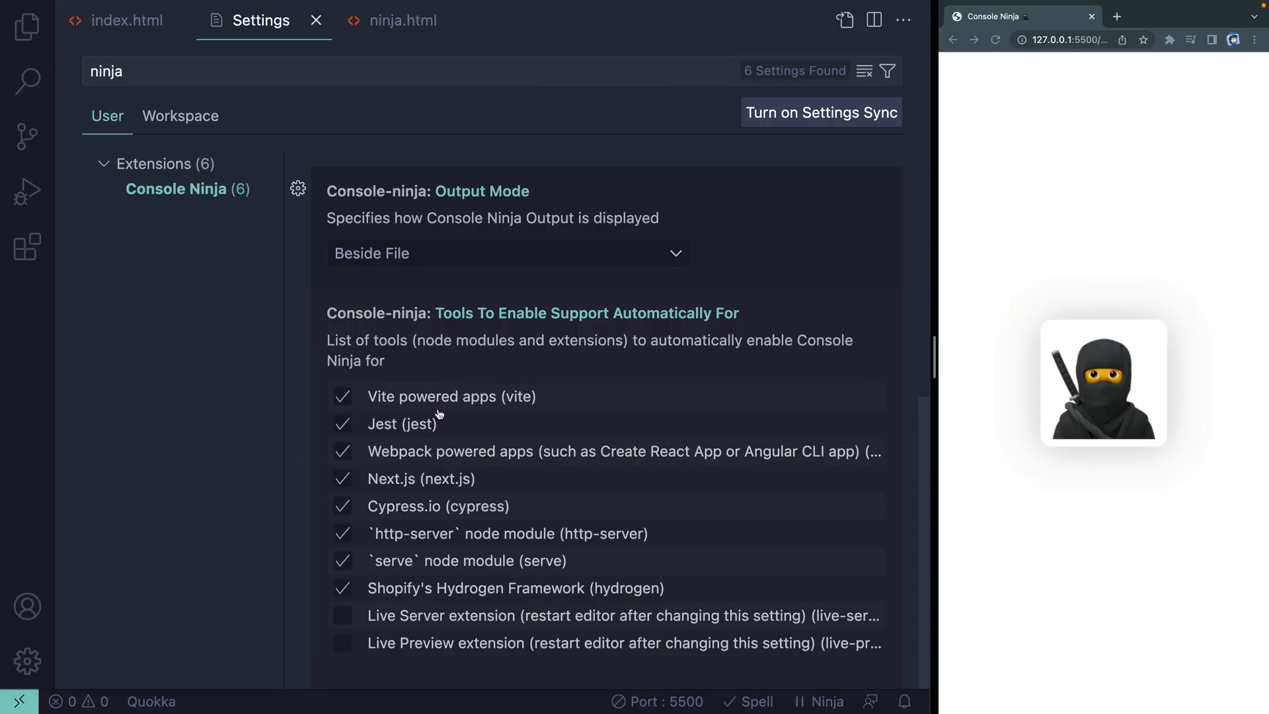
mouse_move(454, 479)
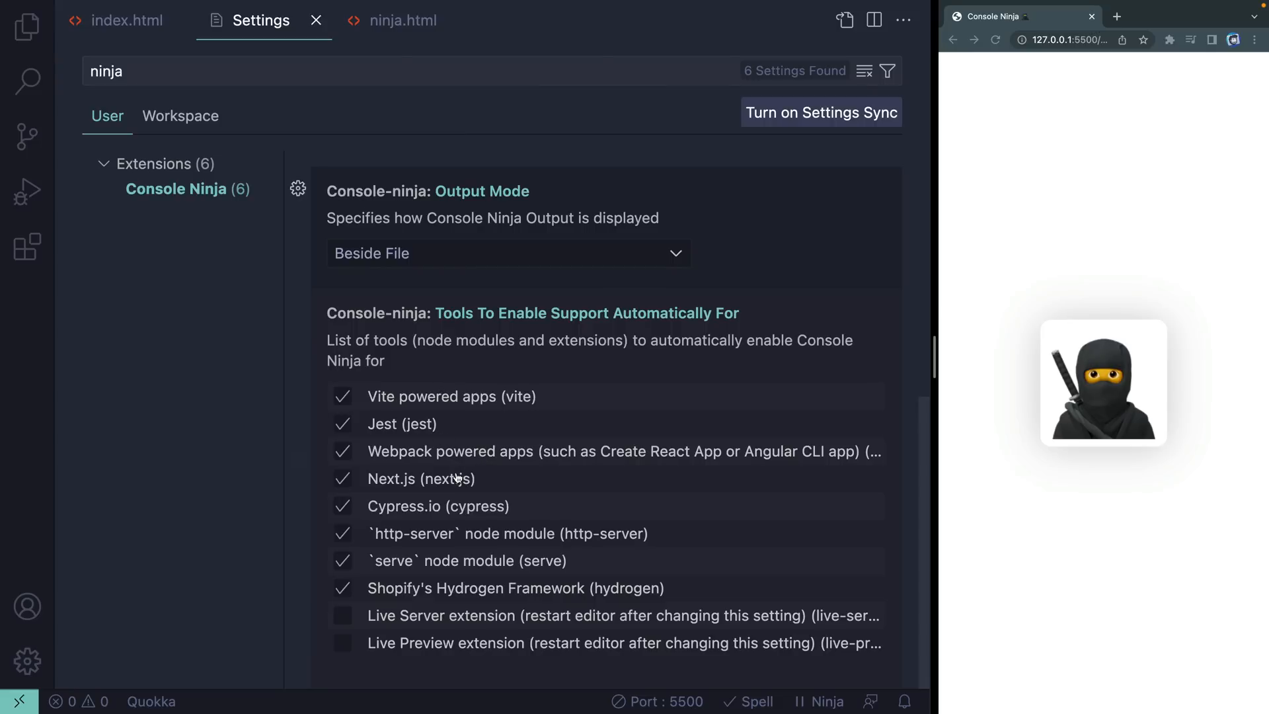
mouse_move(438, 506)
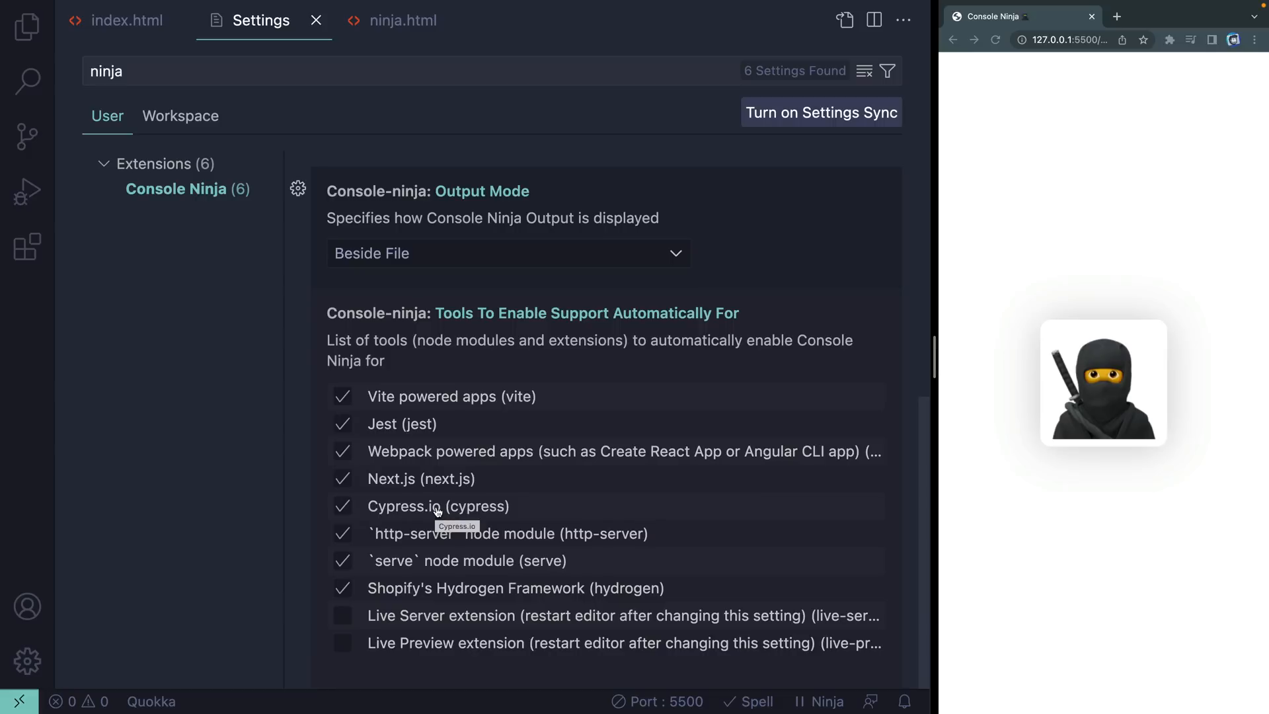
mouse_move(344, 619)
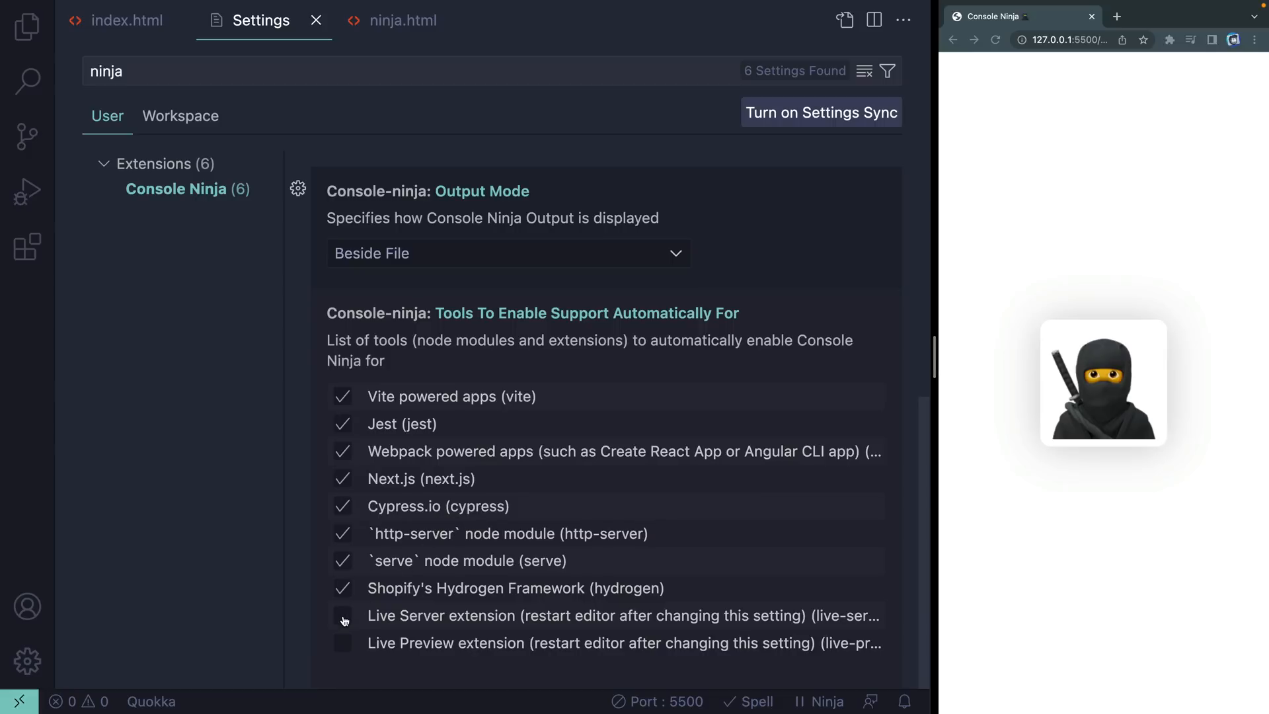
click(341, 616)
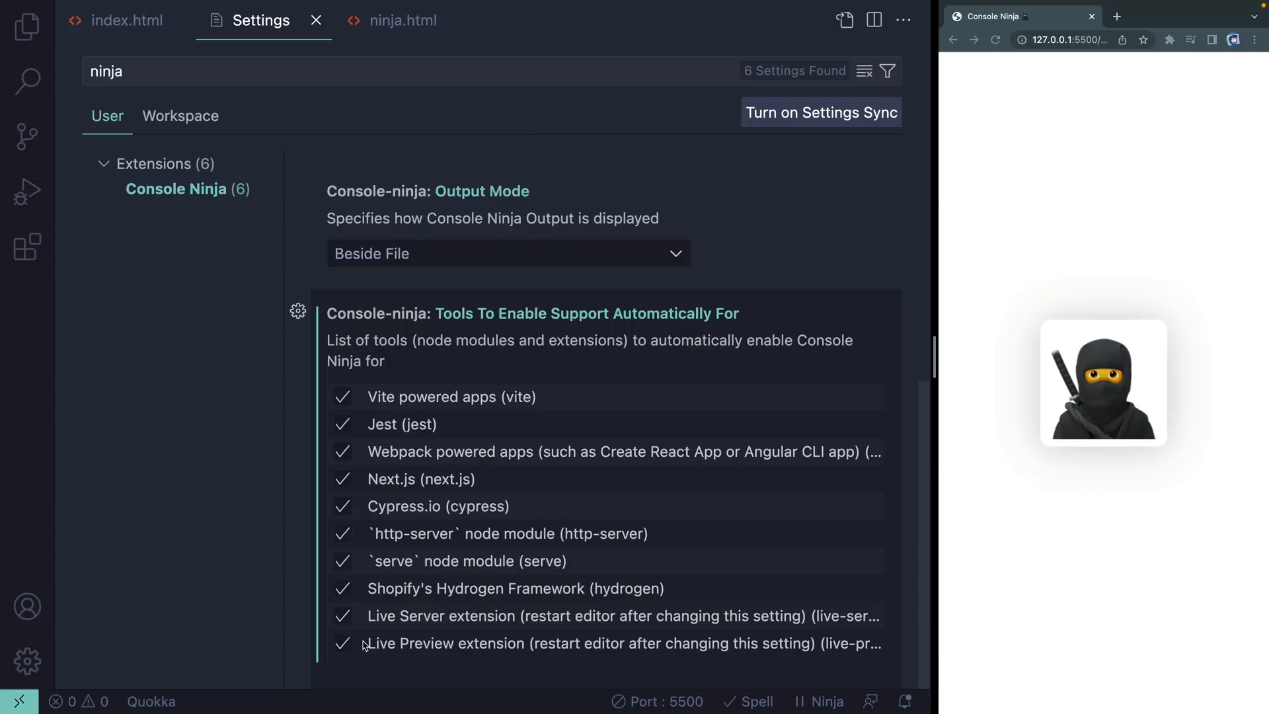
mouse_move(574, 624)
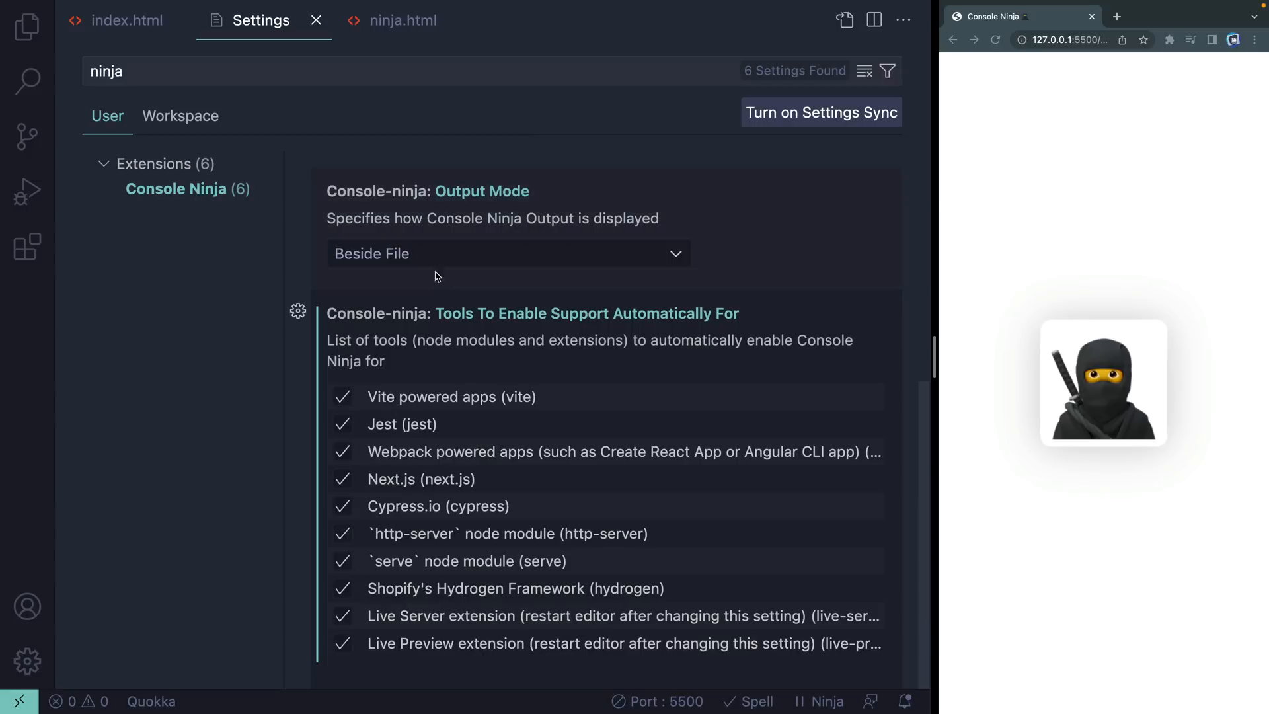
click(316, 20)
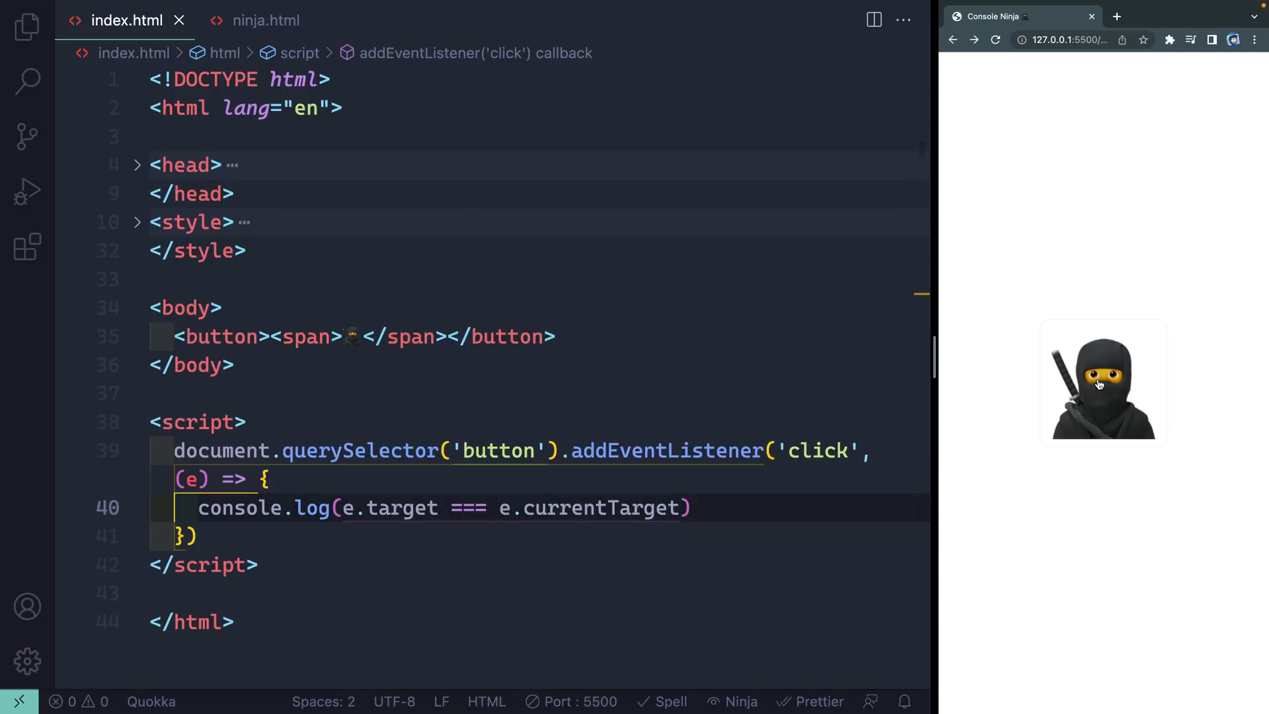
Step: Click the ninja button on the emoji then its edge so the comparison logs false and true inline
click(1101, 380)
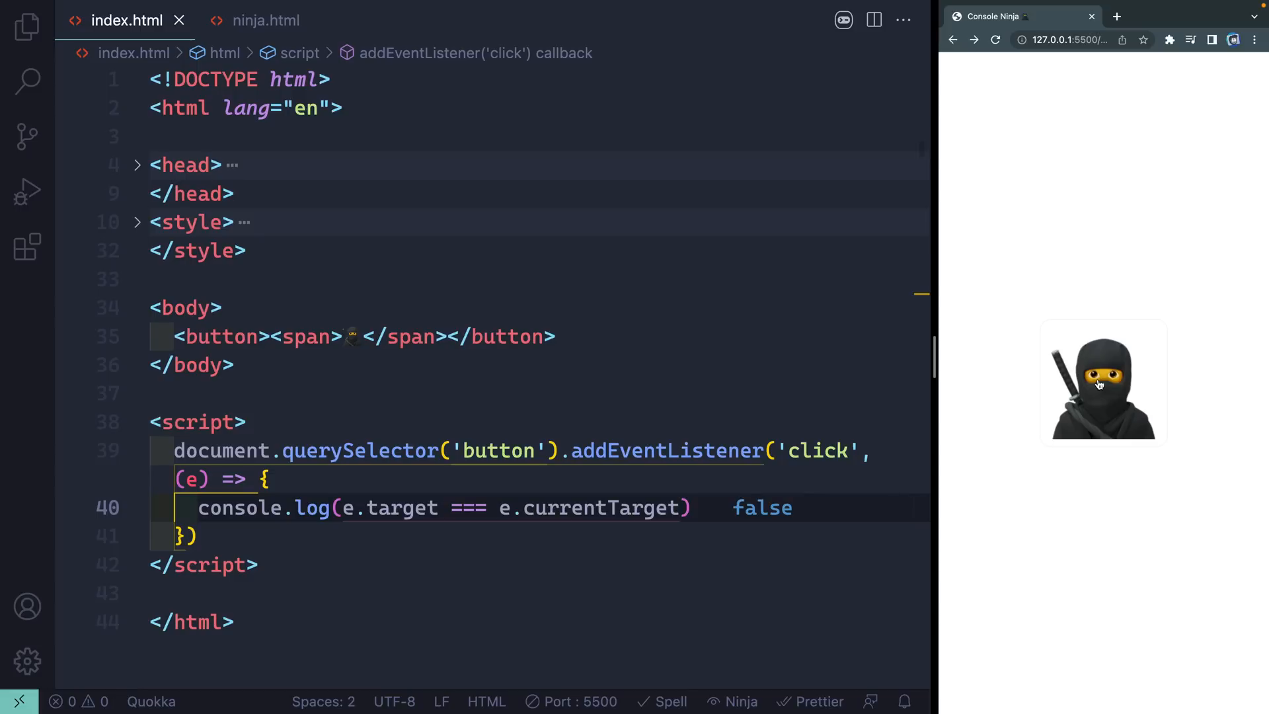
mouse_move(1061, 331)
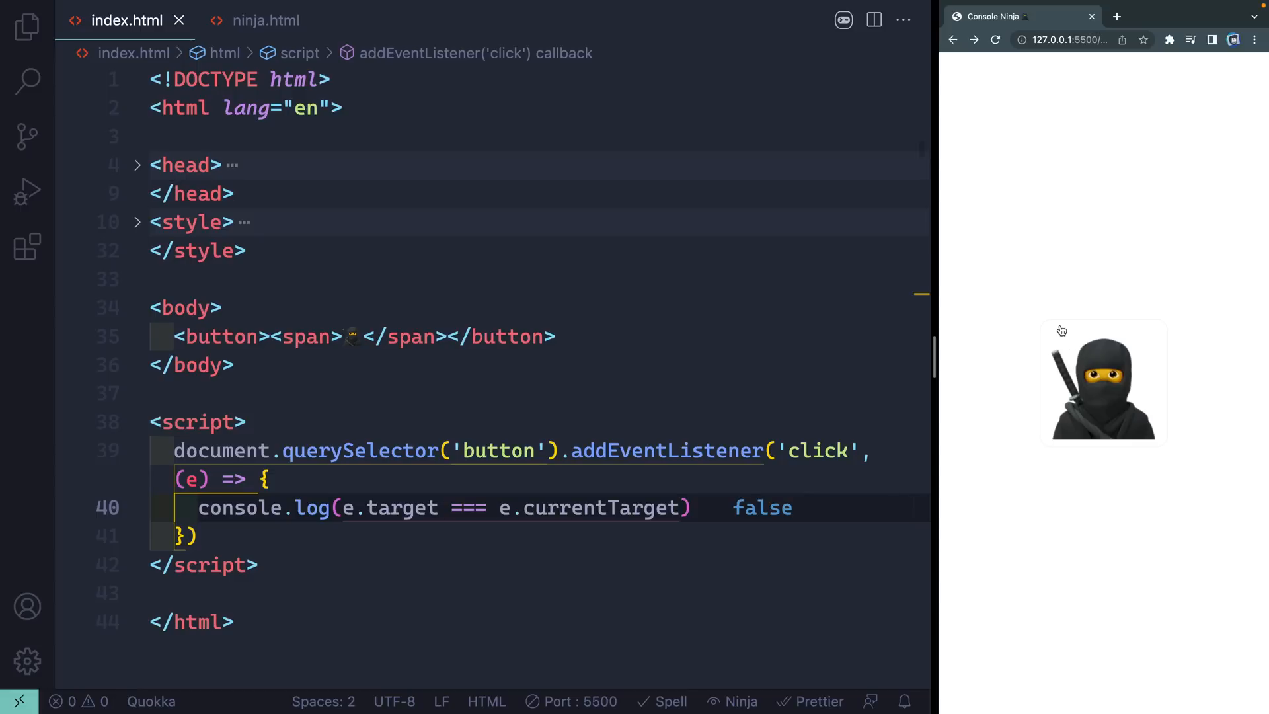
click(1101, 381)
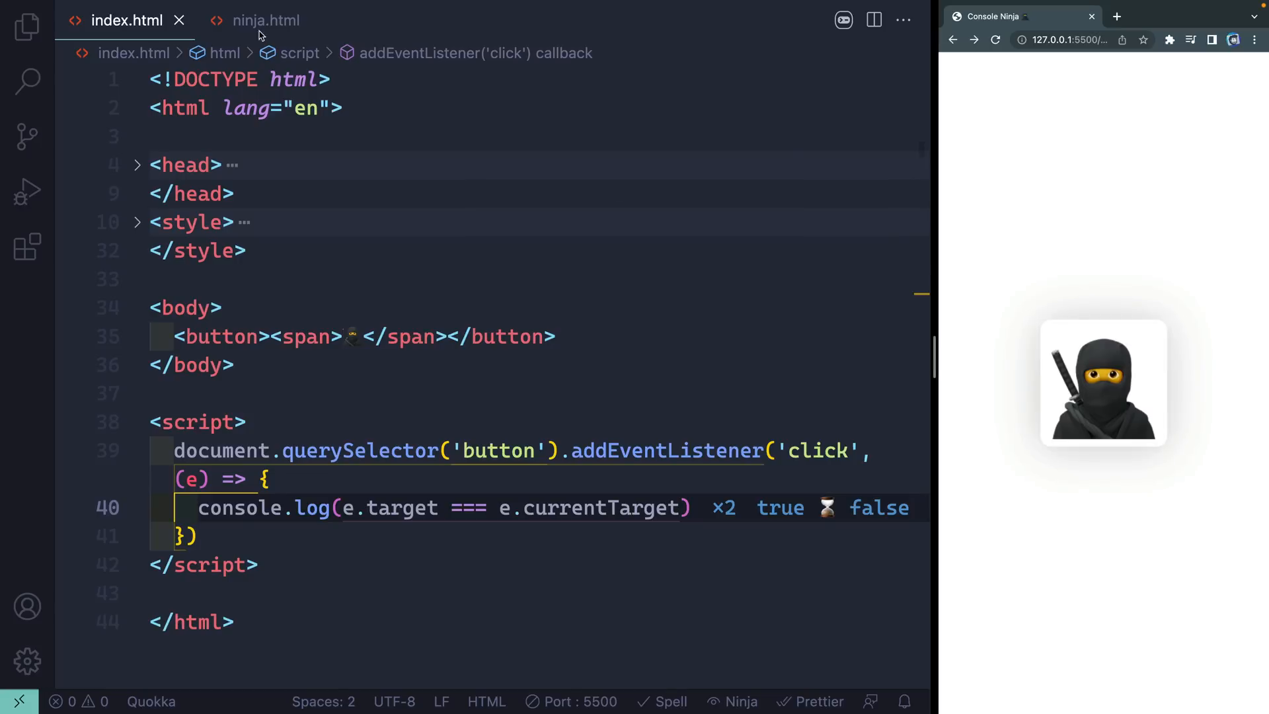
Step: Switch to ninja.html and scroll the page so the observer's isIntersecting log shows true and false
click(266, 20)
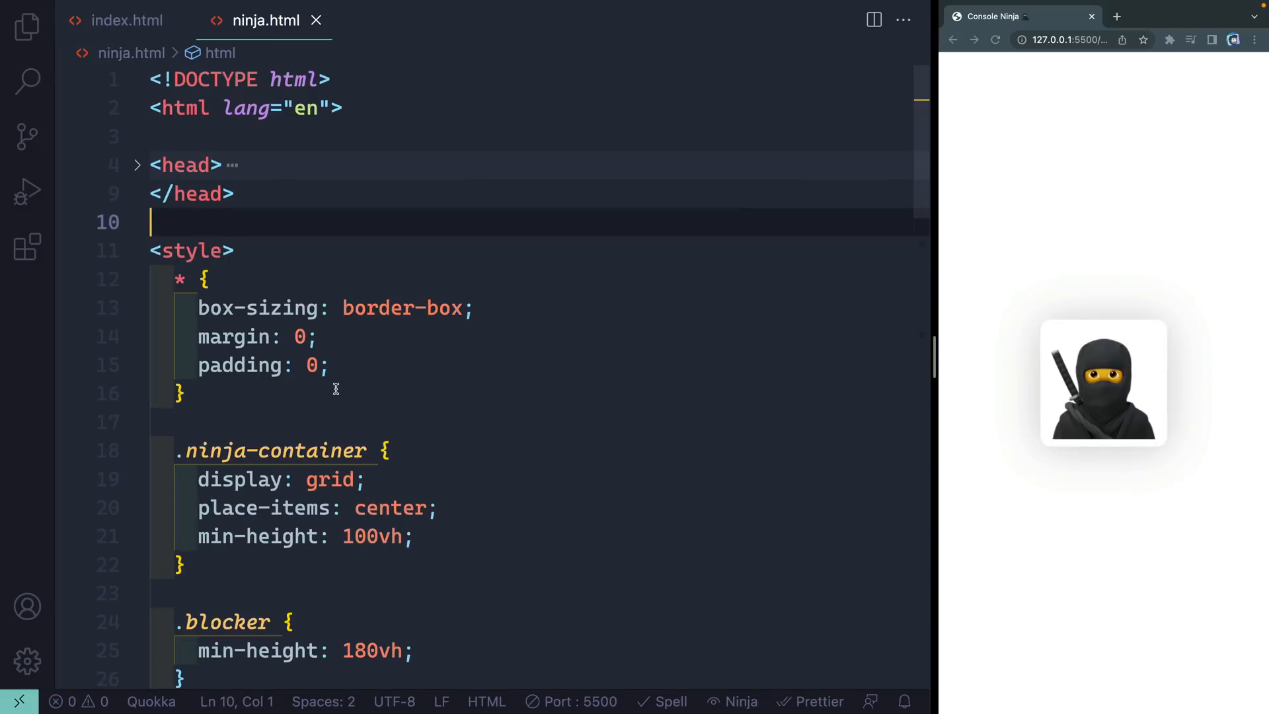
scroll(down, 3)
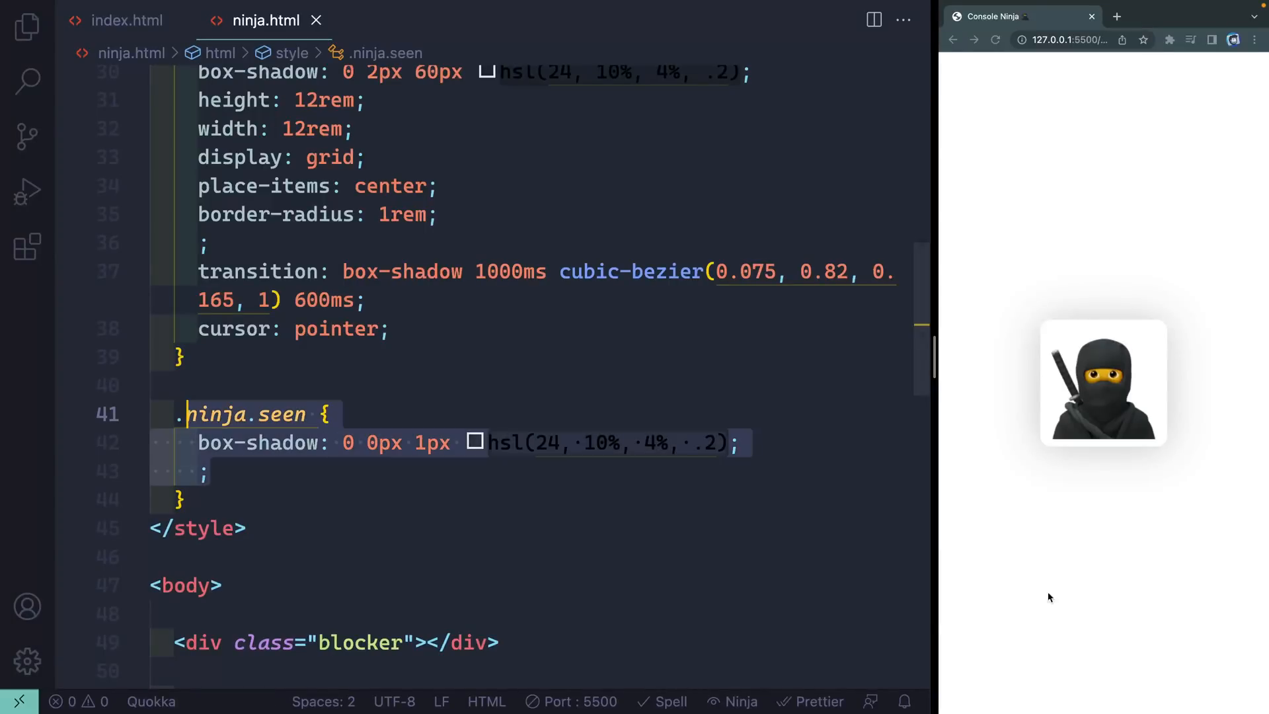
click(1067, 39)
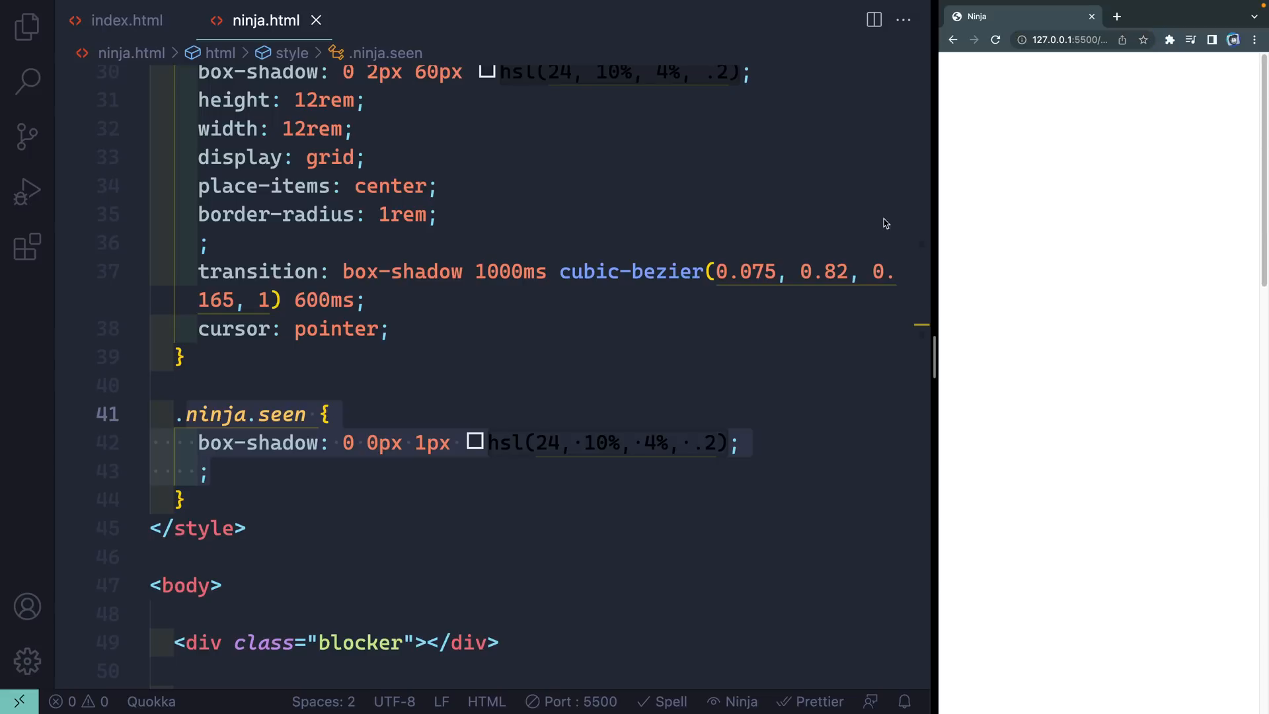
scroll(down, 3)
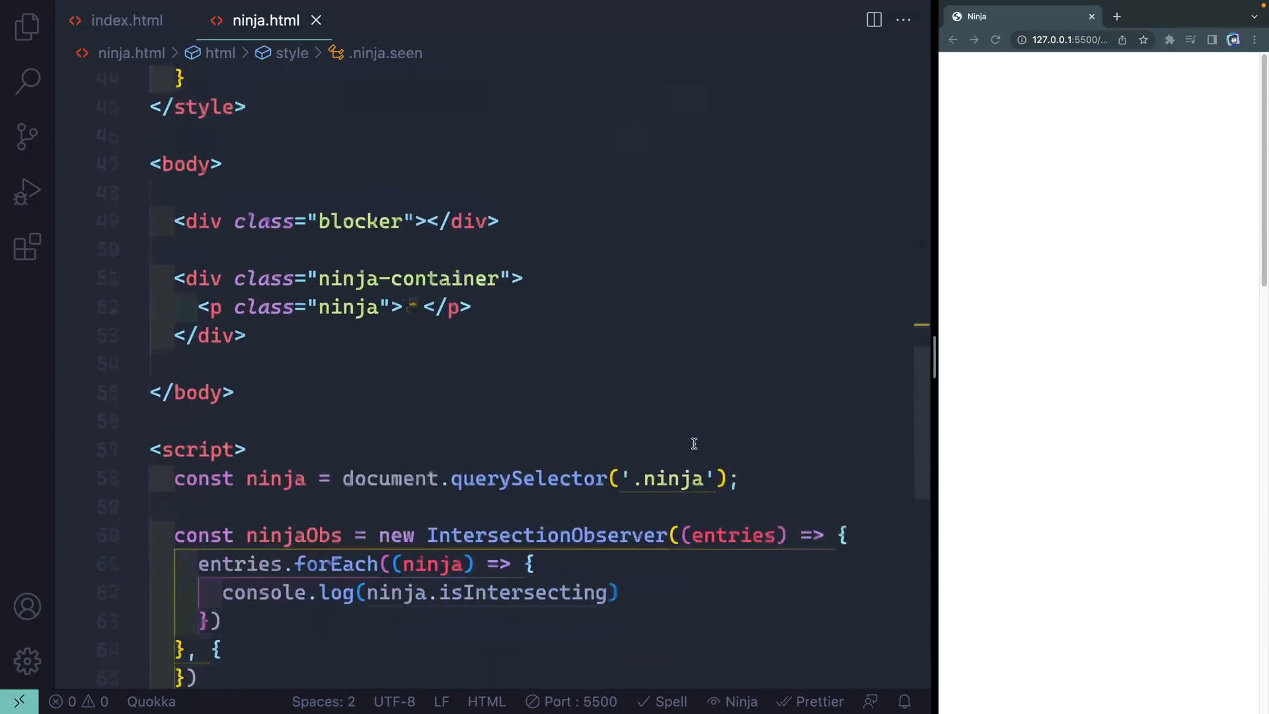
scroll(down, 3)
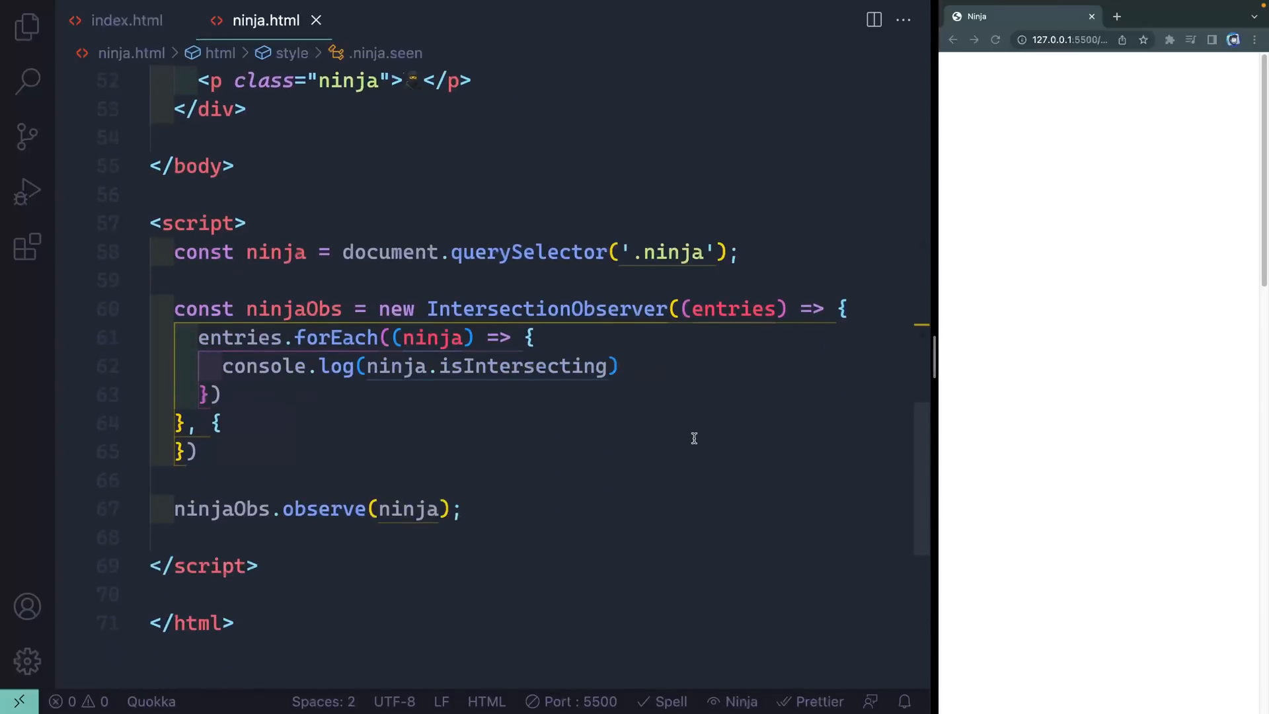
mouse_move(626, 438)
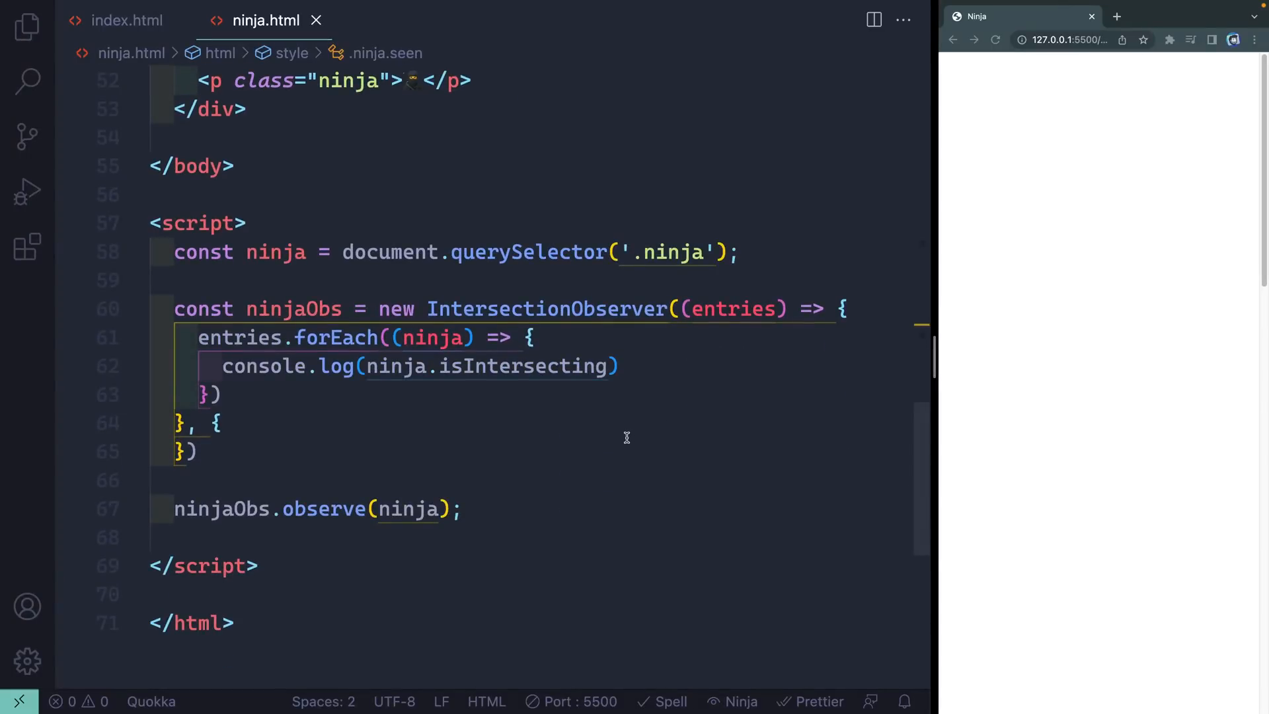
Step: Place the cursor inside the IntersectionObserver callback to start editing
click(214, 366)
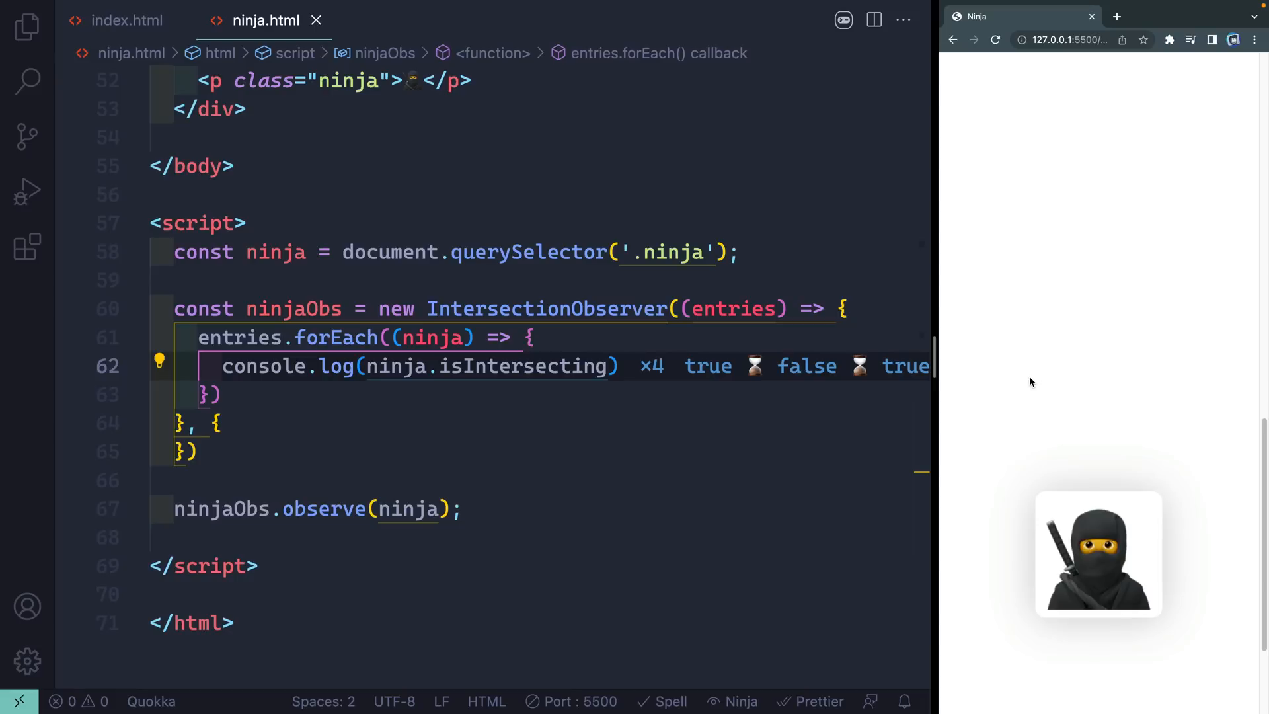
mouse_move(467, 468)
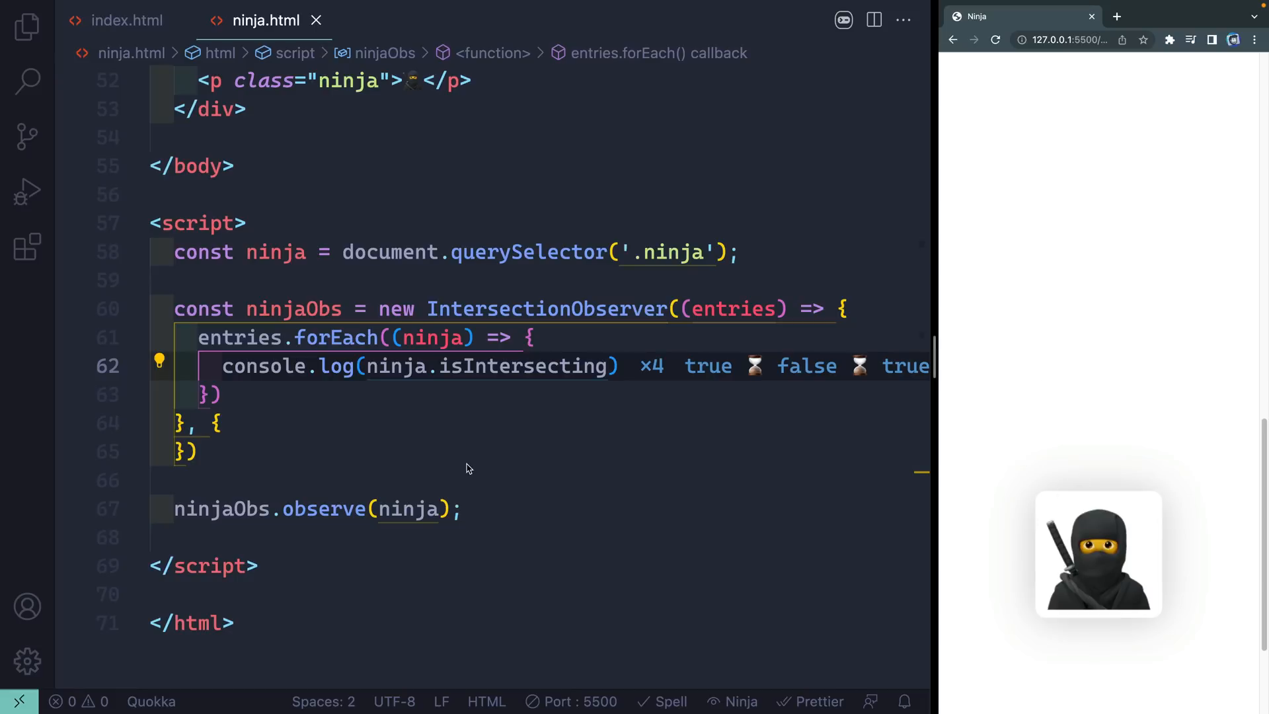
click(188, 451)
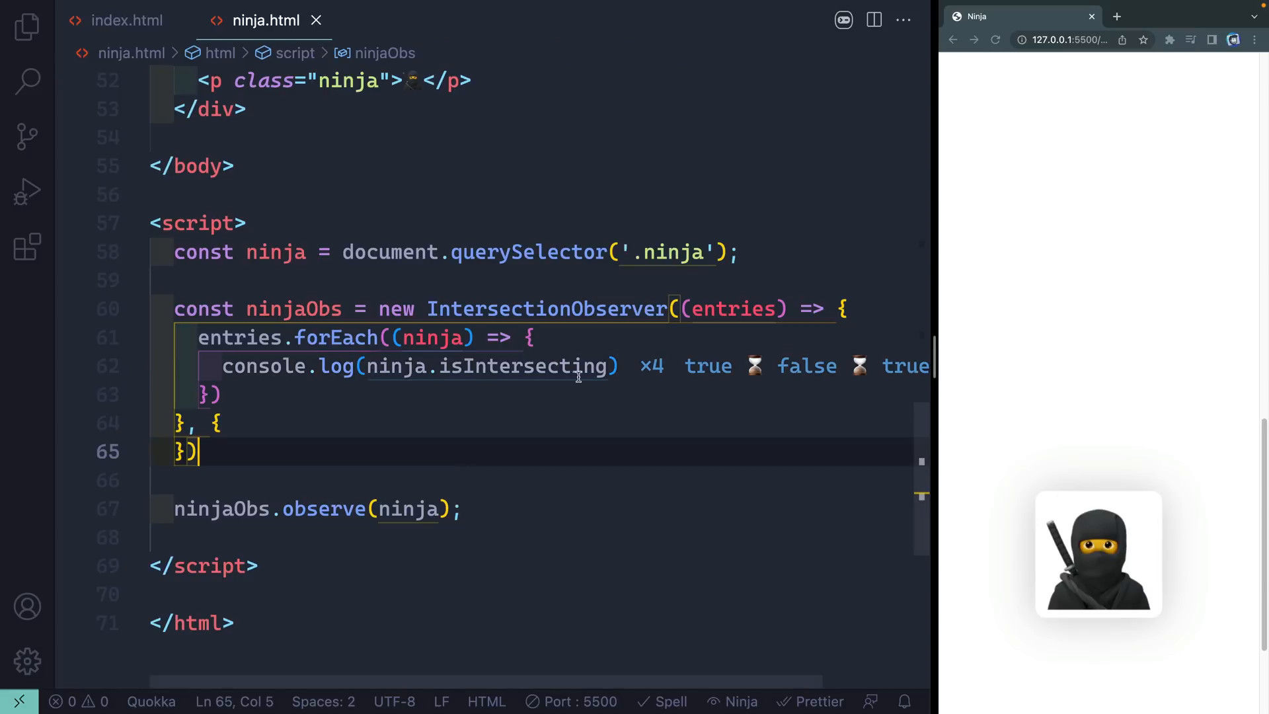
Step: Add a ternary on ninja.isIntersecting that adds or removes the 'seen' class on the target
text(ninja)
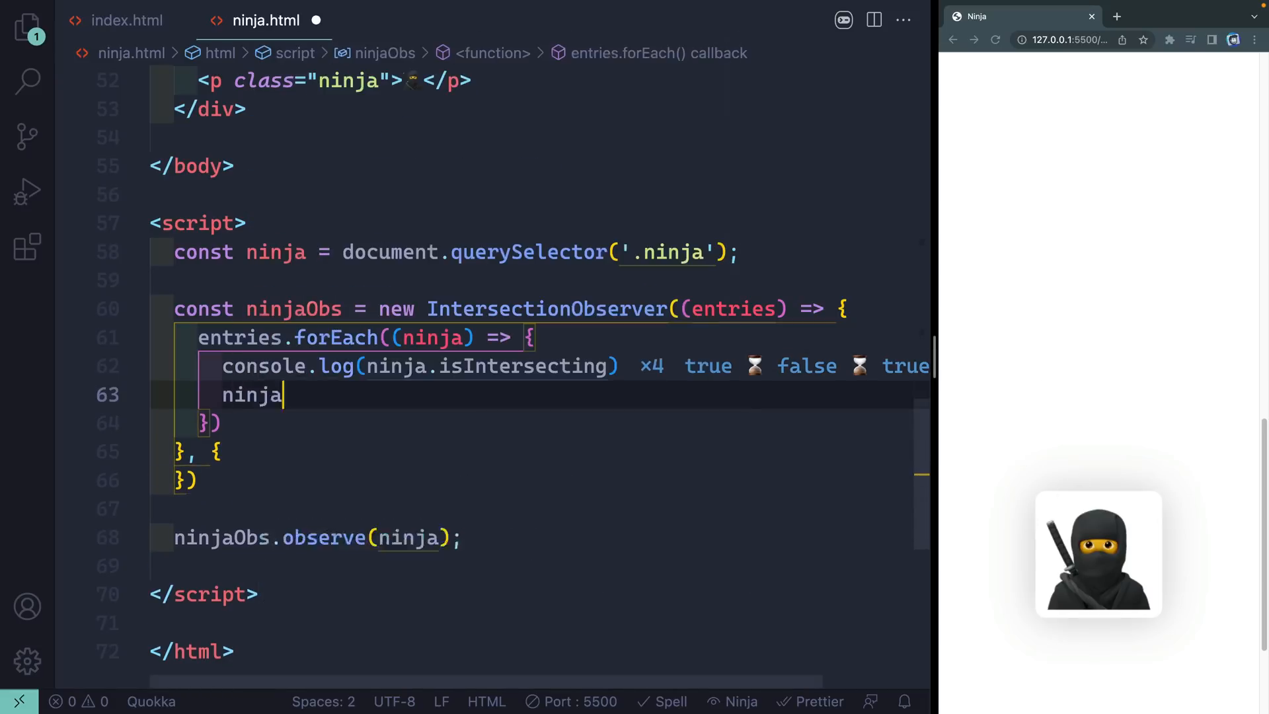
text(.isIntersecting)
text(? nin)
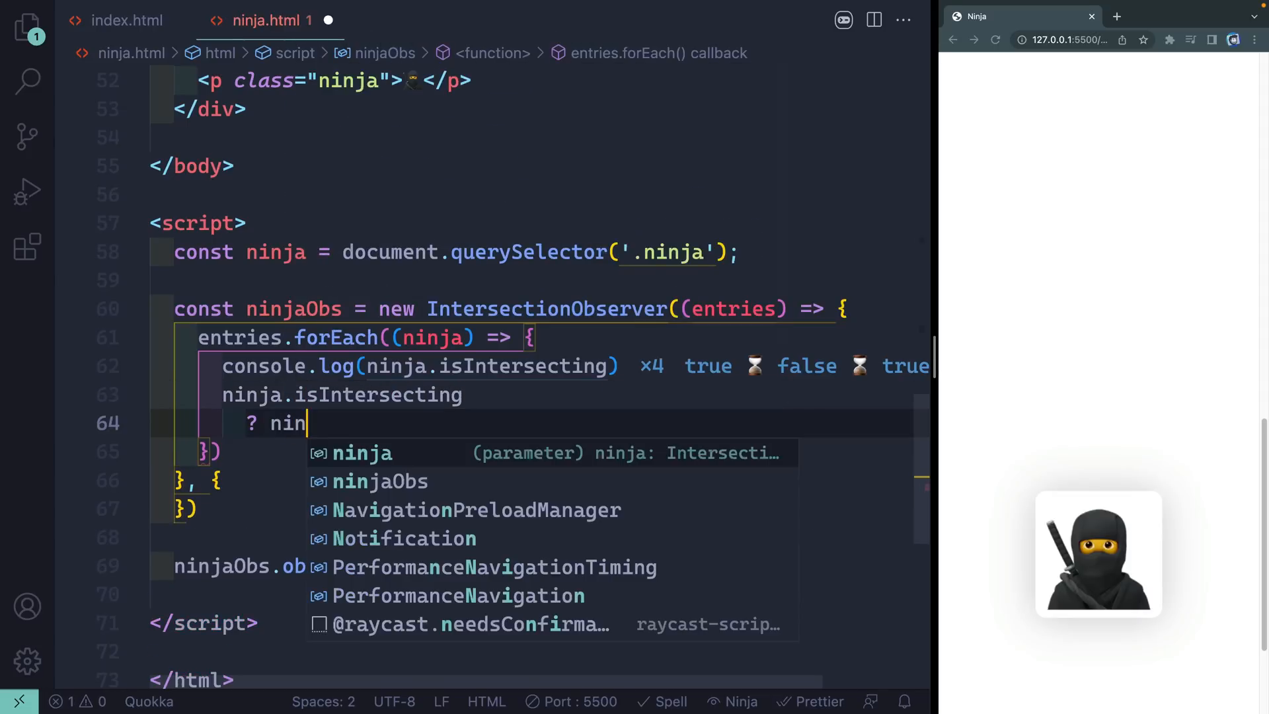
text(ja.target.)
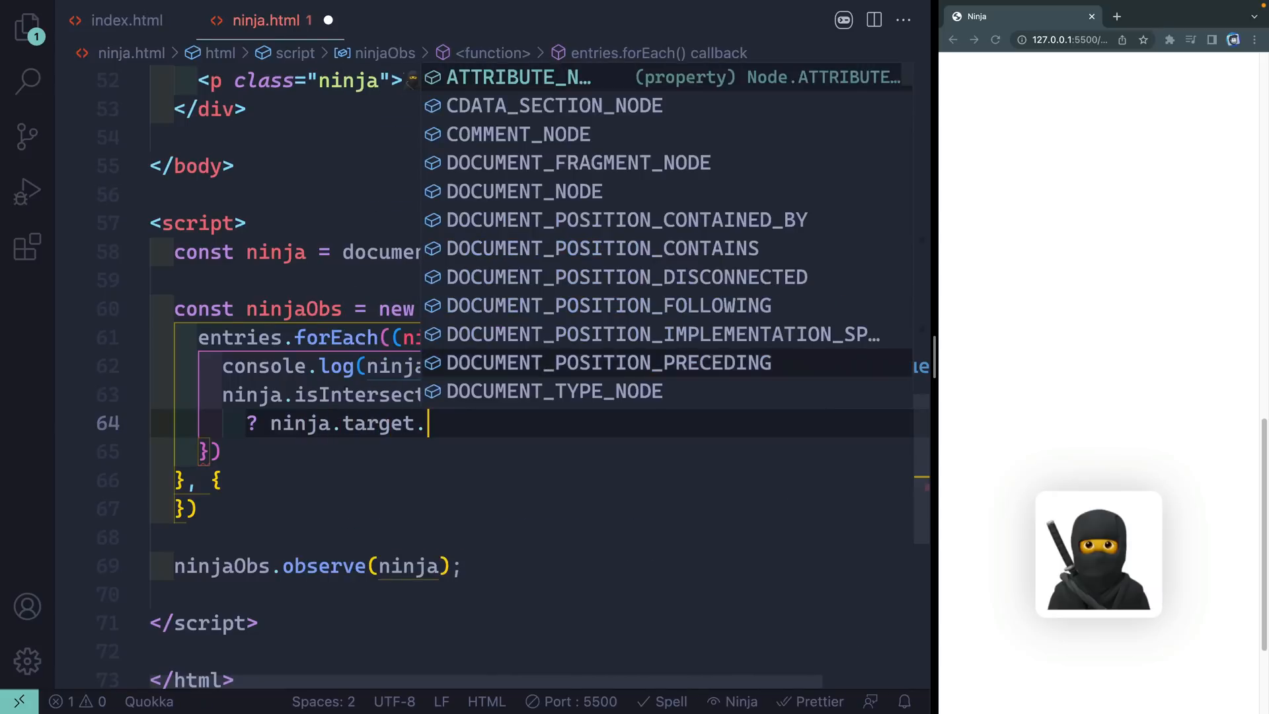
text(classList.add)
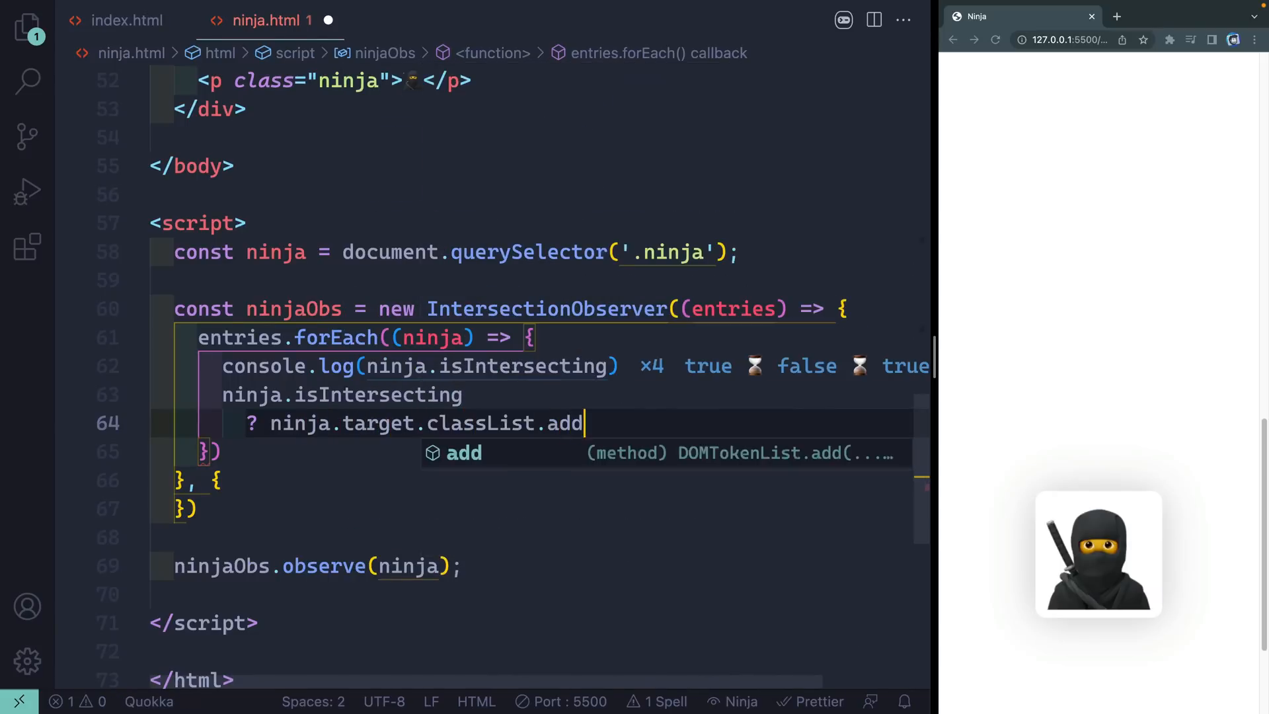
text(('see')
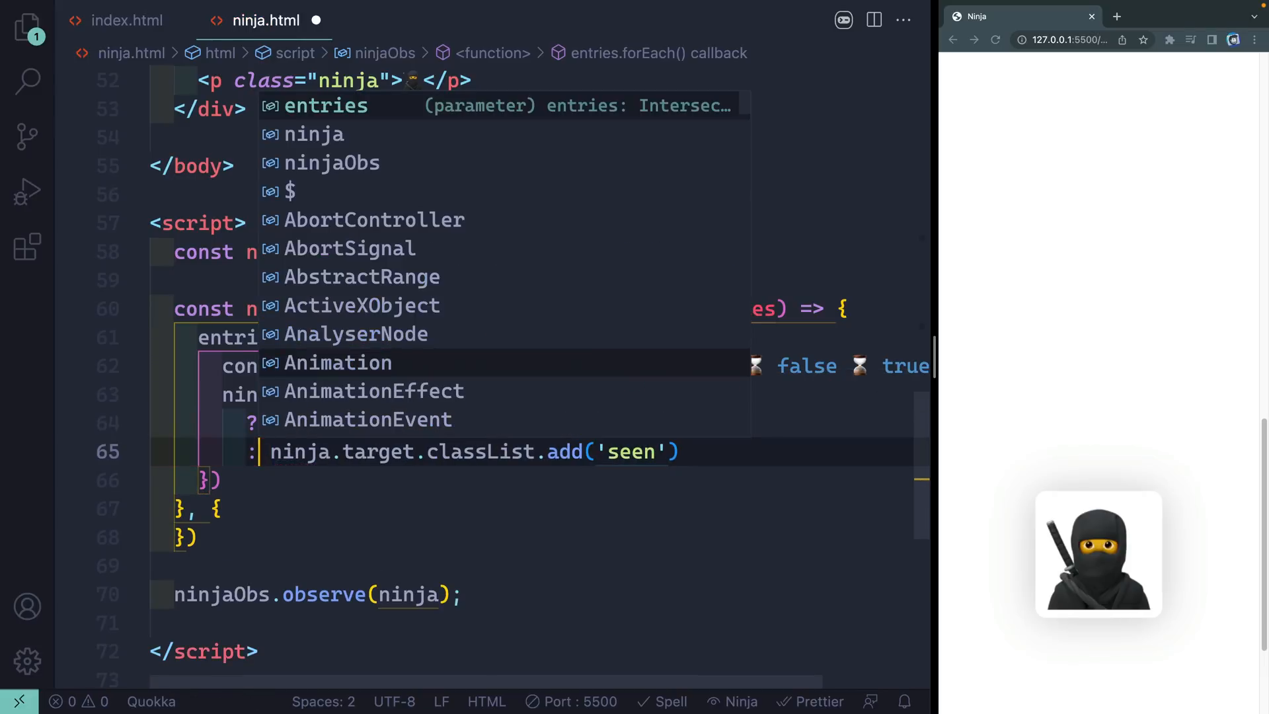
text(remove)
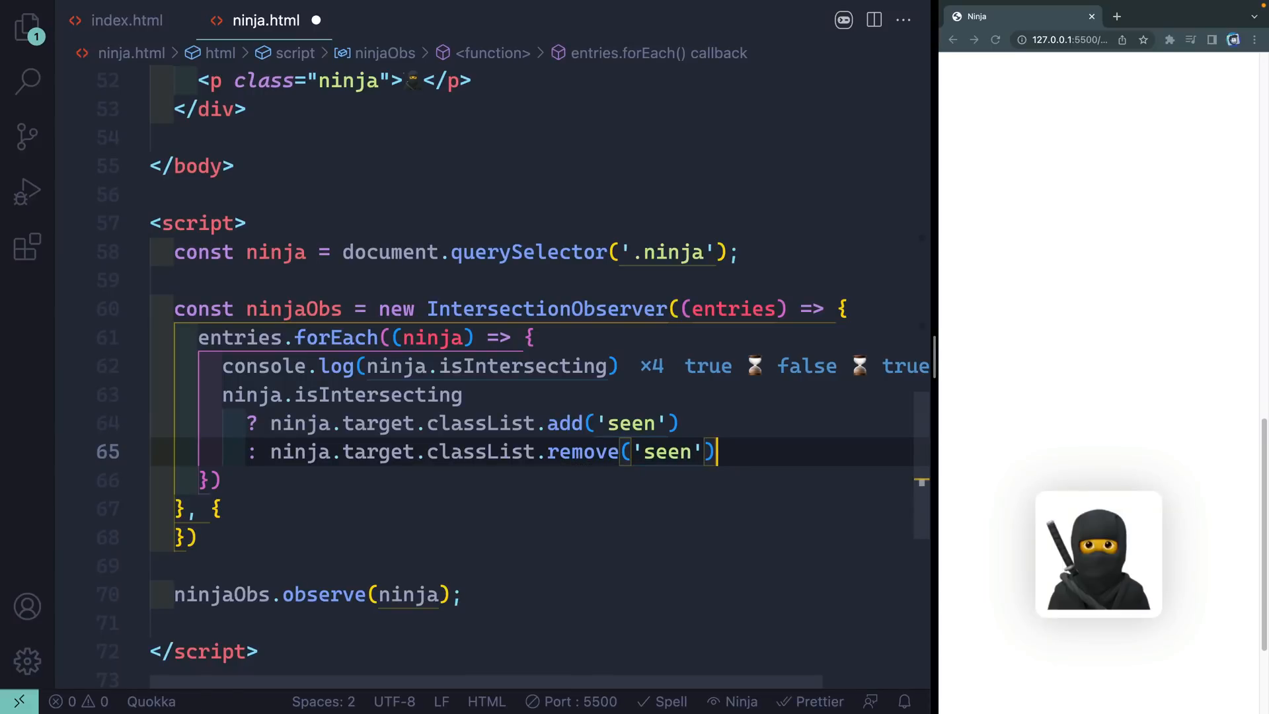
Step: Give the observer options a rootMargin of "-200px"
text(rootMargin:)
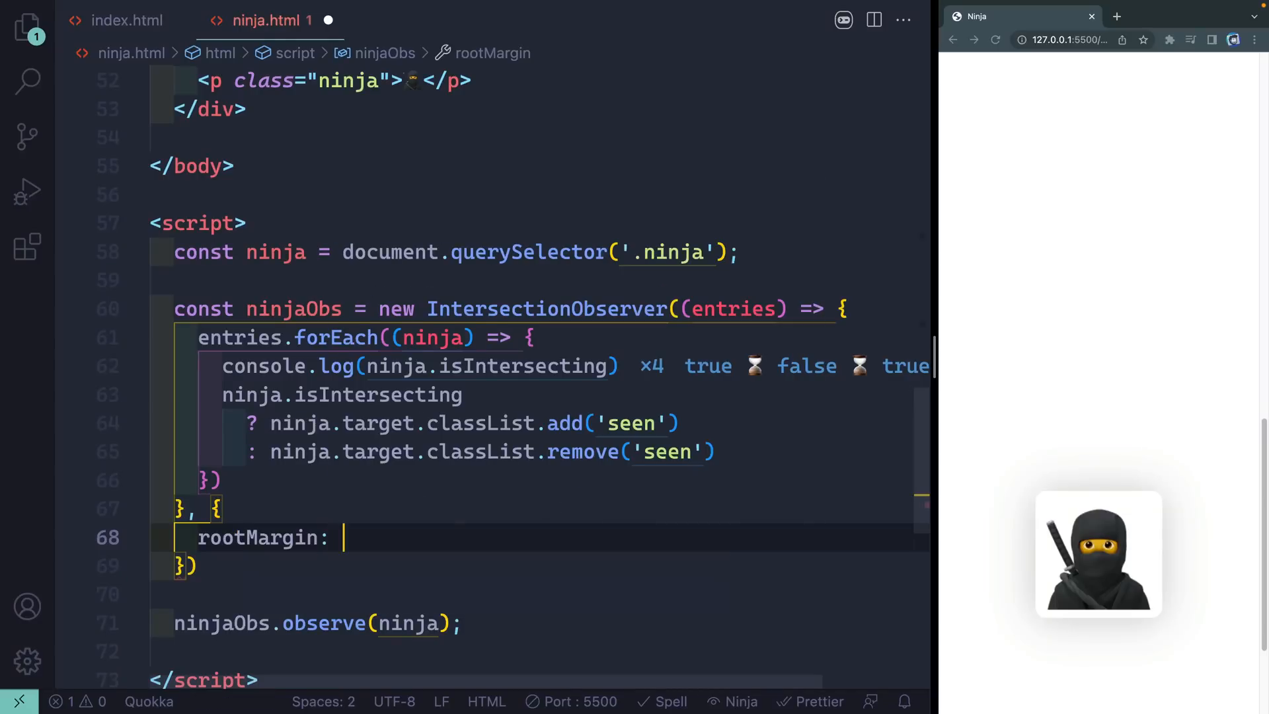
text("-")
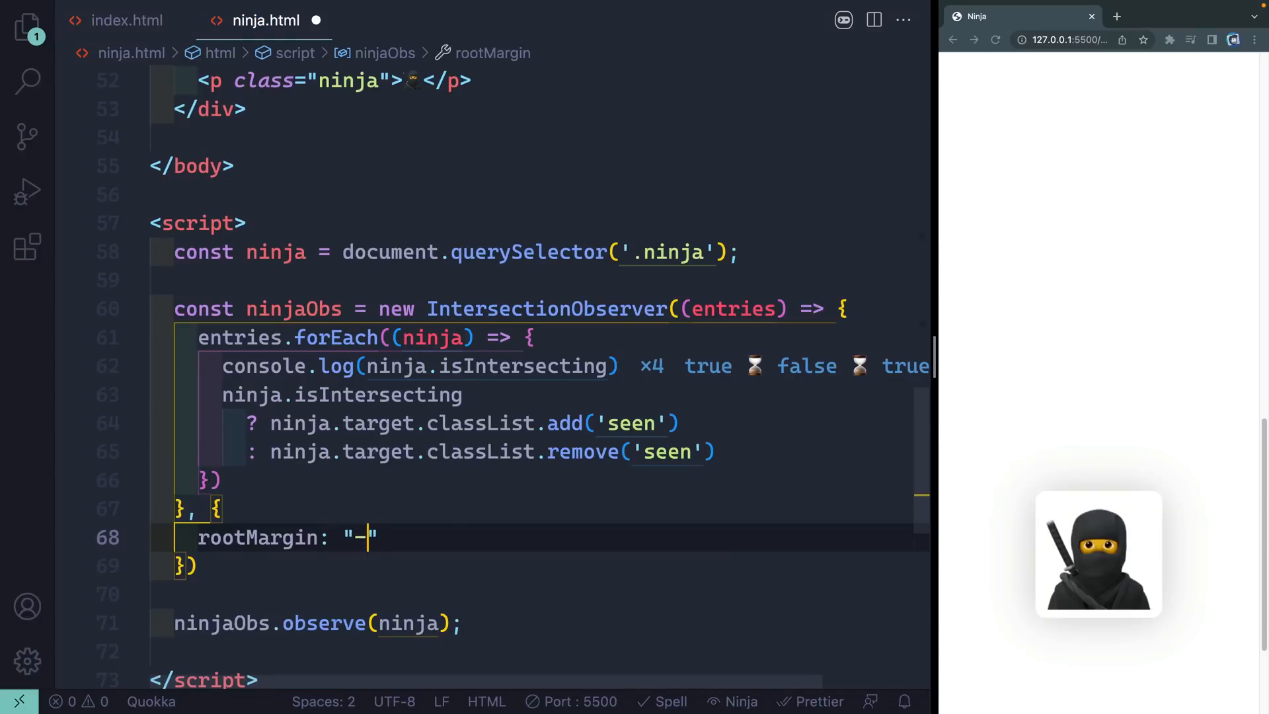
text(200px)
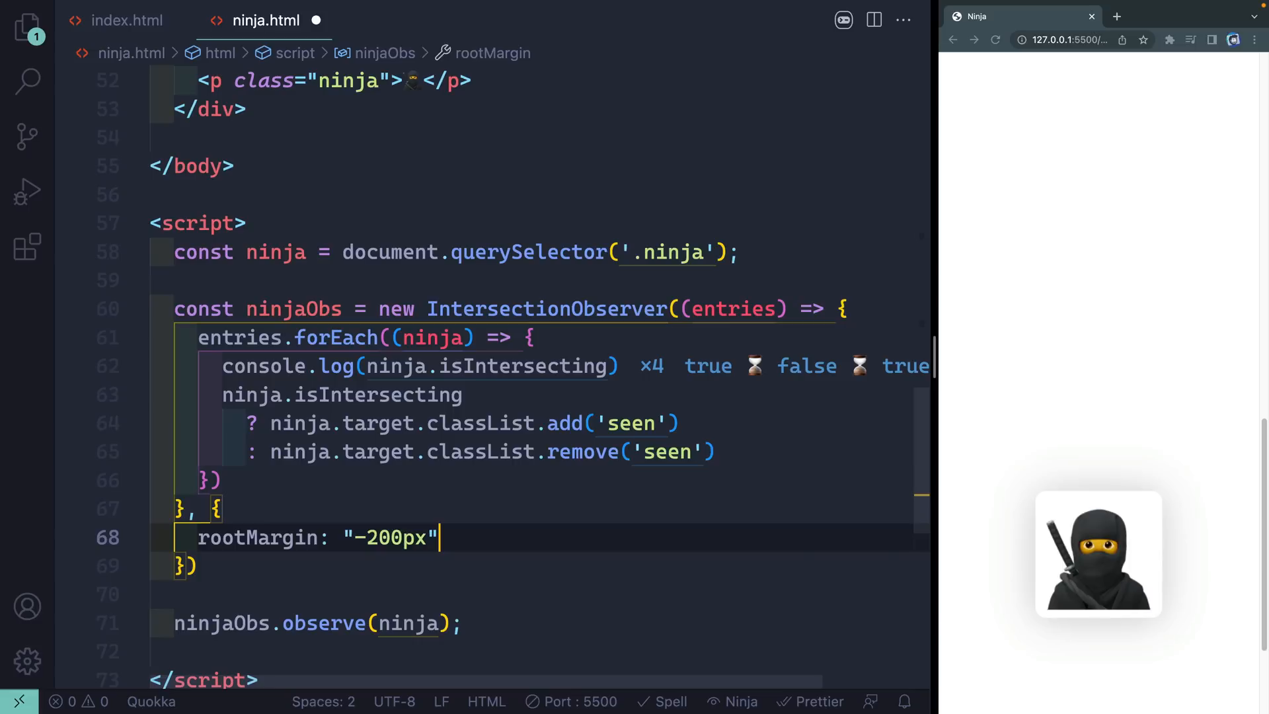
mouse_move(437, 559)
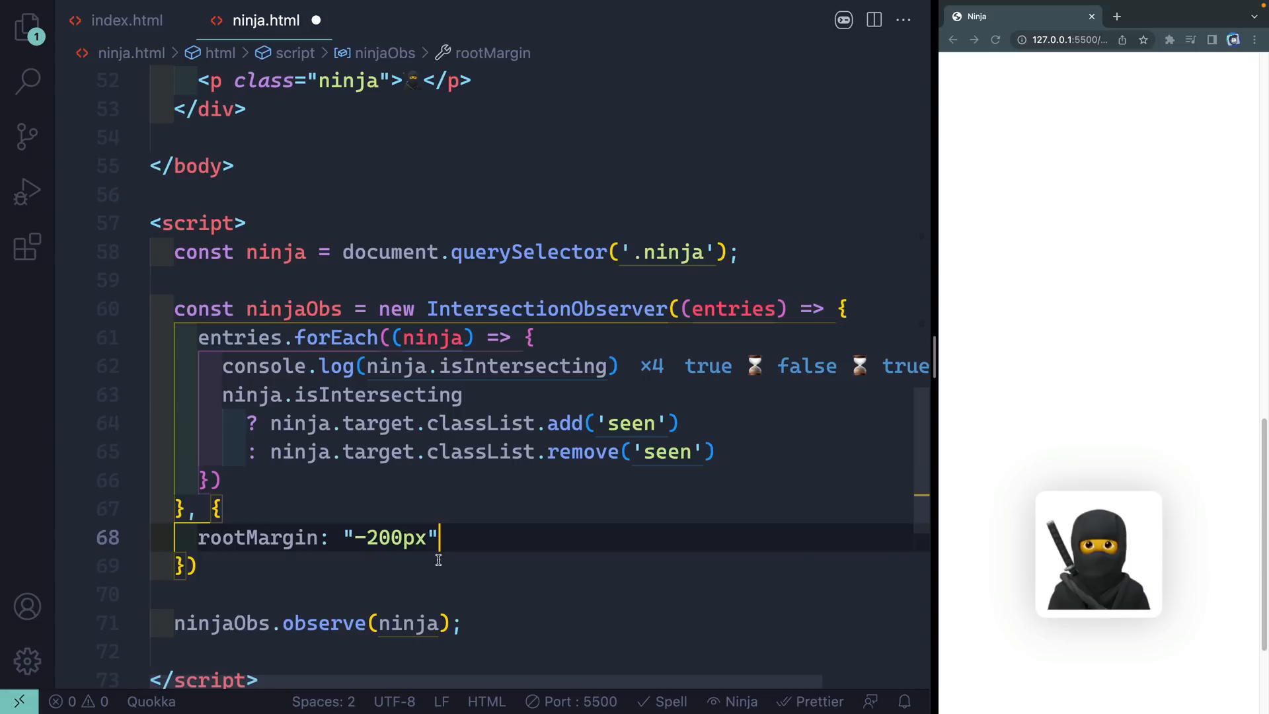
mouse_move(610, 452)
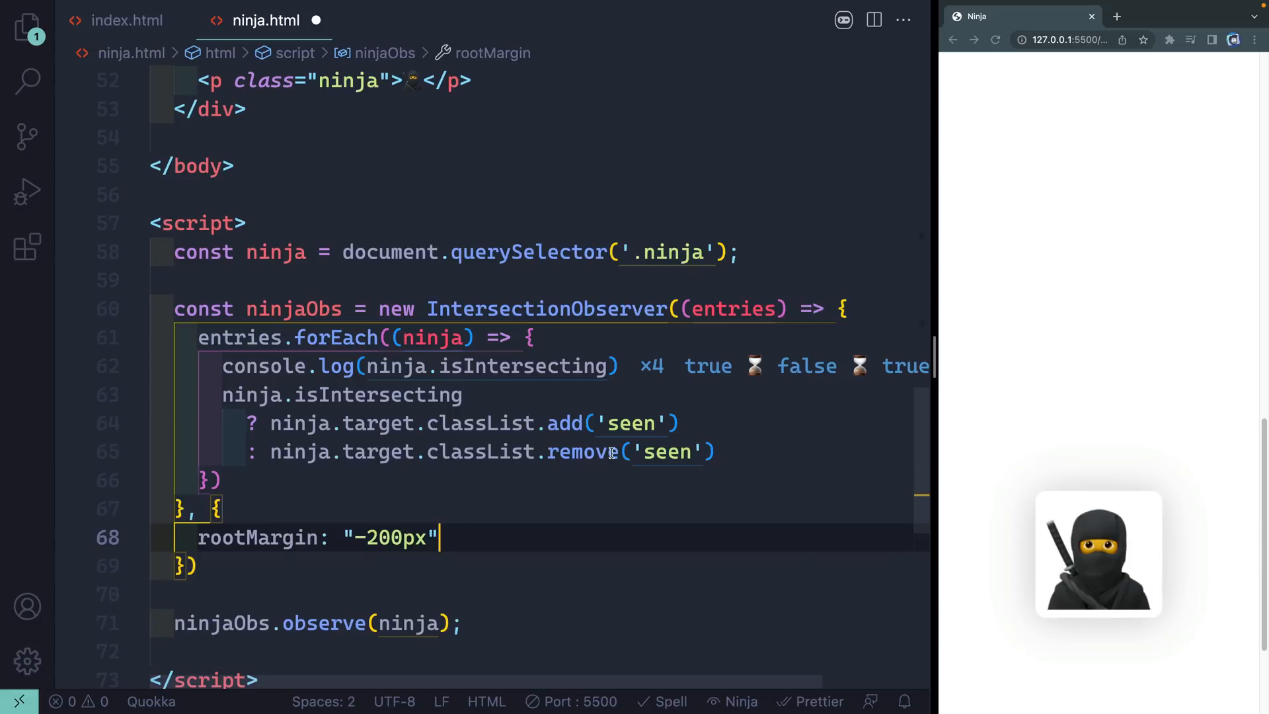
click(197, 564)
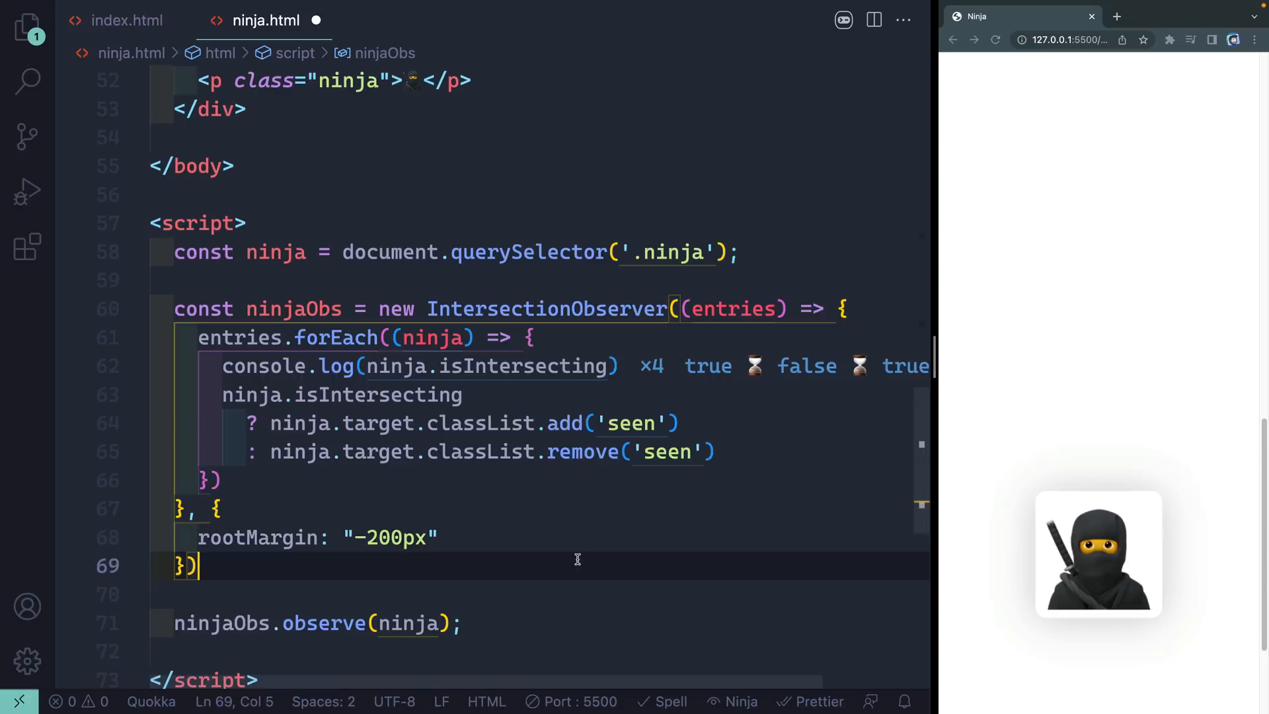
Step: Scroll the Live Server page so the isIntersecting log shows true inline and the ninja fades in
click(739, 700)
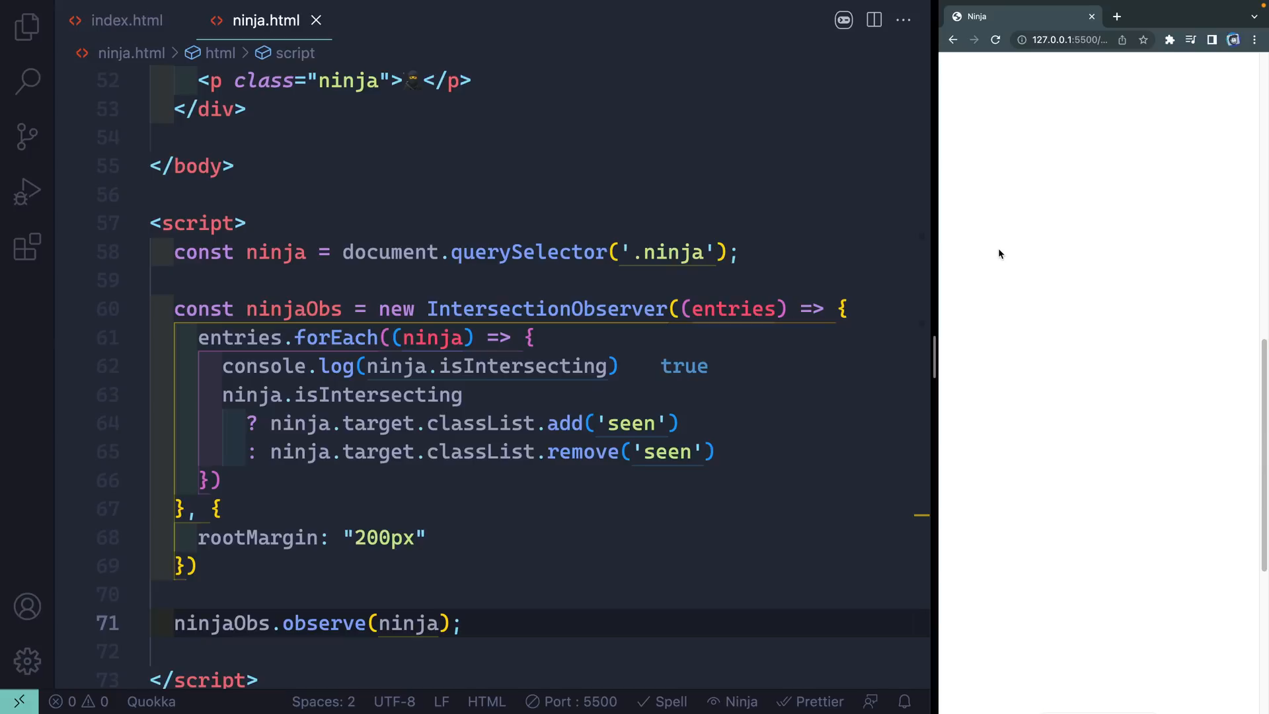
mouse_move(1151, 499)
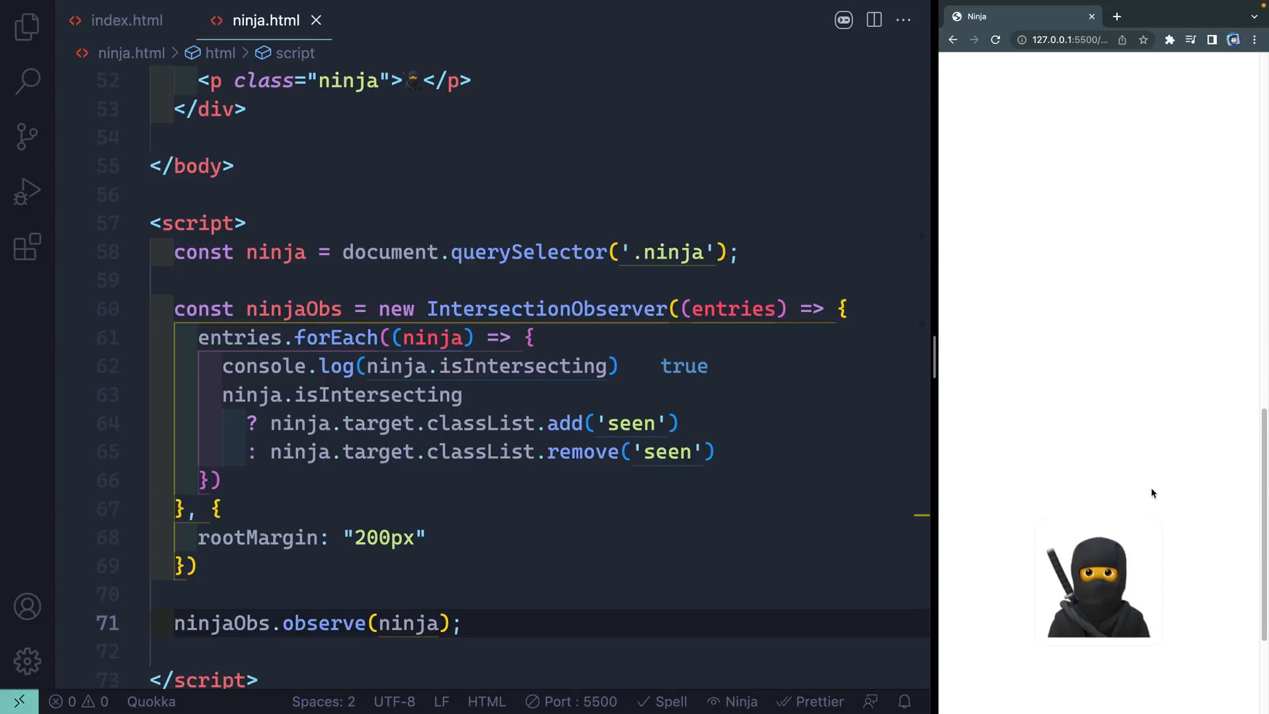
scroll(up, 3)
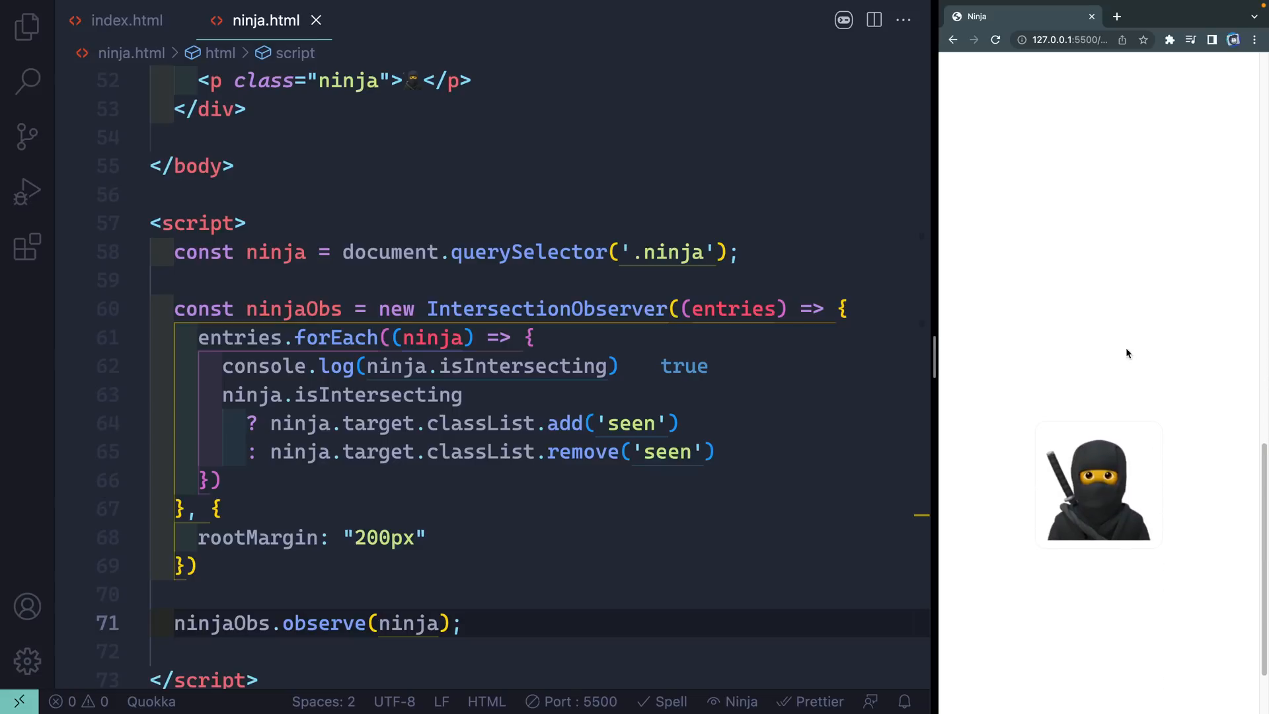
mouse_move(1069, 535)
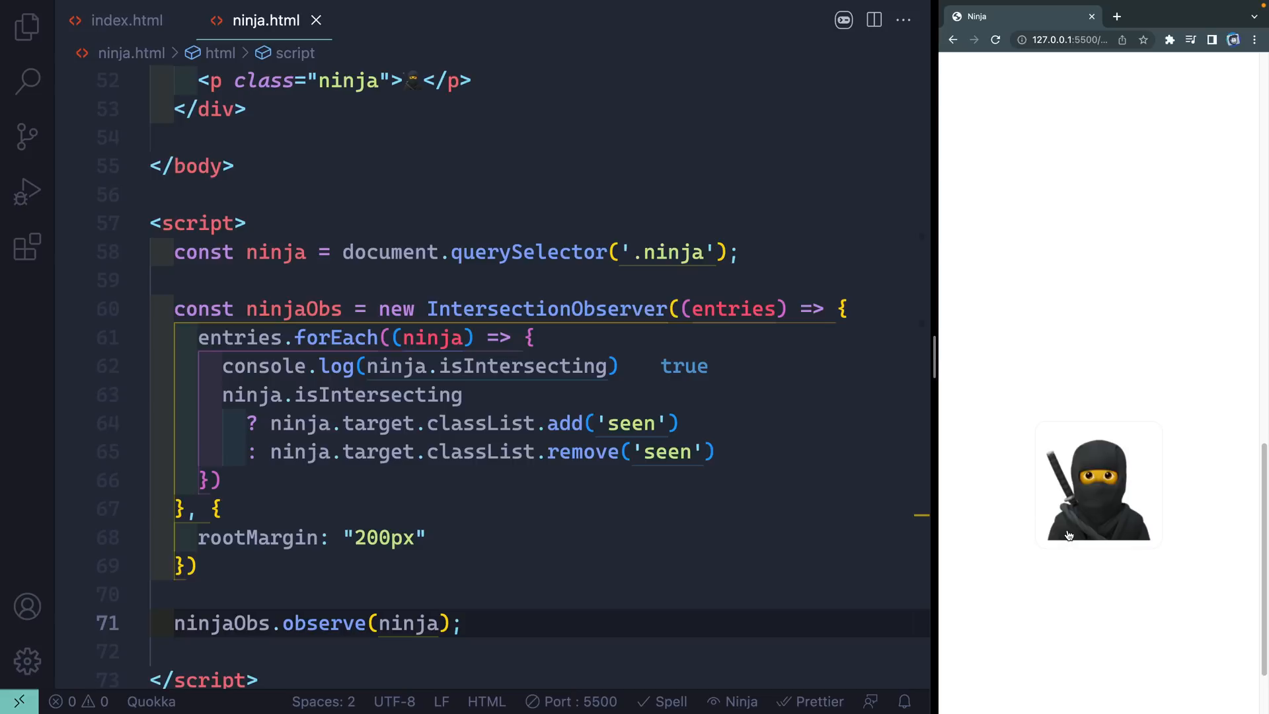
mouse_move(1052, 314)
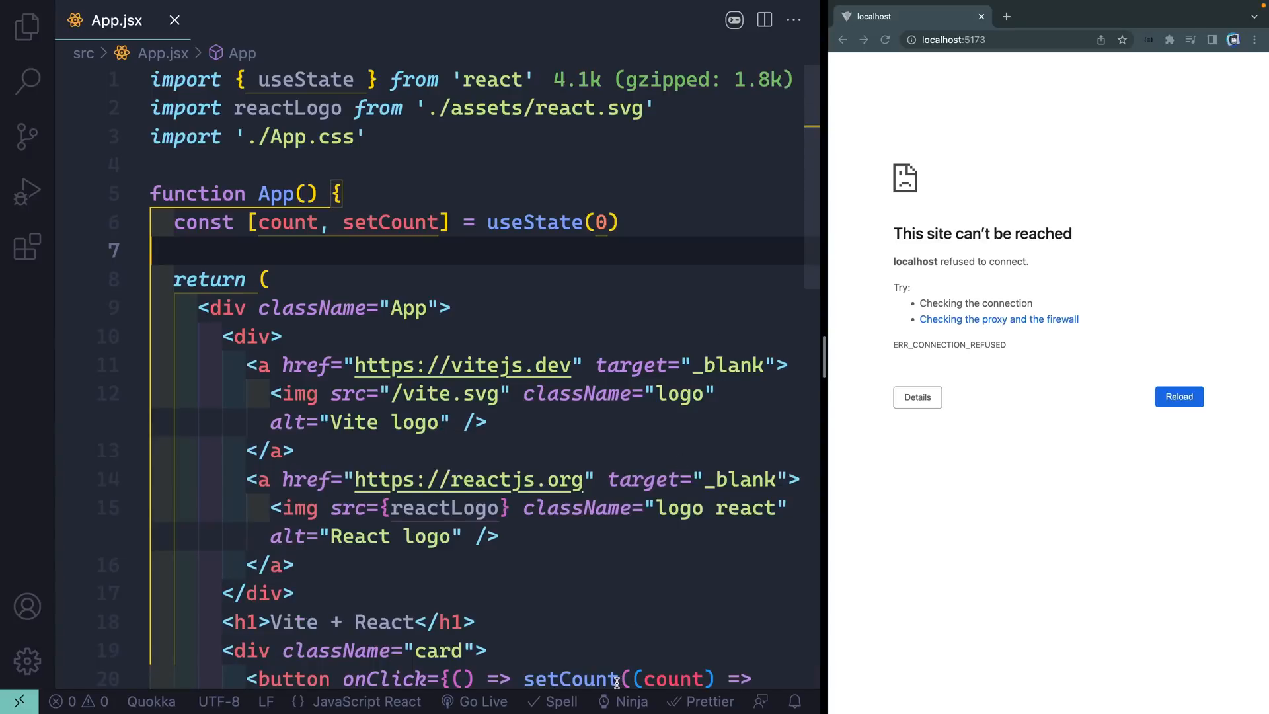
Step: Confirm Console Ninja is running, add console.log(count) in App.jsx and increment the page counter
click(632, 700)
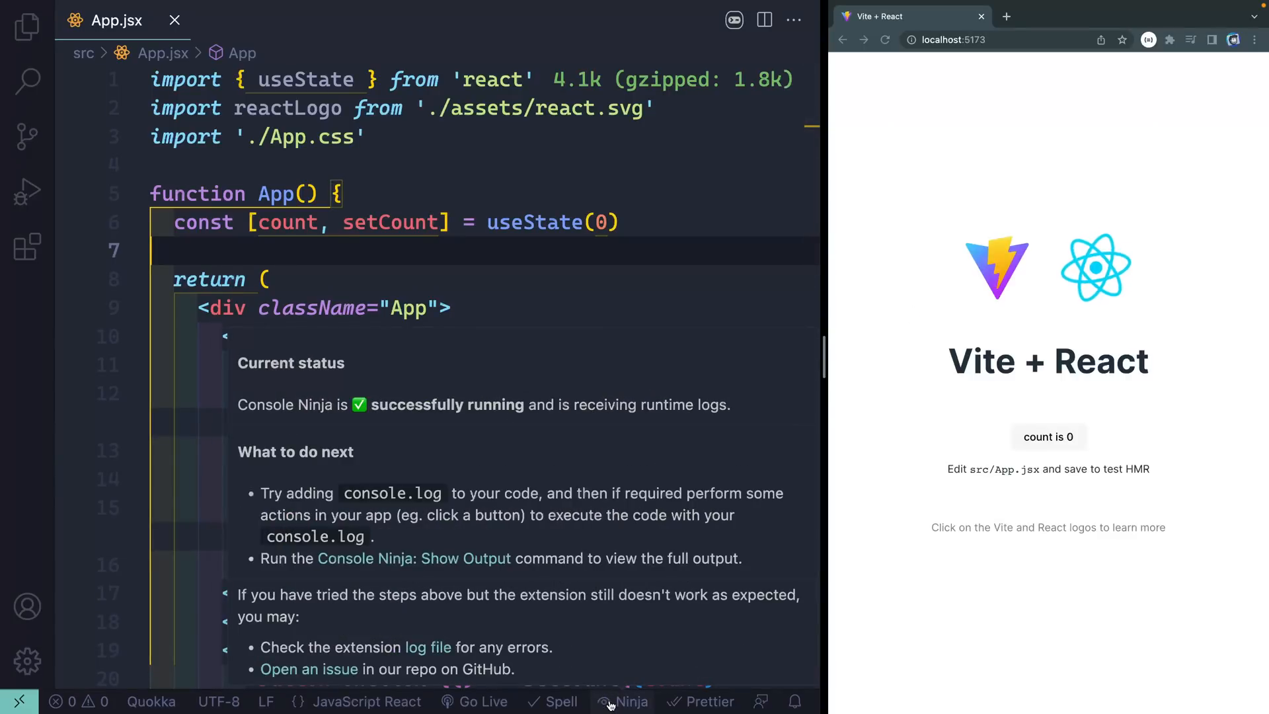
text(console.log(count))
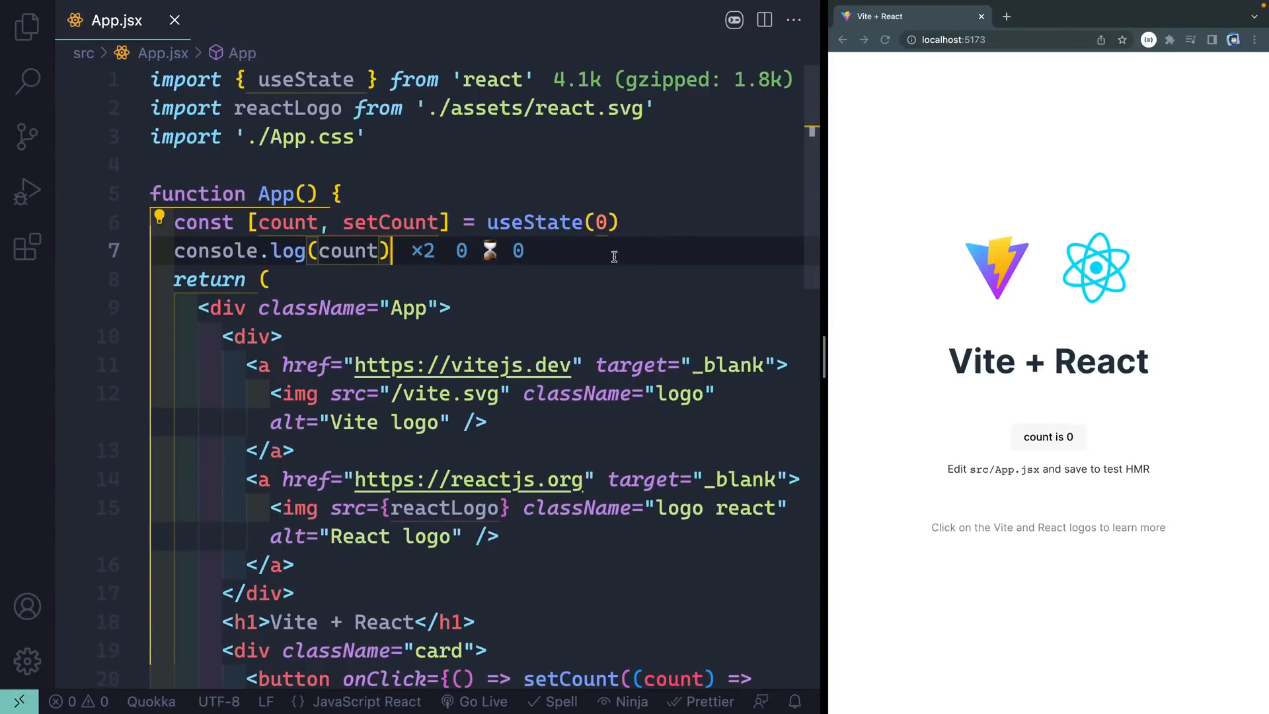
mouse_move(489, 250)
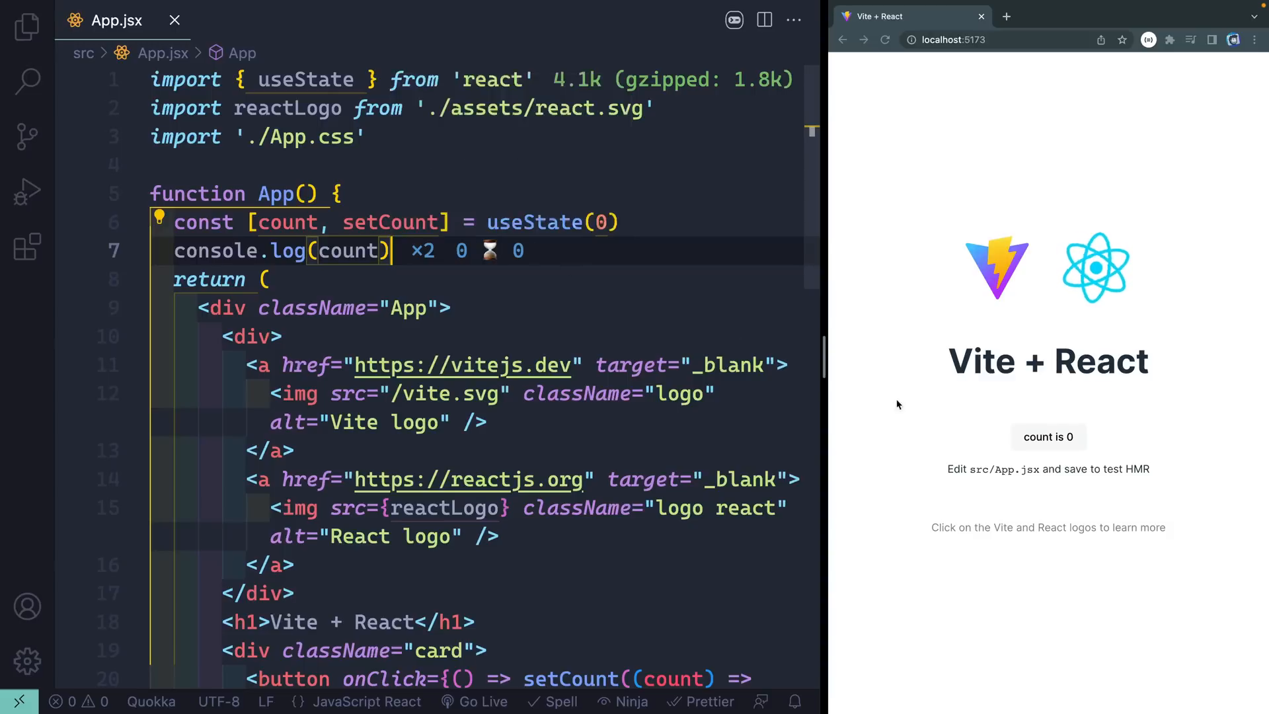
click(1047, 438)
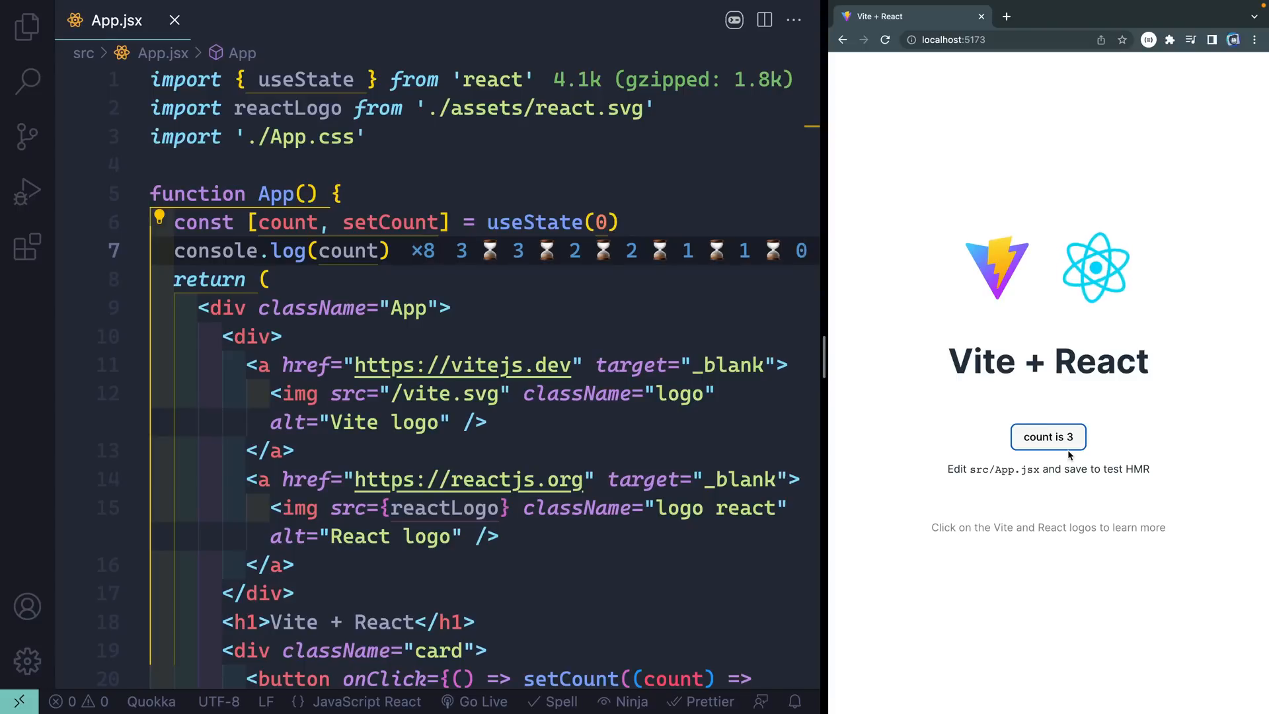
Step: Start a second useState declaration for name below the count state
text(const [name,)
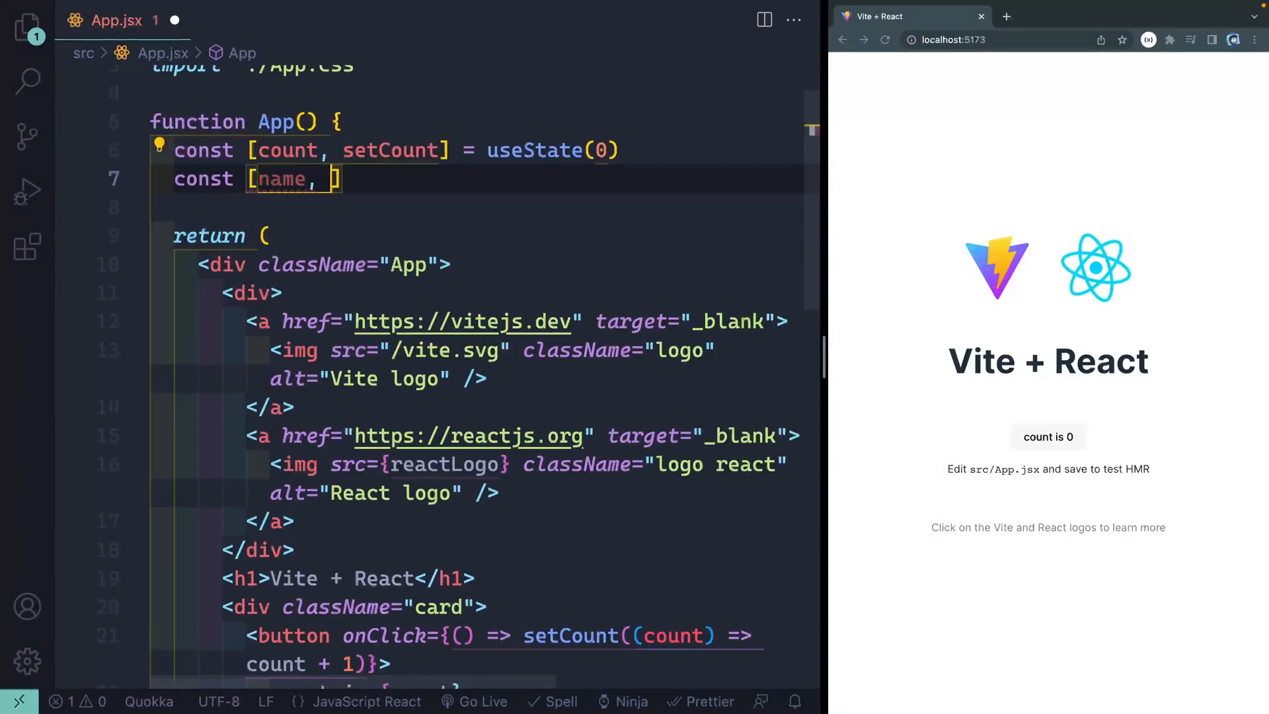
Step: Declare const [name, setName] with an empty-string state and render {name.toLocaleLowerCase()} in the heading
text(setName)
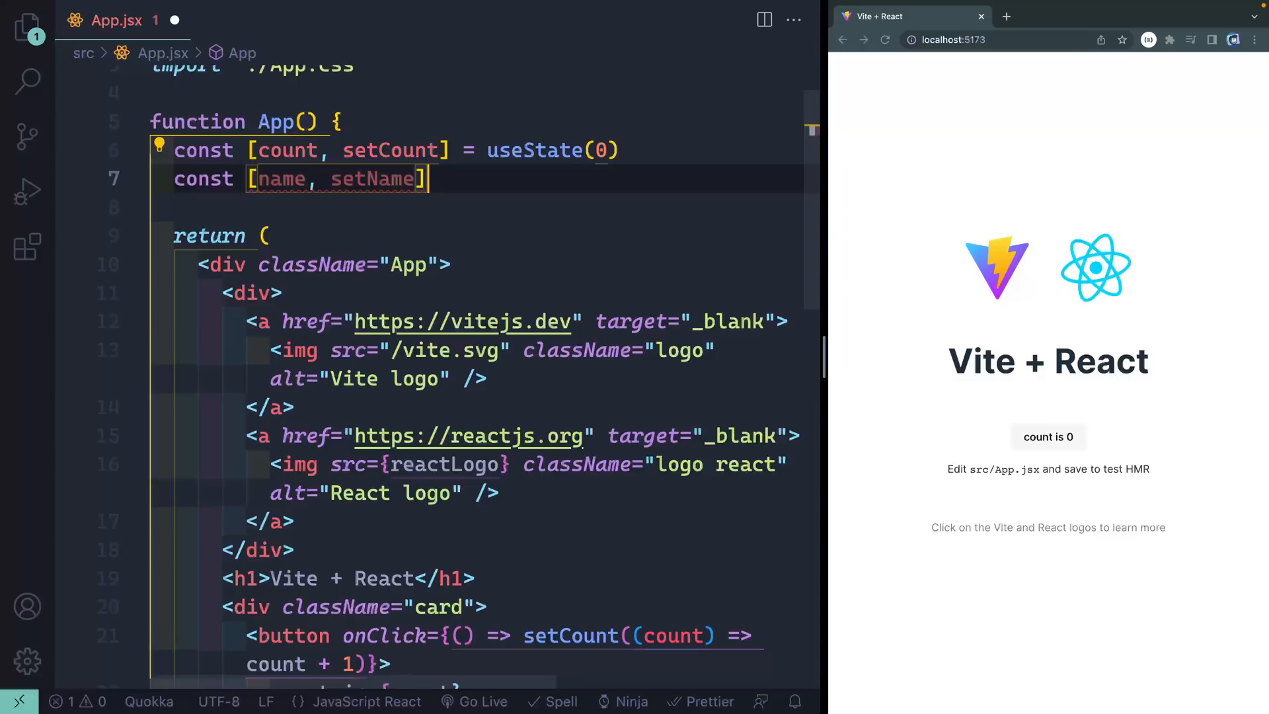
text(= u)
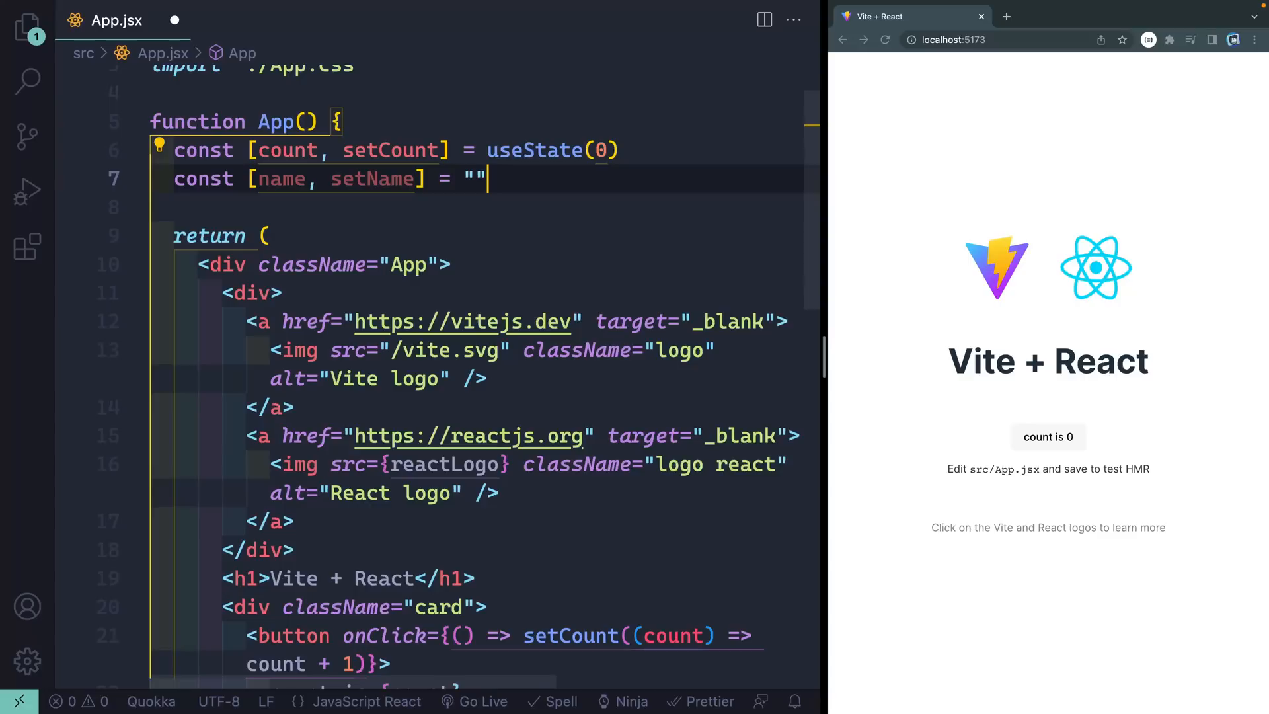
text(;)
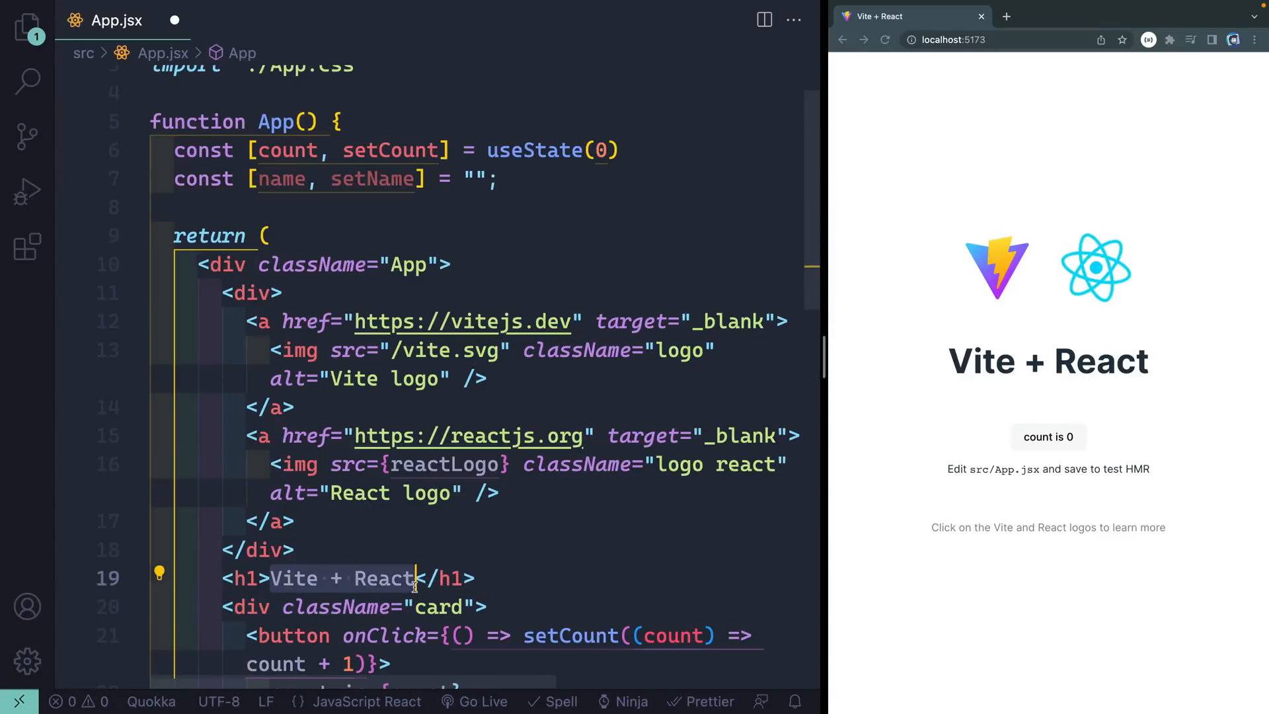
text({name.toLocaleLowerCase()
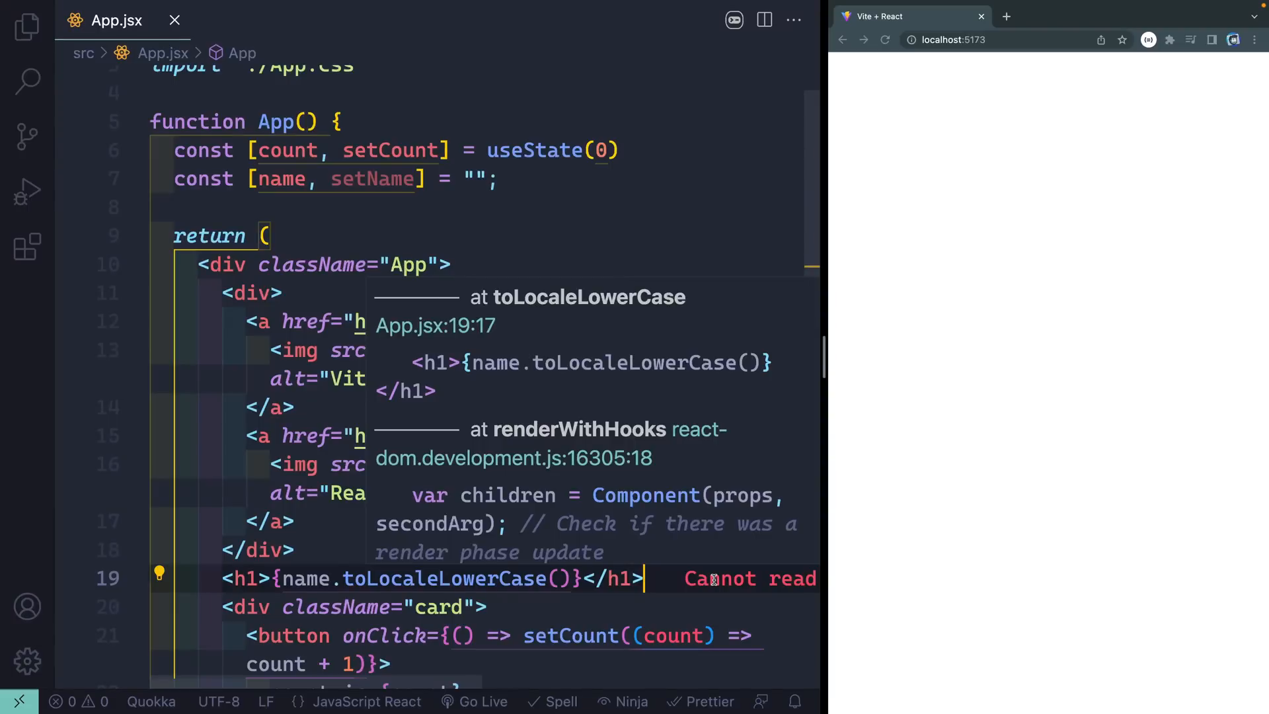
click(629, 700)
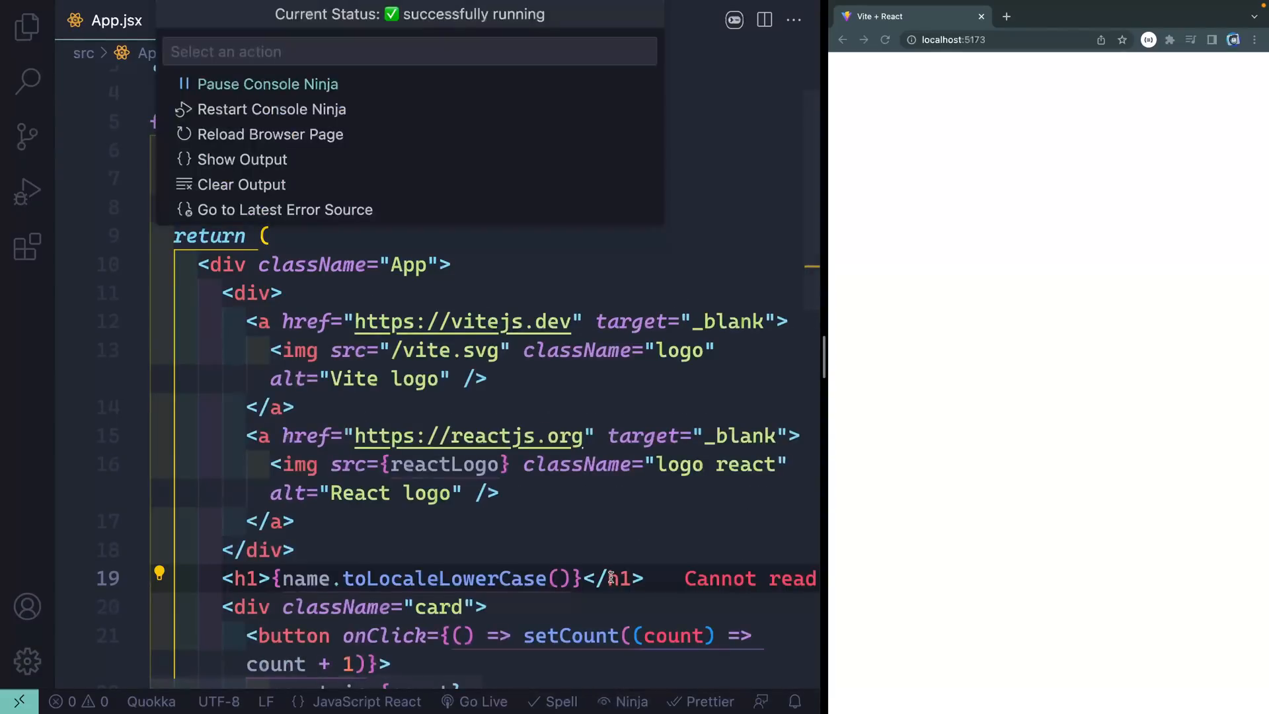
click(240, 160)
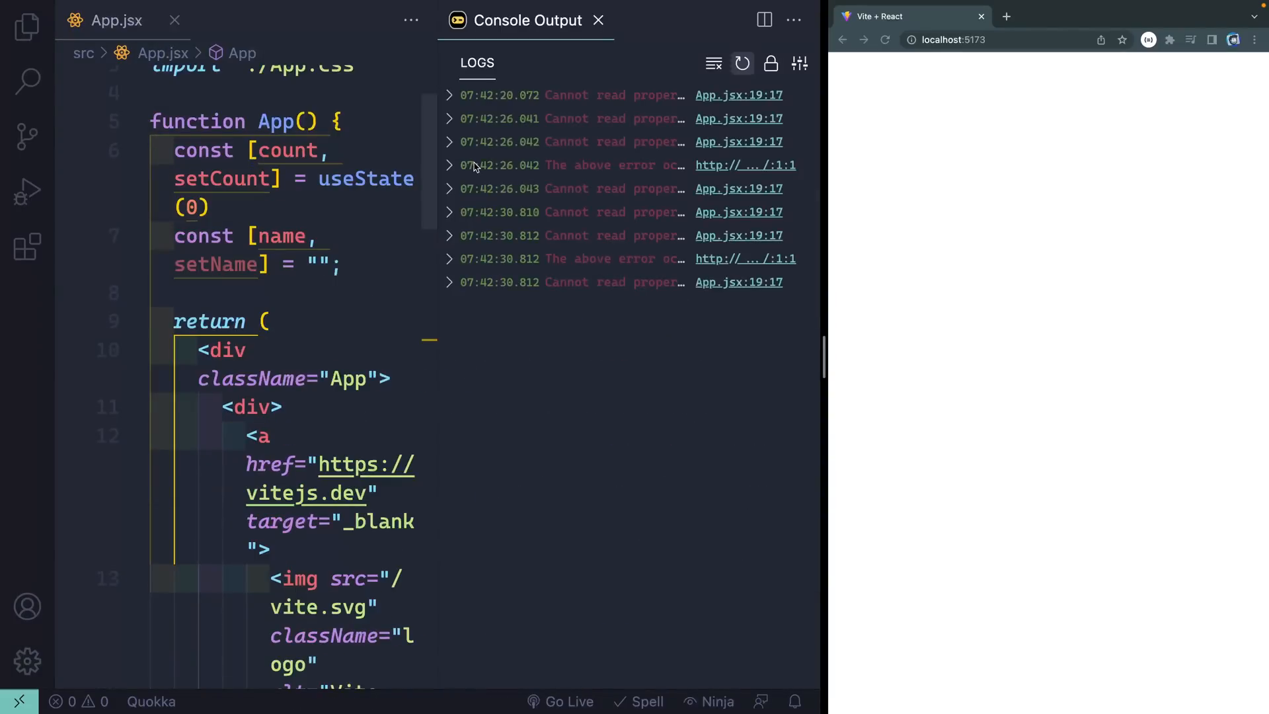
mouse_move(542, 283)
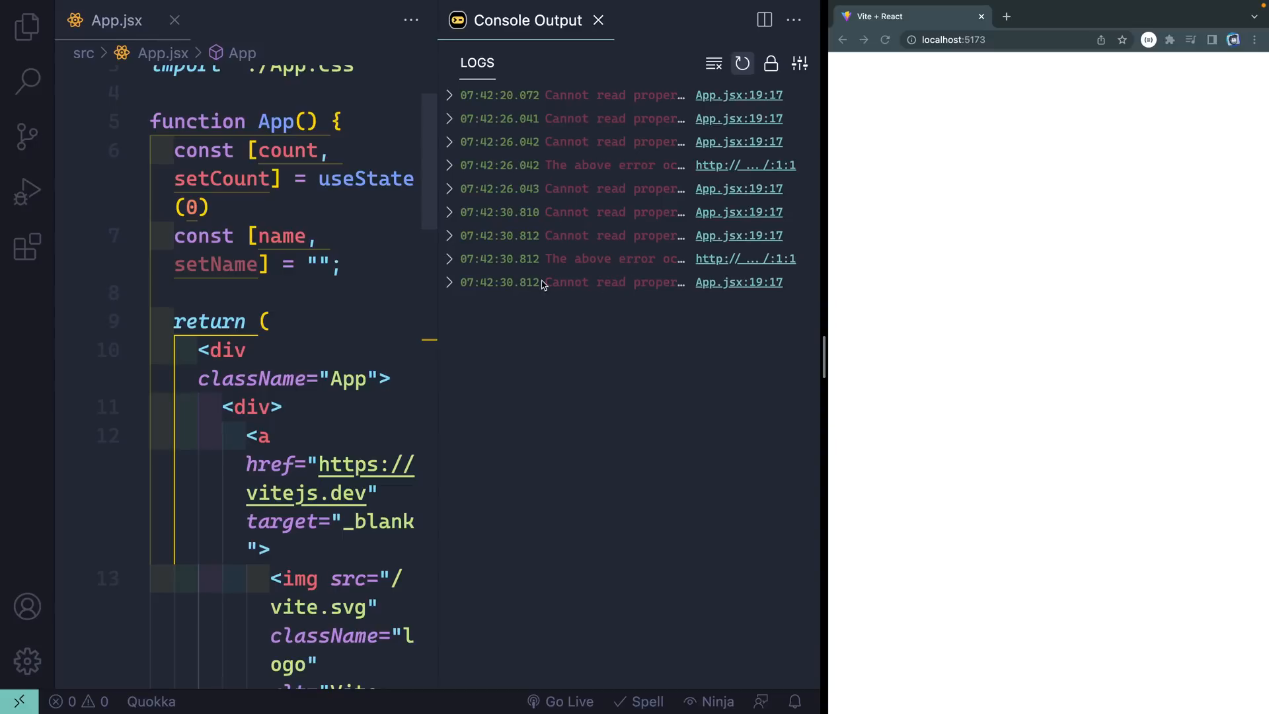
click(449, 281)
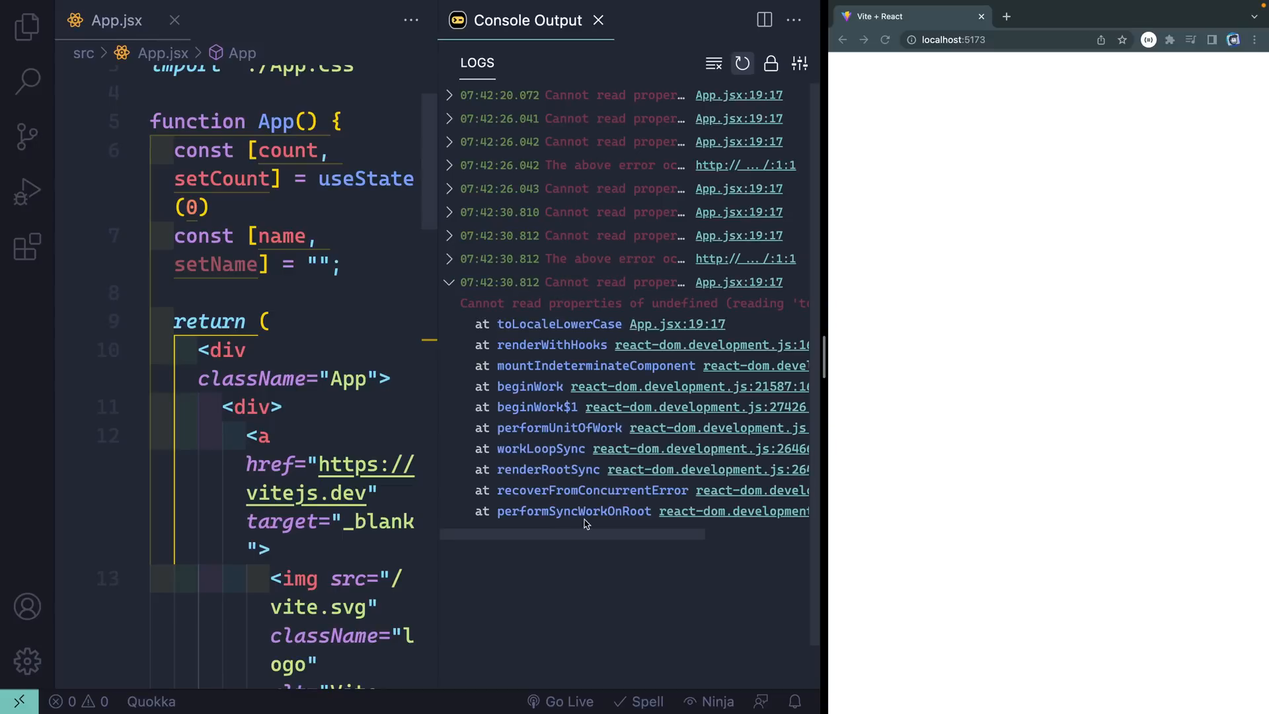
scroll(down, 3)
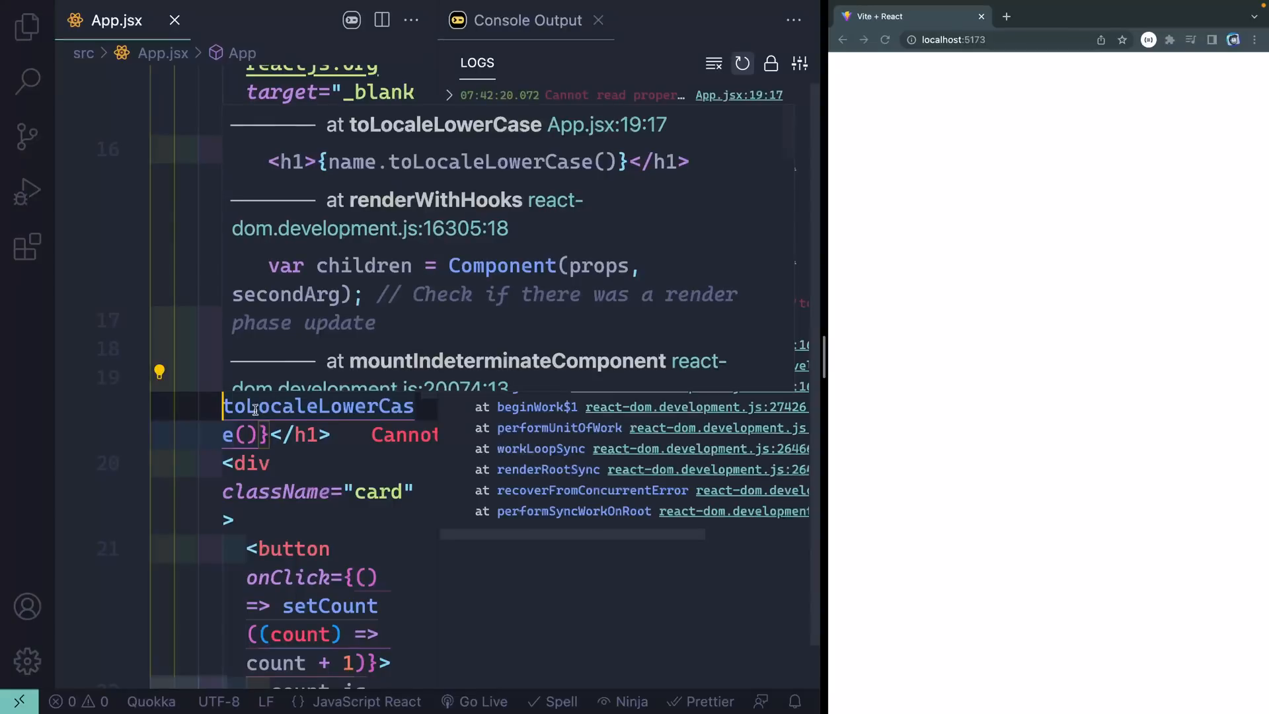
click(597, 20)
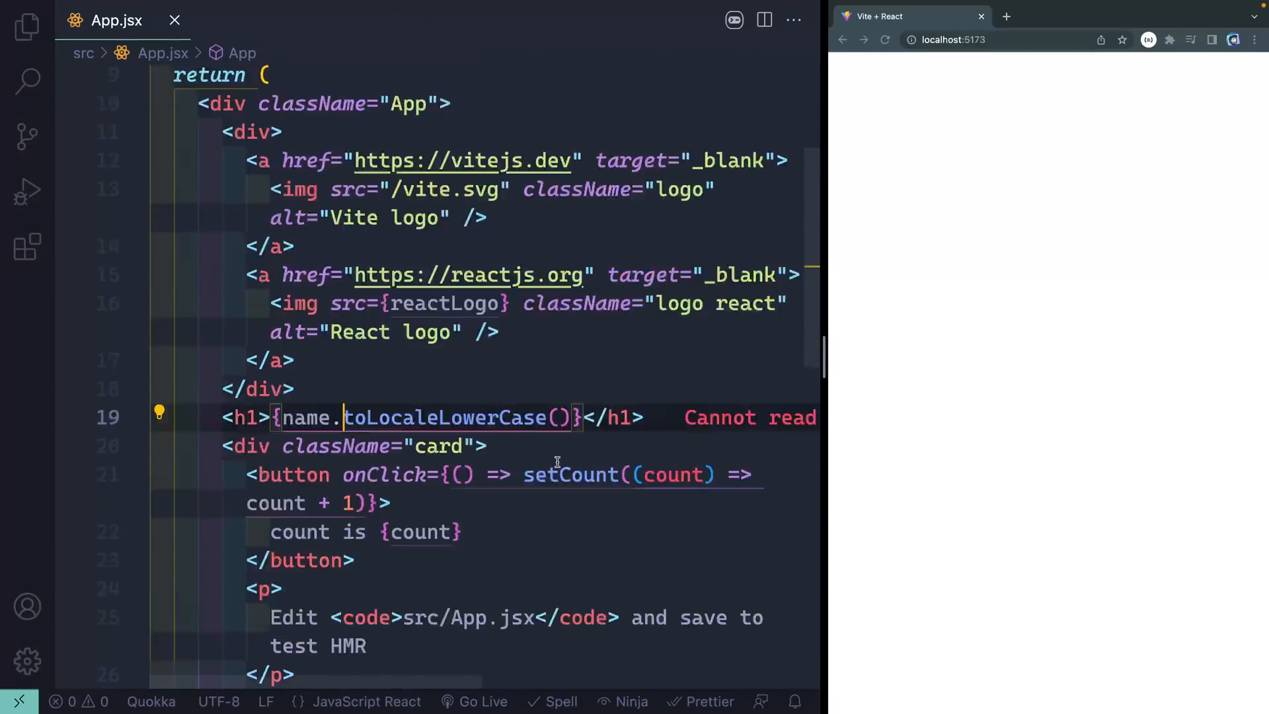
scroll(up, 3)
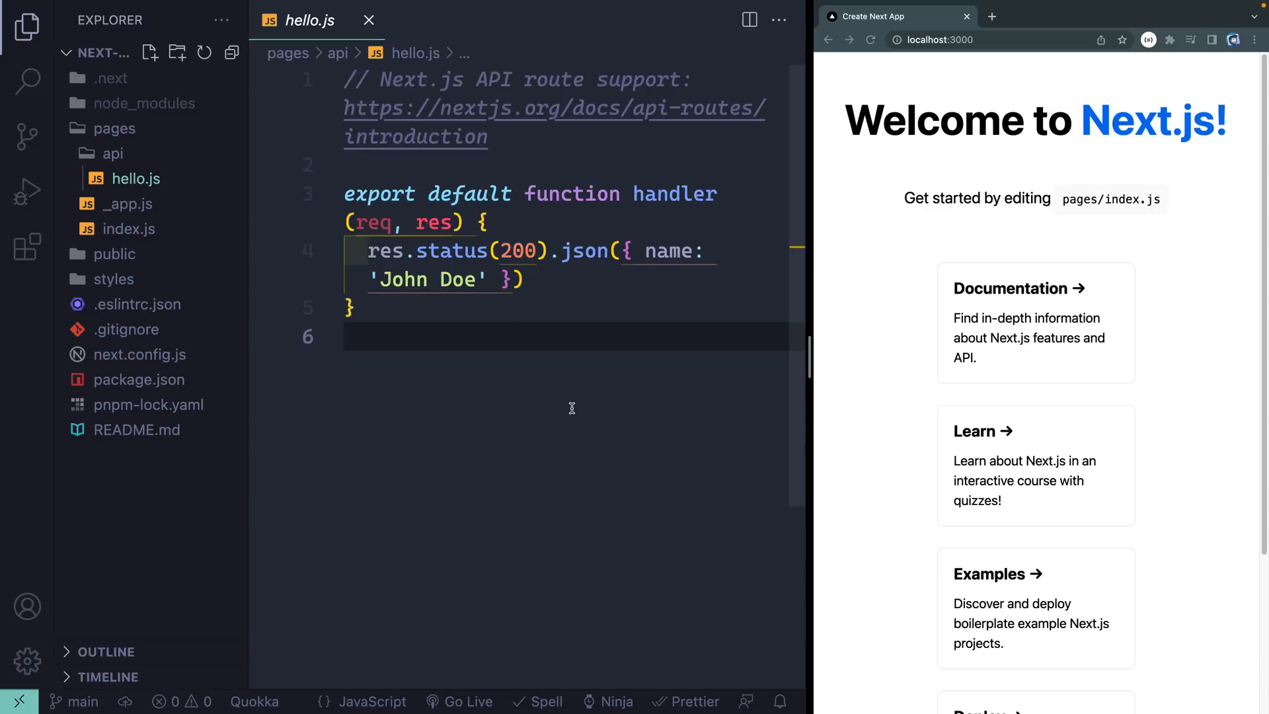
mouse_move(542, 315)
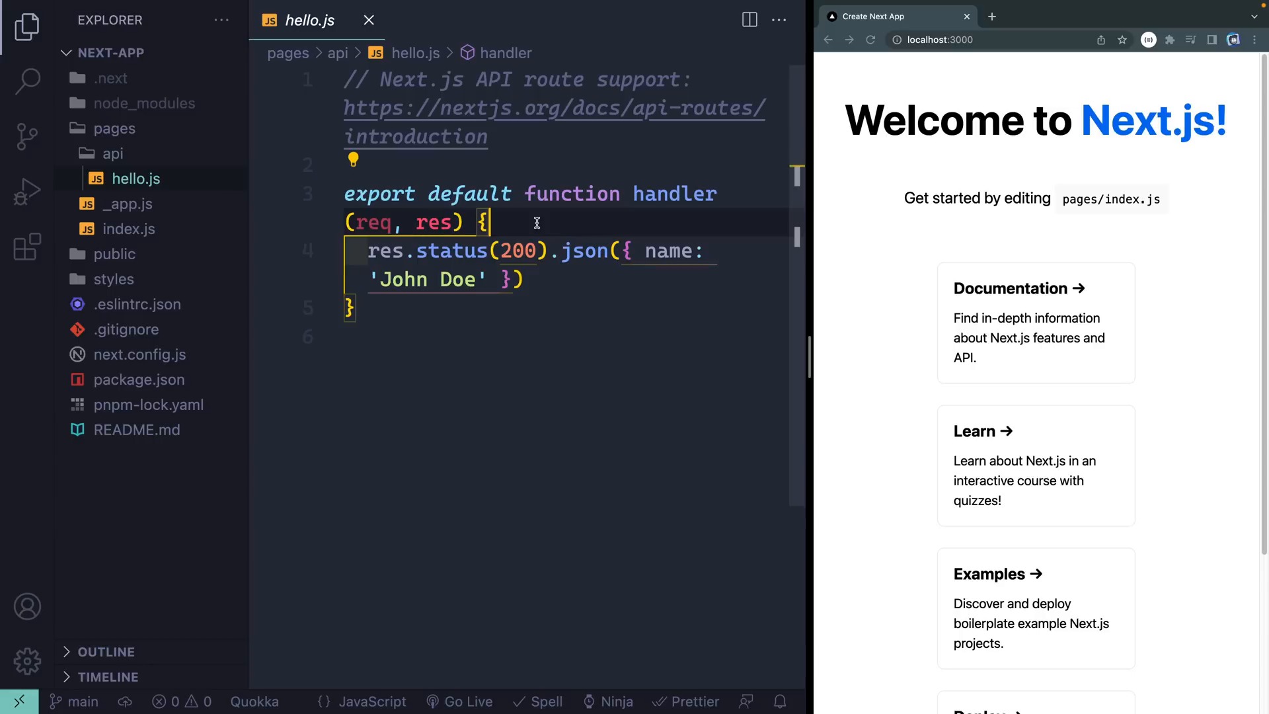
Step: Log "in hello" in the hello.js API handler, then switch to pages/index.js
text(console.log("in he"))
click(987, 40)
text(/api/hello)
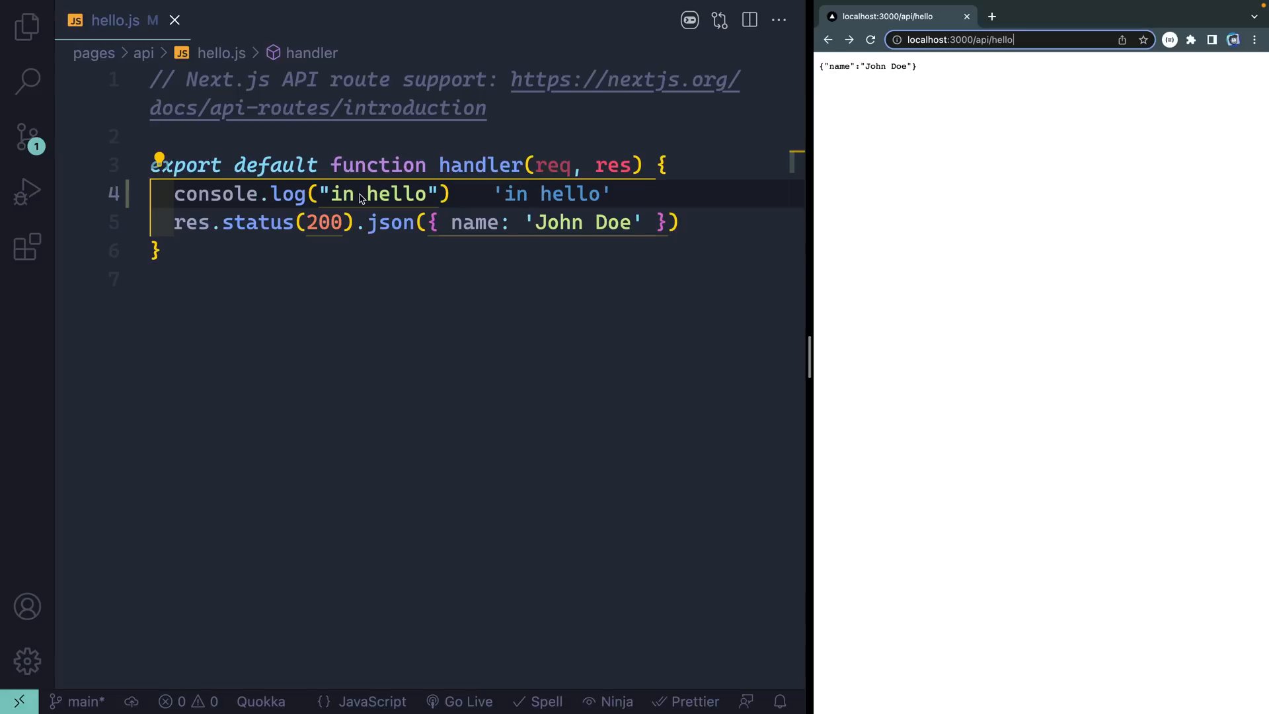
mouse_move(546, 170)
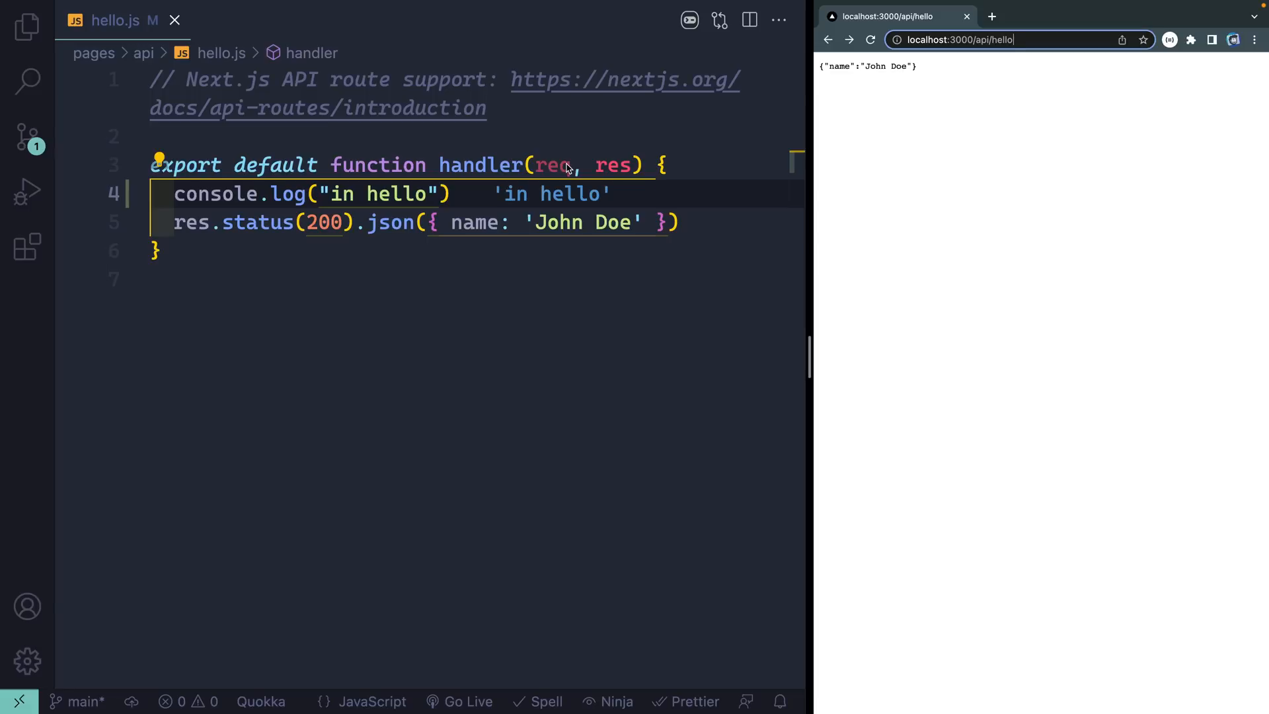
mouse_move(457, 195)
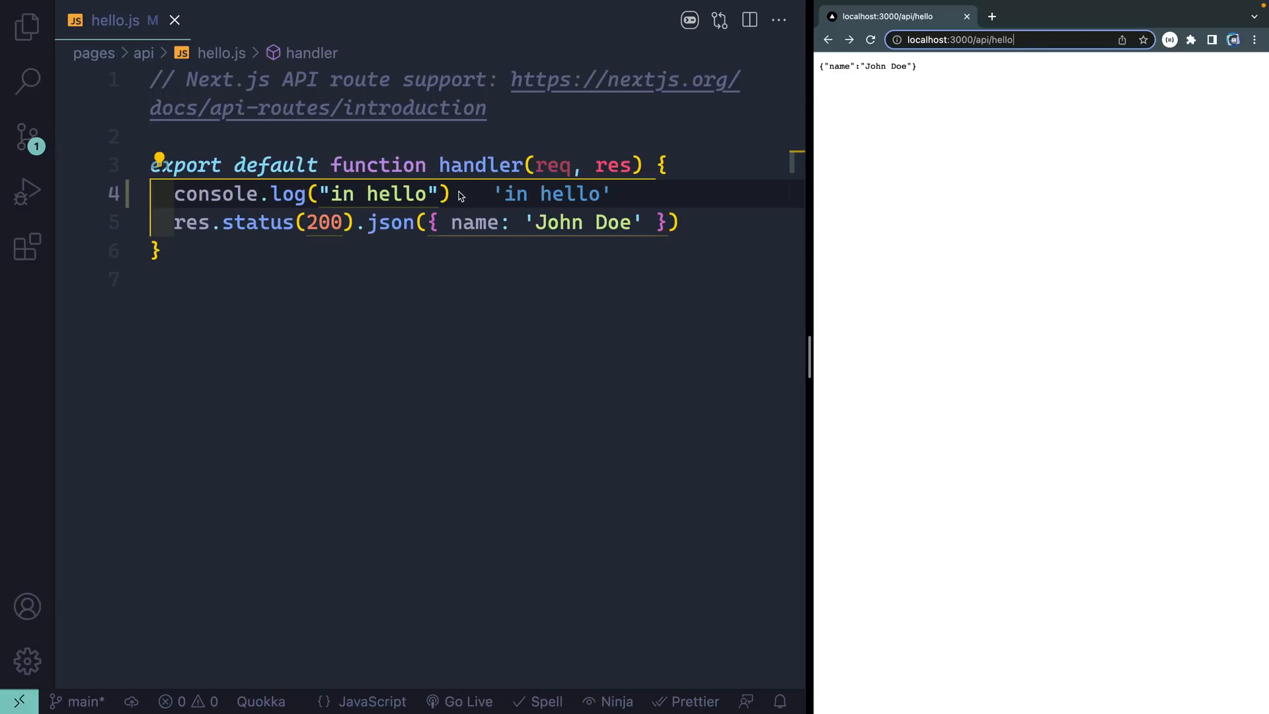
click(26, 27)
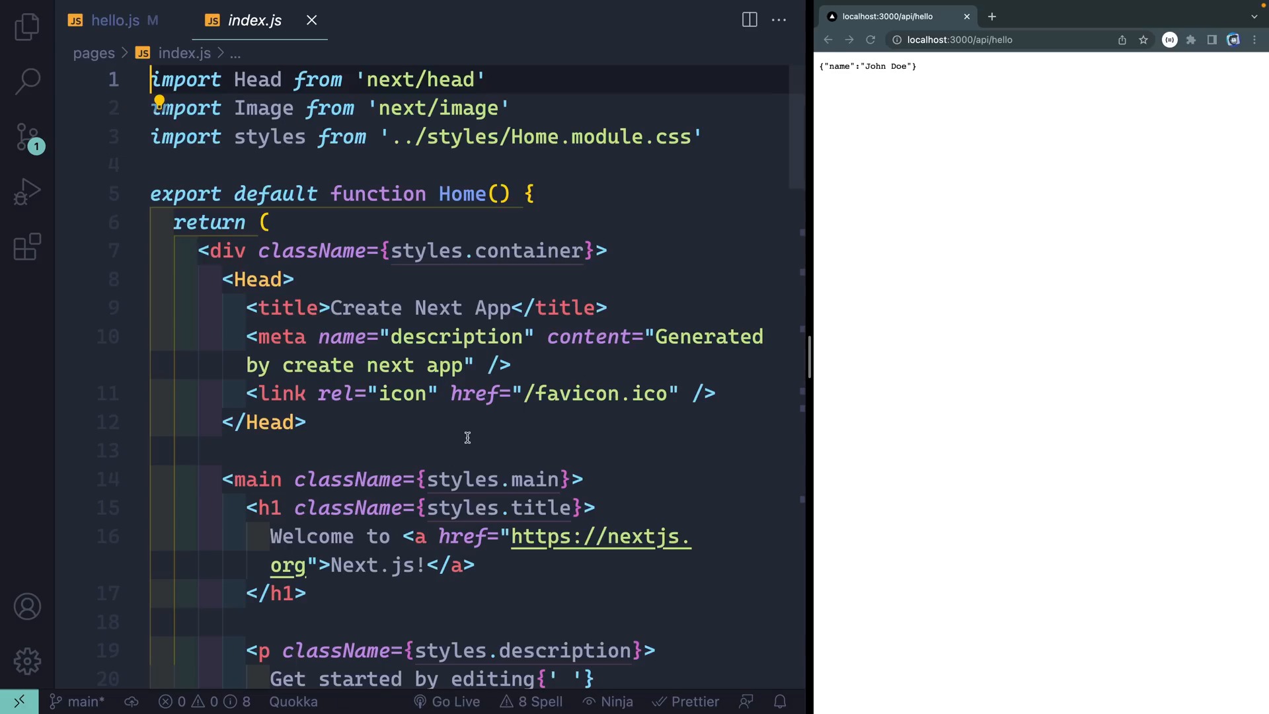
key(Enter)
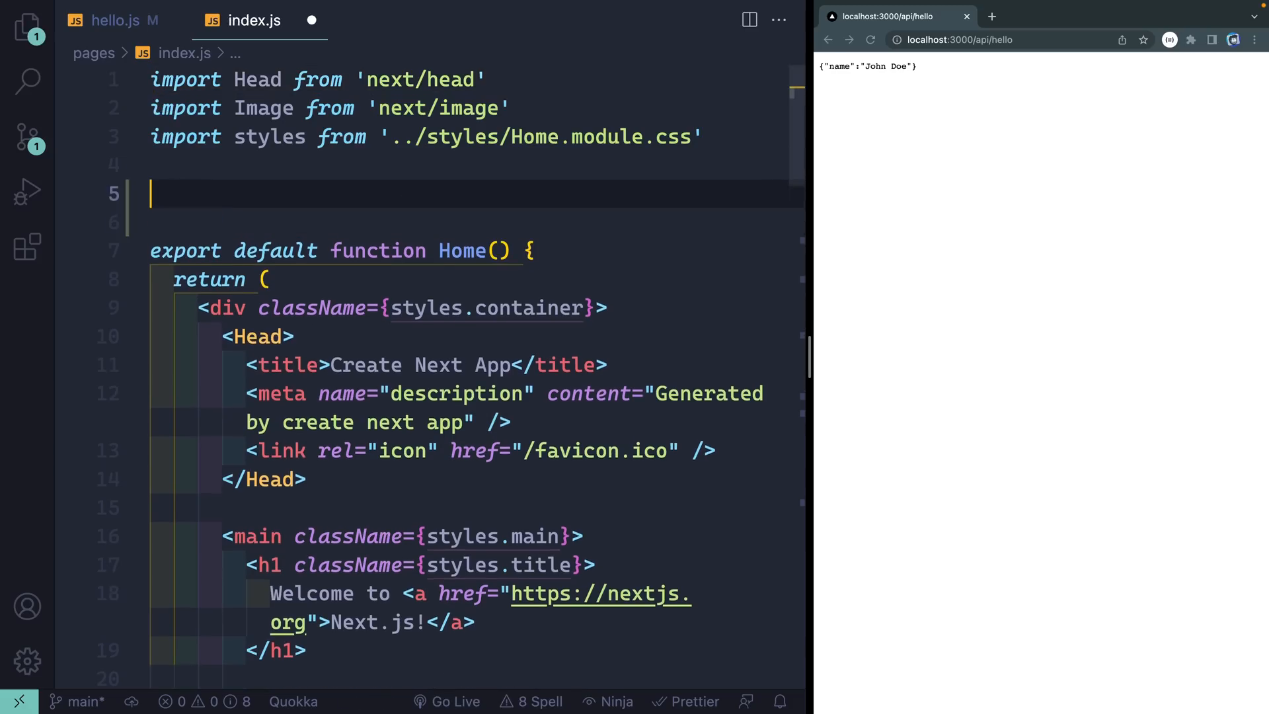
text(export async function getS)
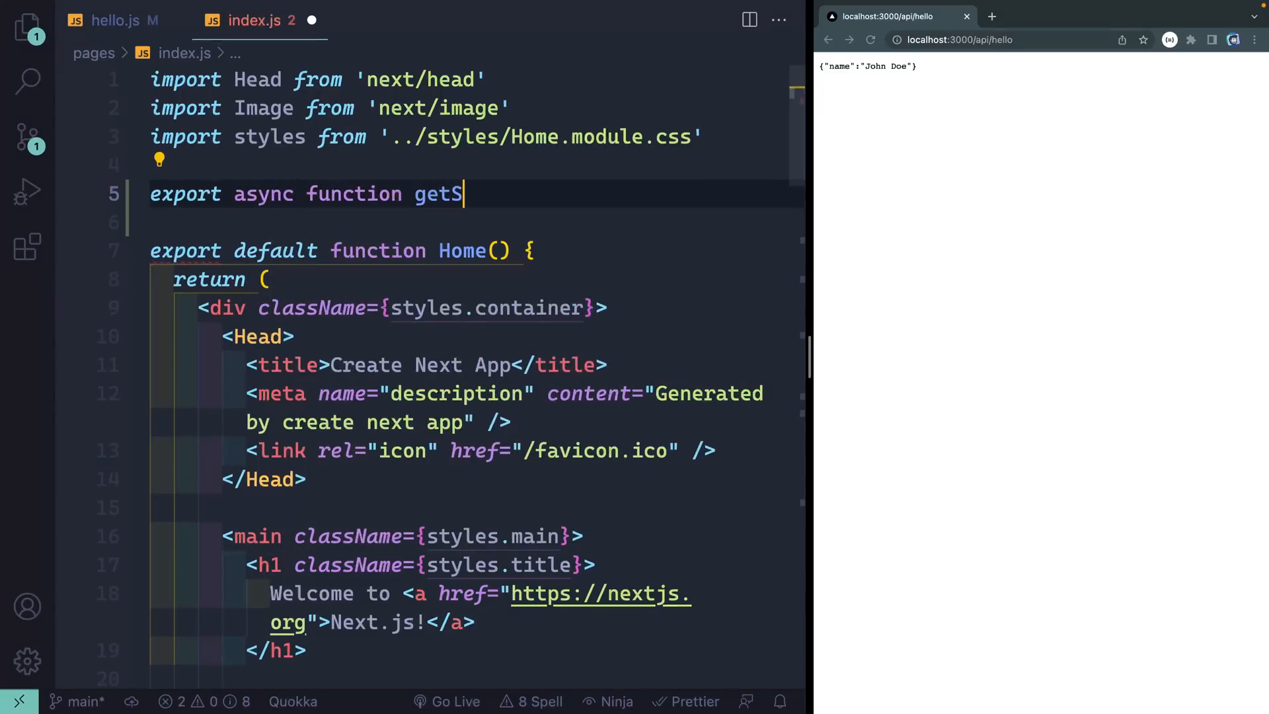
text(erverSideProps)
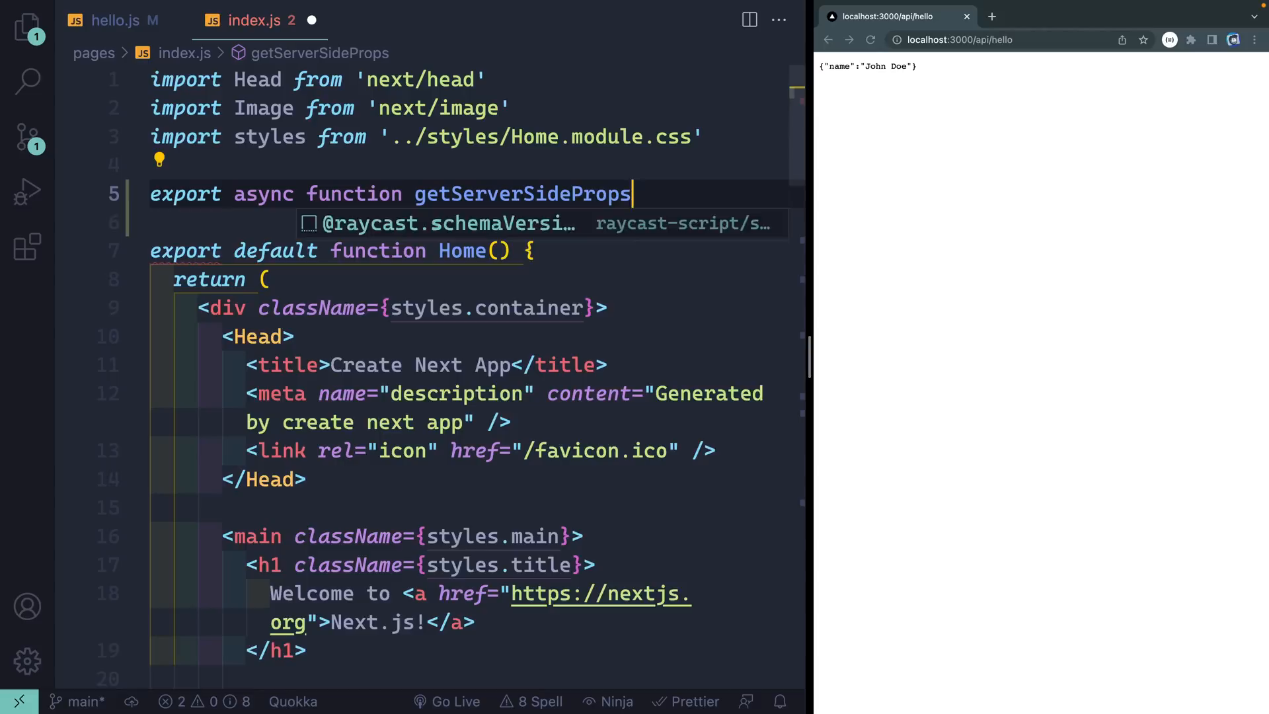
text(() {)
click(471, 222)
text(const res awa)
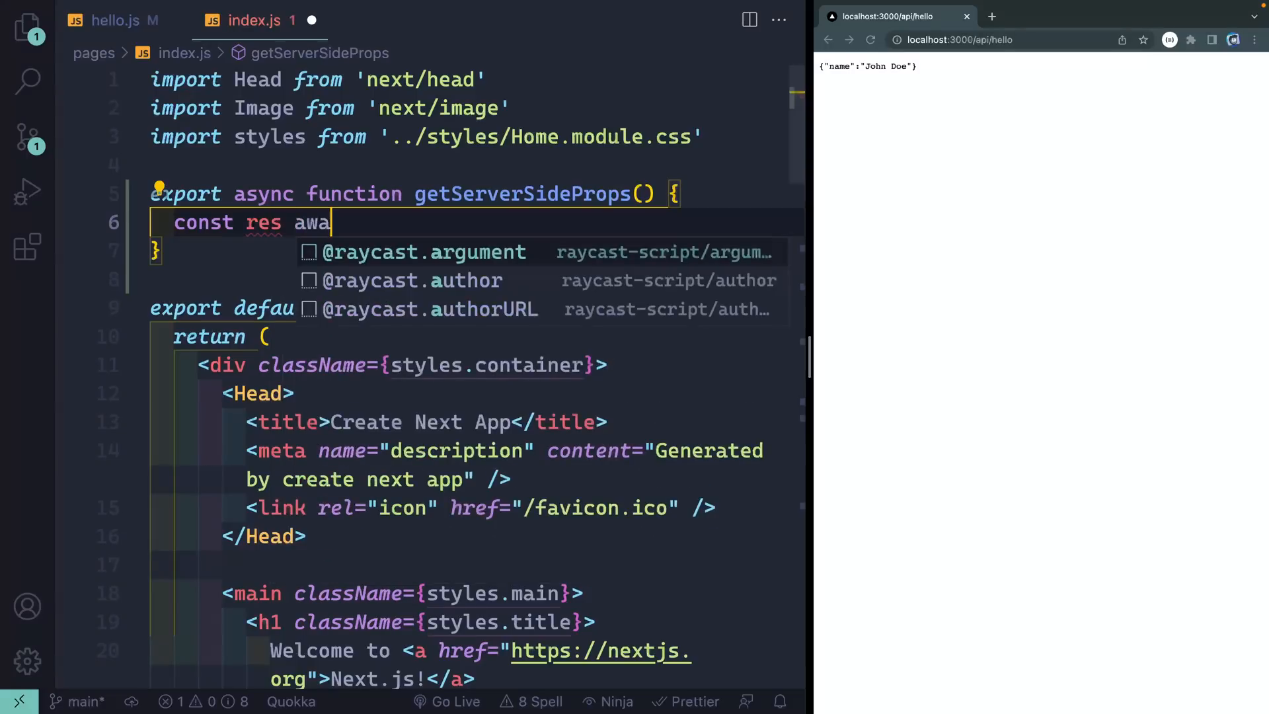
text(= await fetch)
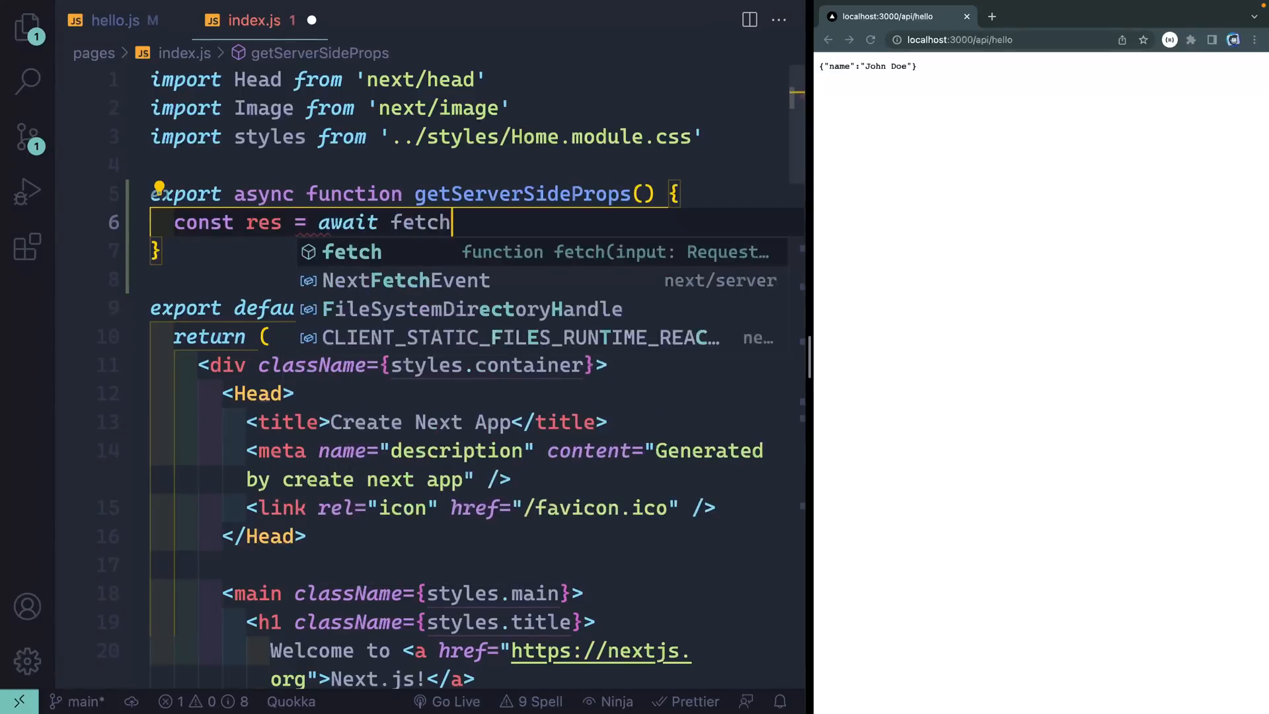
text(("http://local"))
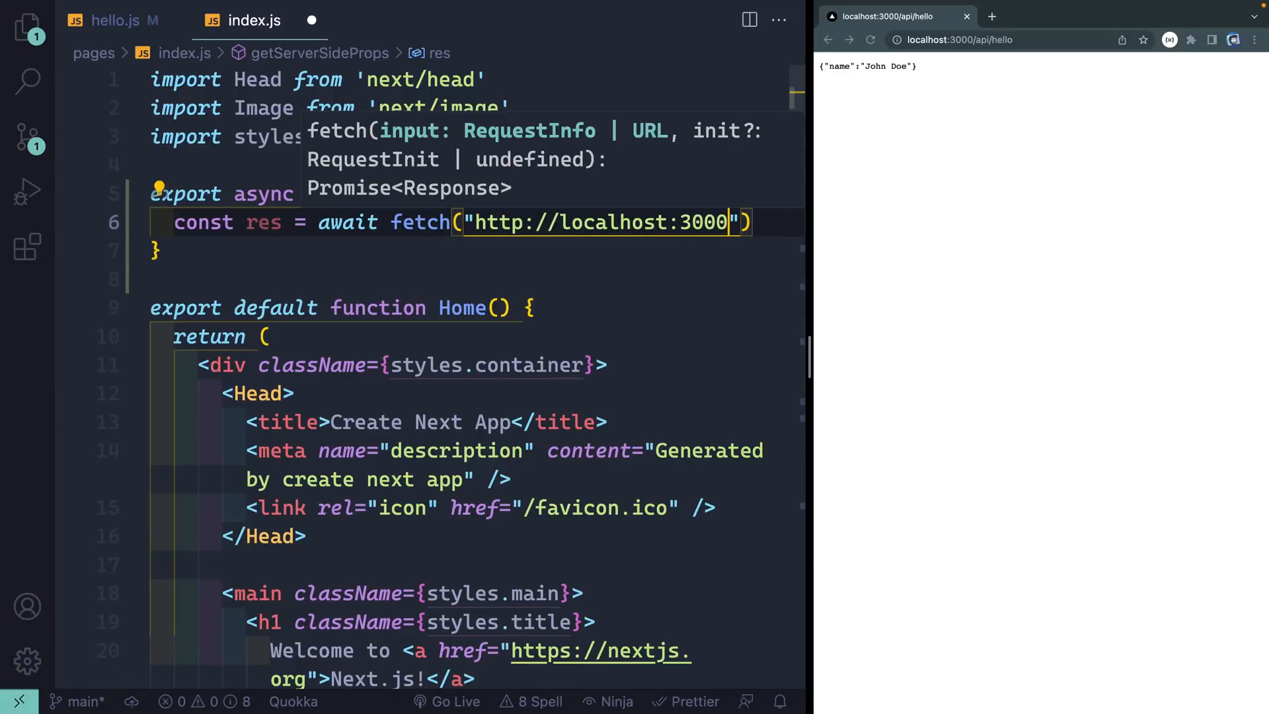
text(/api/hello)
text(const data =)
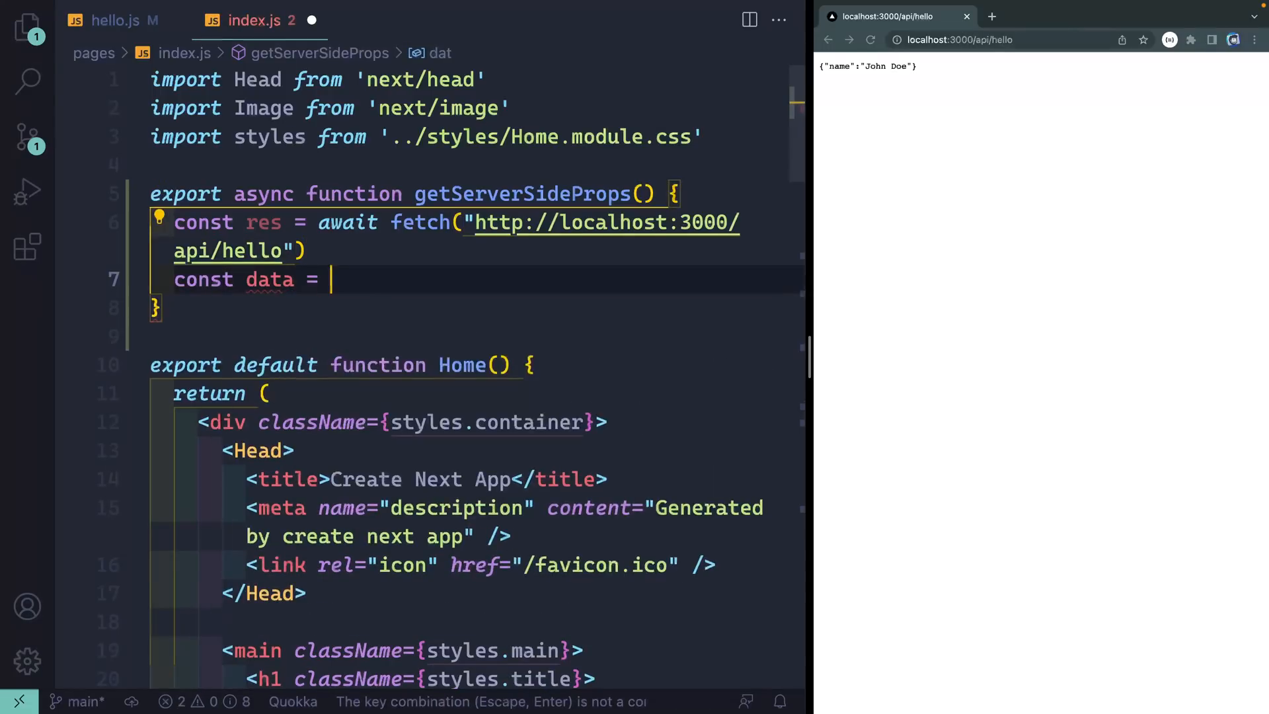
Step: Parse the response with await res.json() and return name: data.name in props, checking hello.js fields
text(await res)
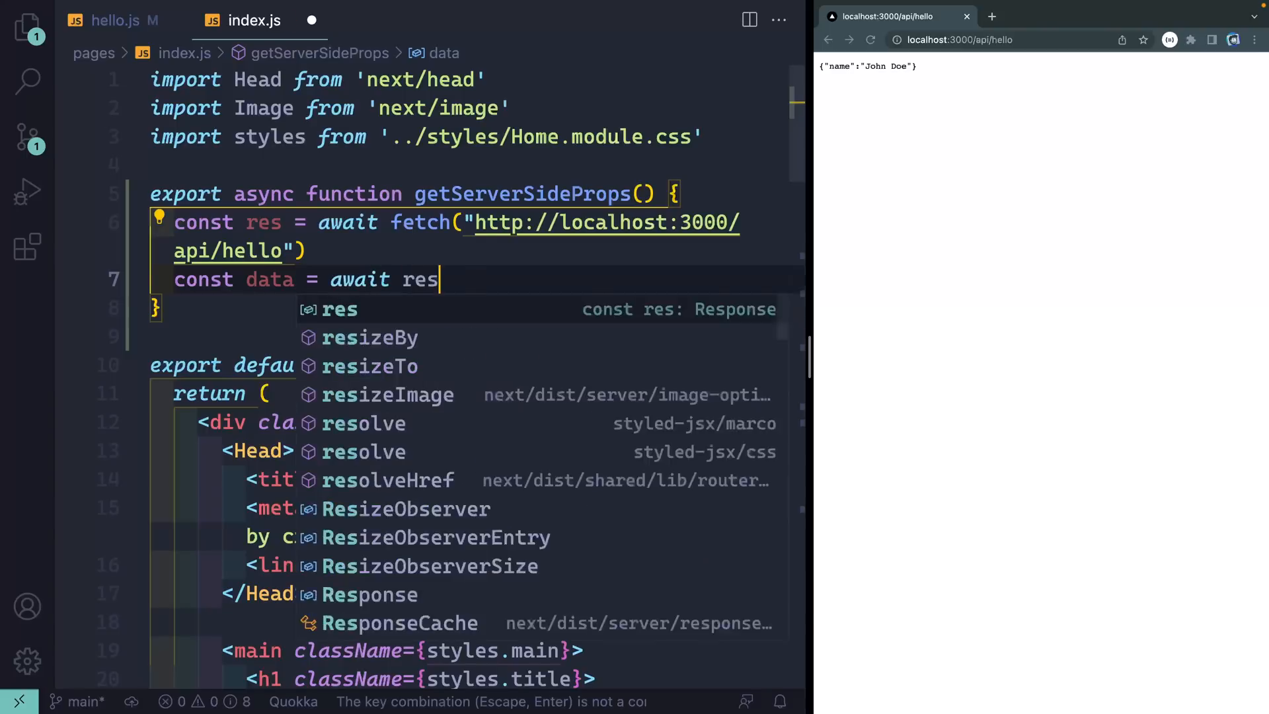
text(.json();)
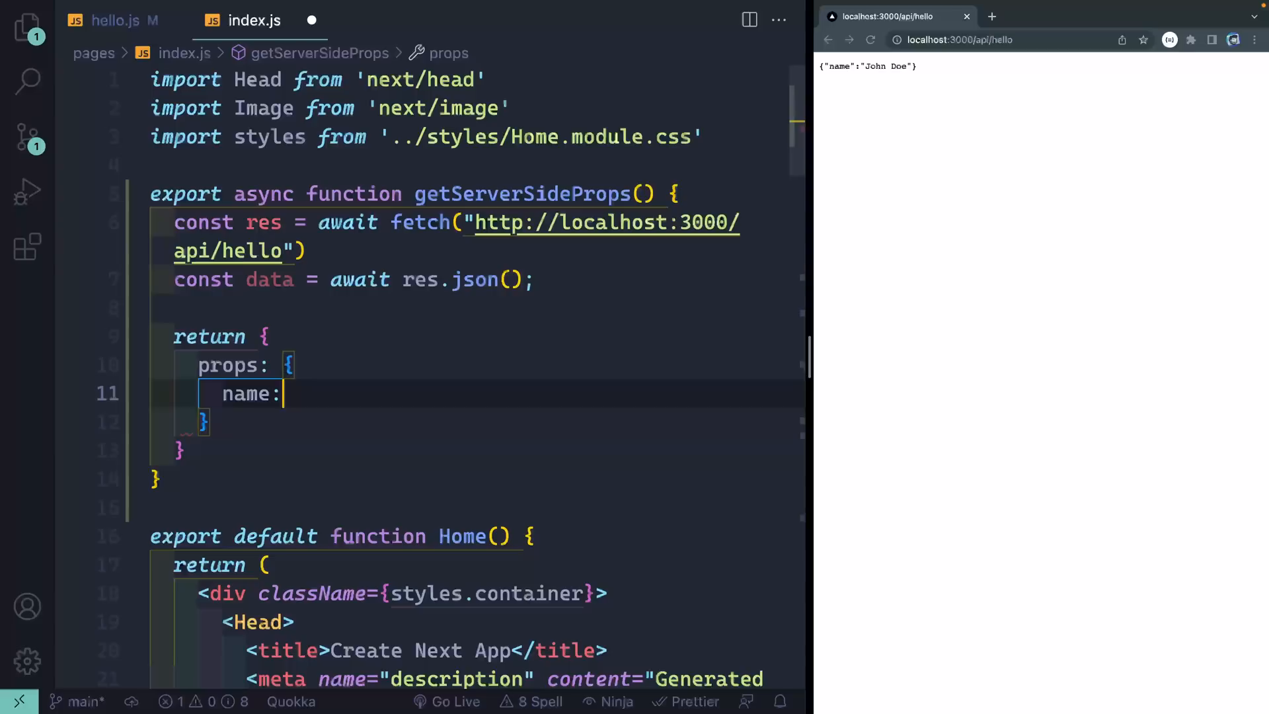
click(111, 20)
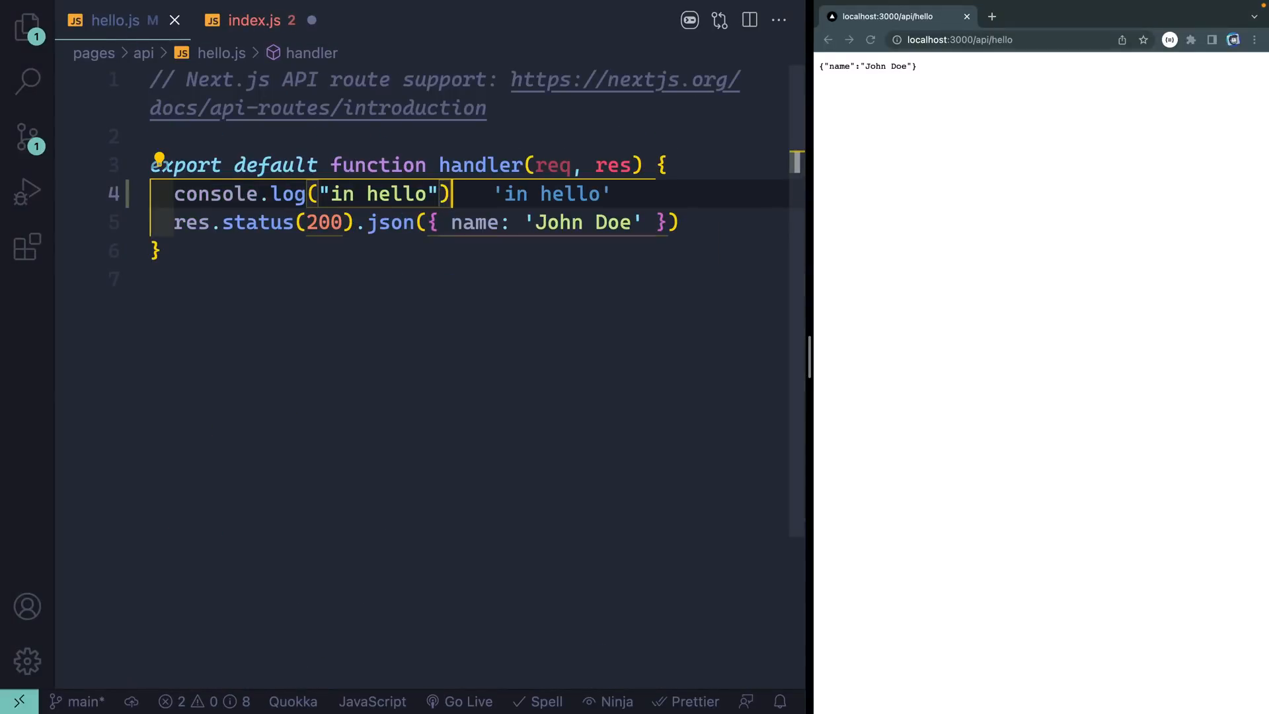
click(247, 20)
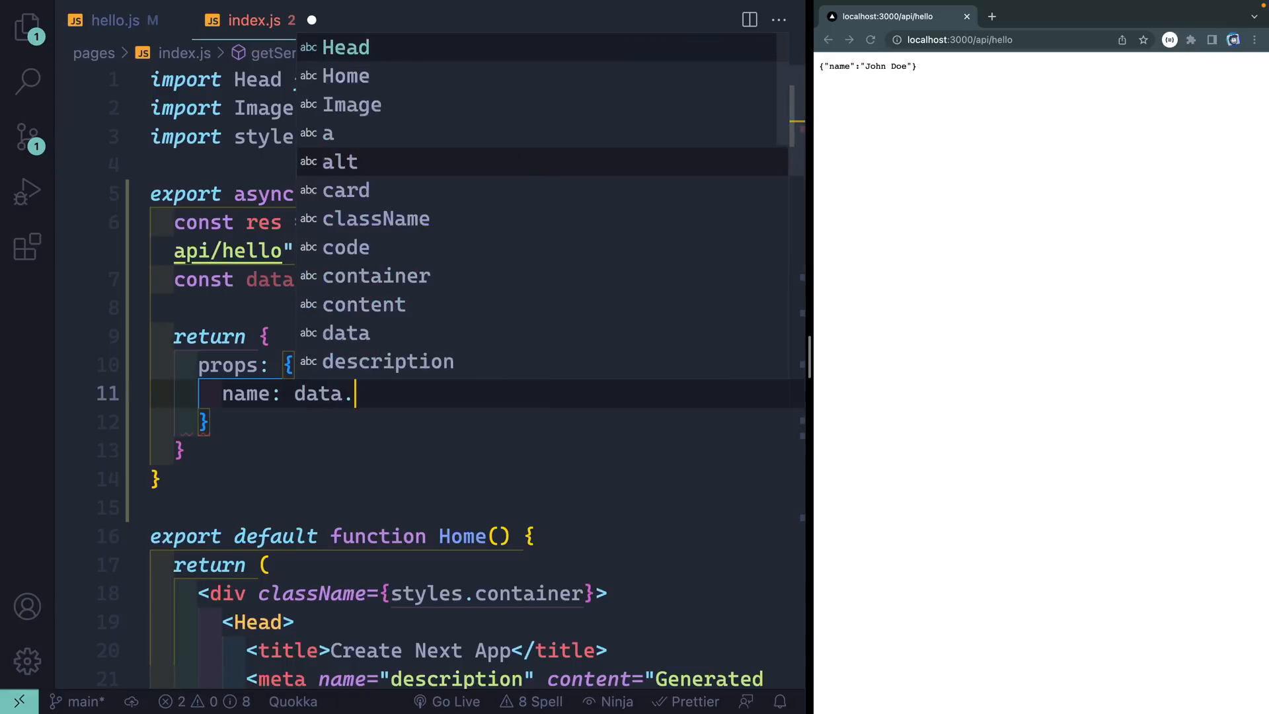
text(name,)
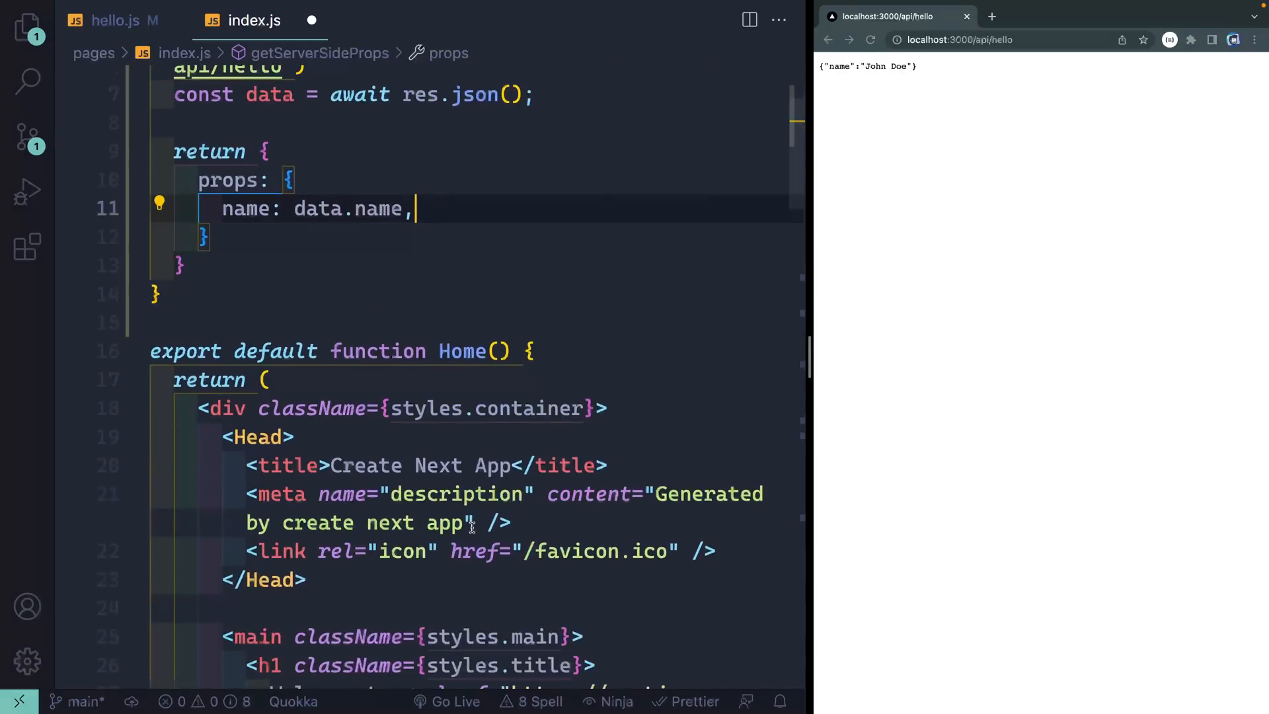
Step: Destructure {name} in Home's parameters and render Welcome {name} in the heading
scroll(down, 3)
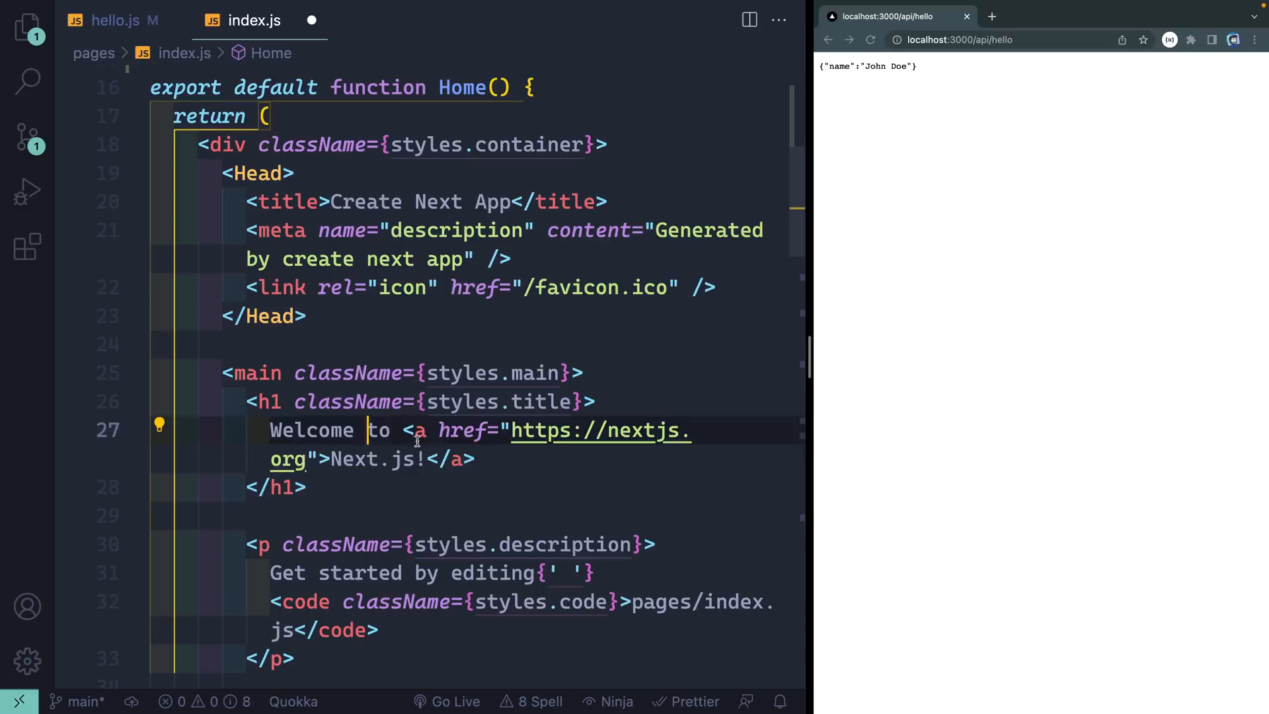
text({name)
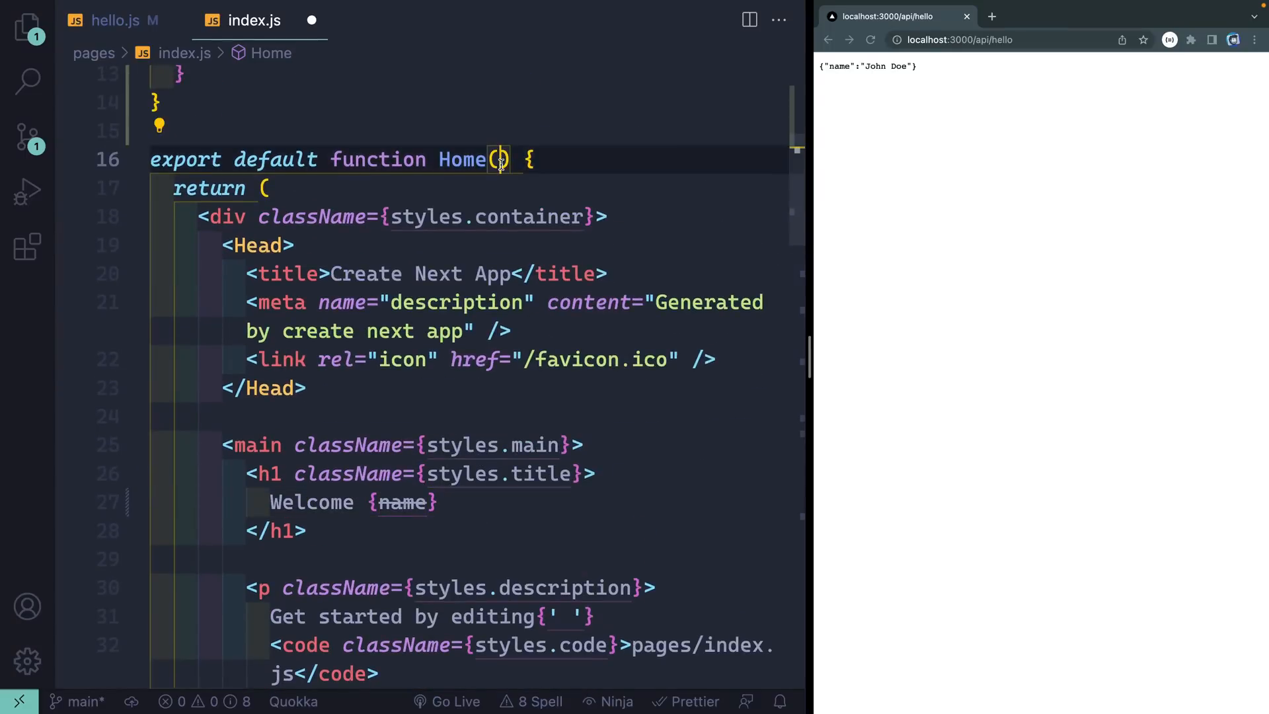
text({name})
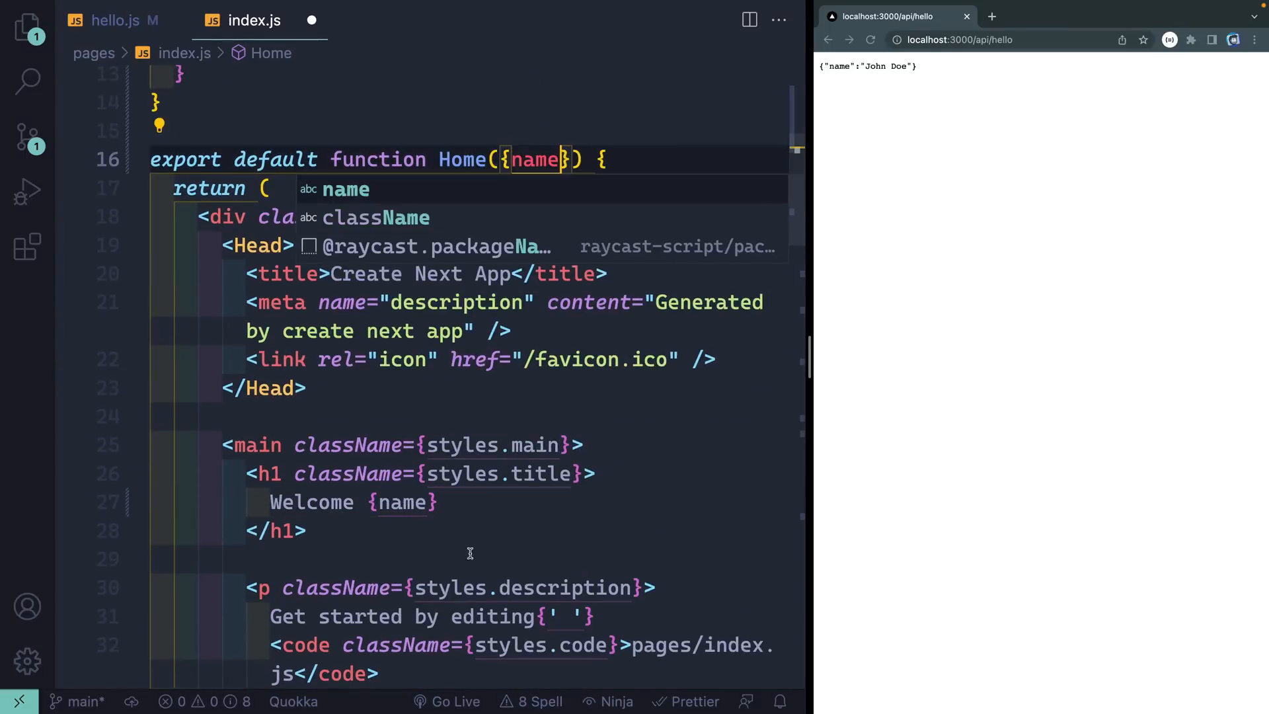
scroll(up, 3)
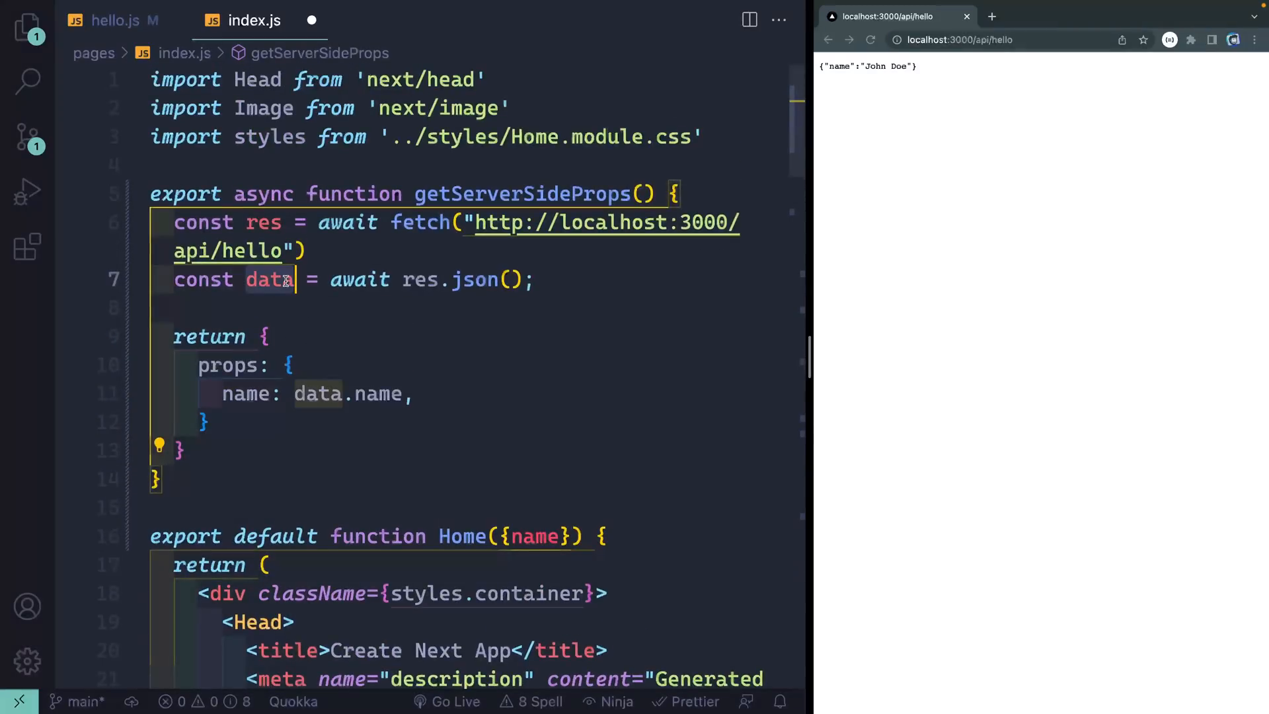
text(console.log(data)
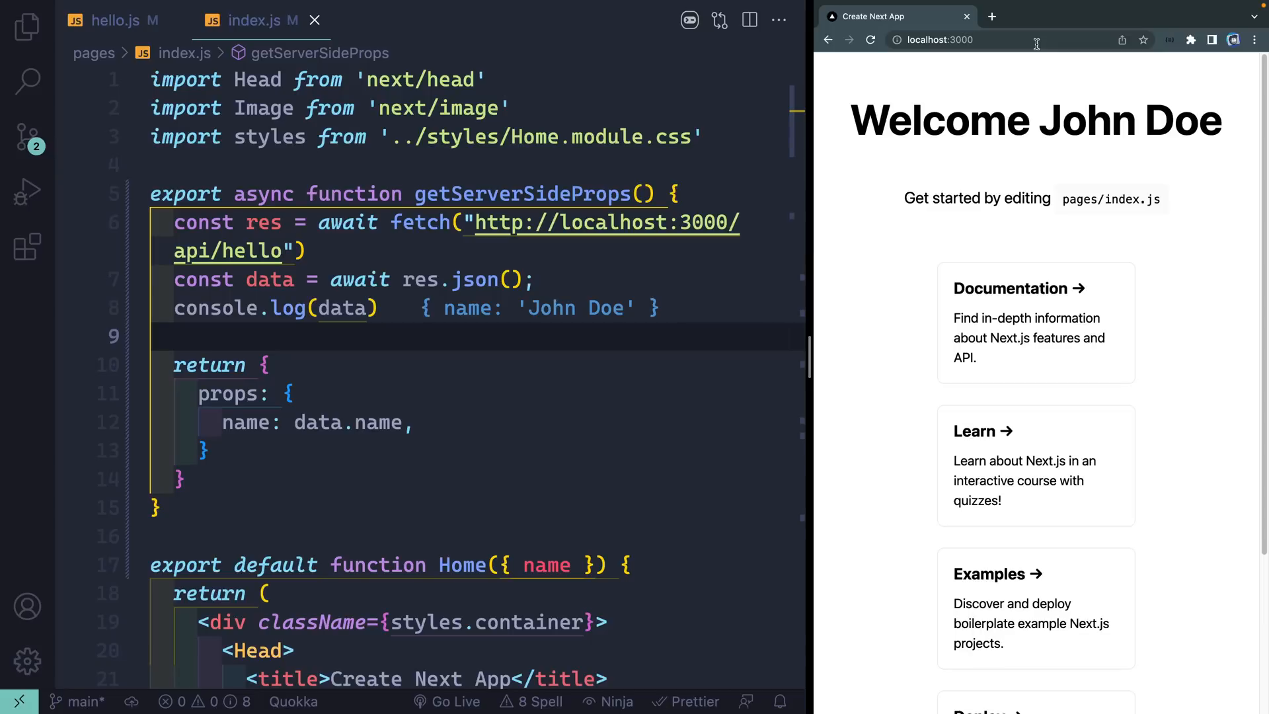
mouse_move(456, 317)
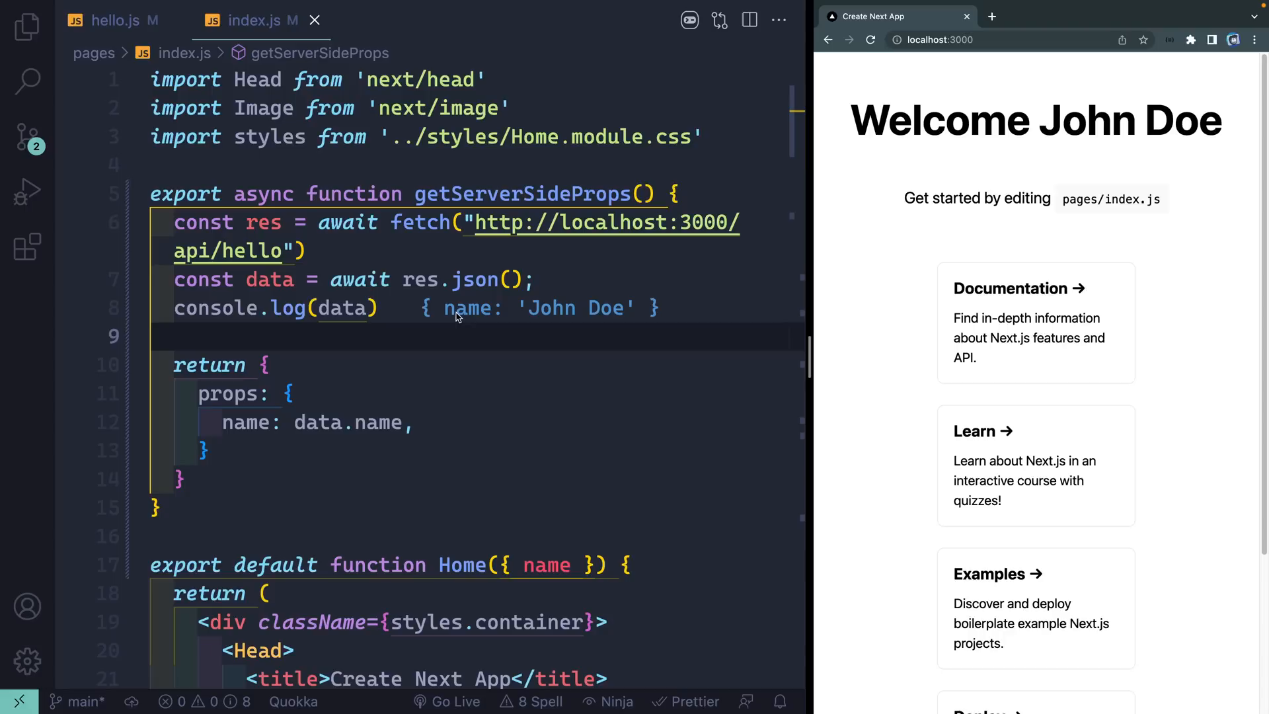
mouse_move(1119, 141)
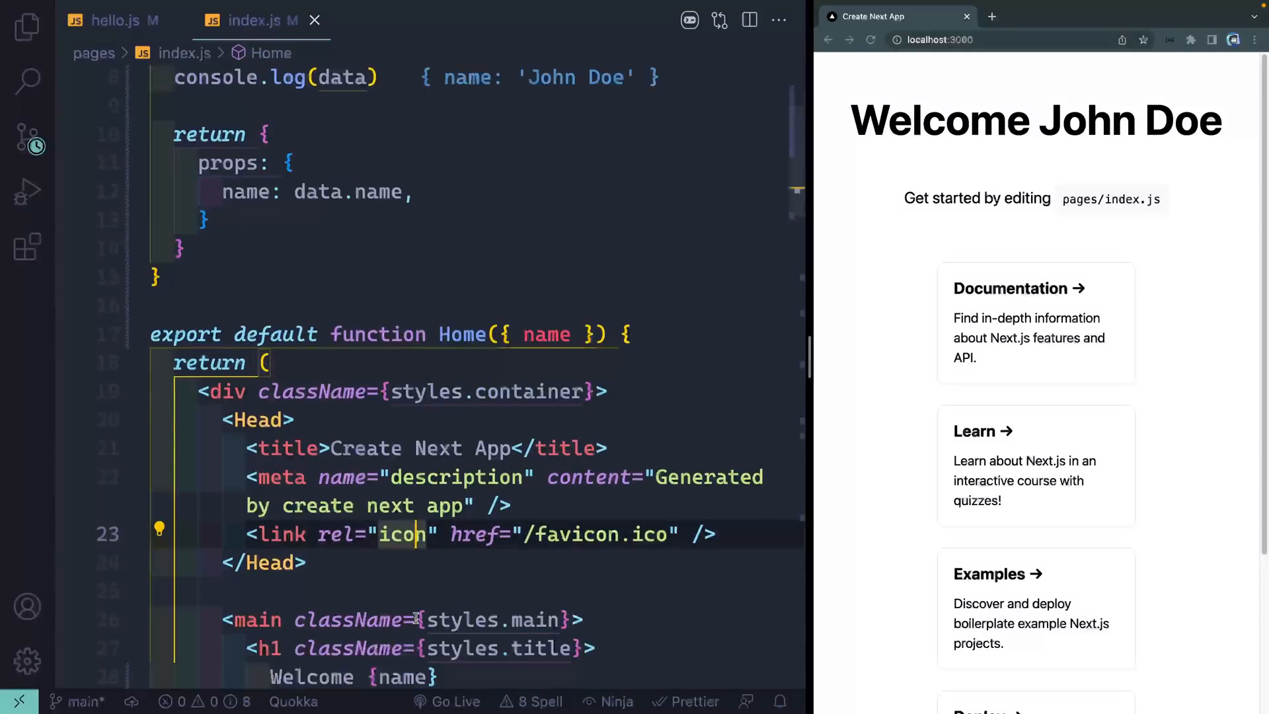
Step: Add console.log(data) after res.json() so Console Ninja shows { name: 'John Doe' } inline
scroll(down, 3)
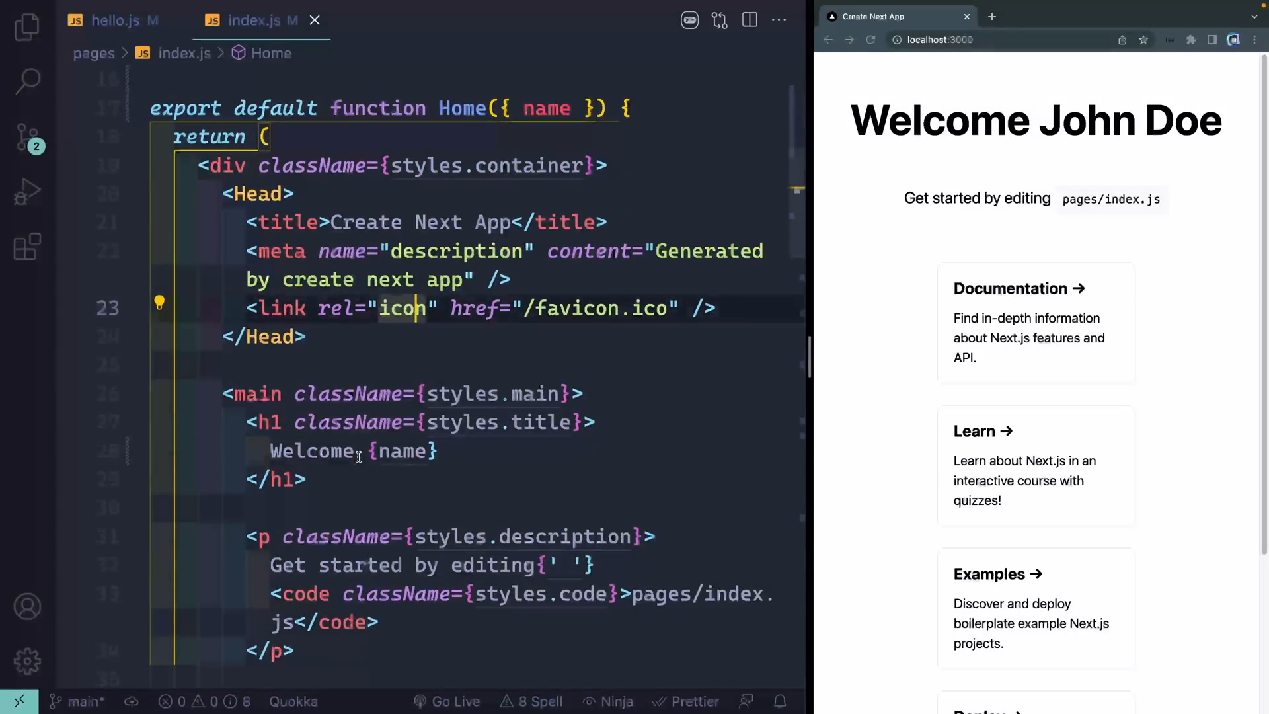
text(,)
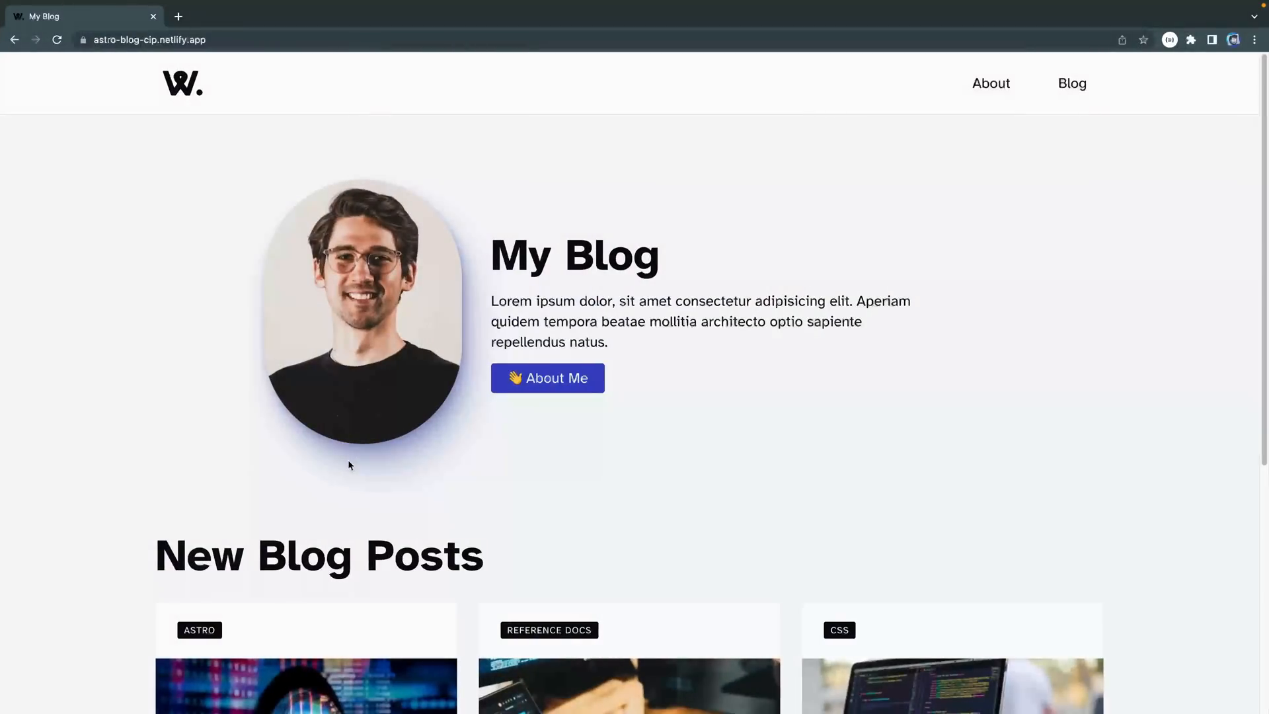
mouse_move(359, 521)
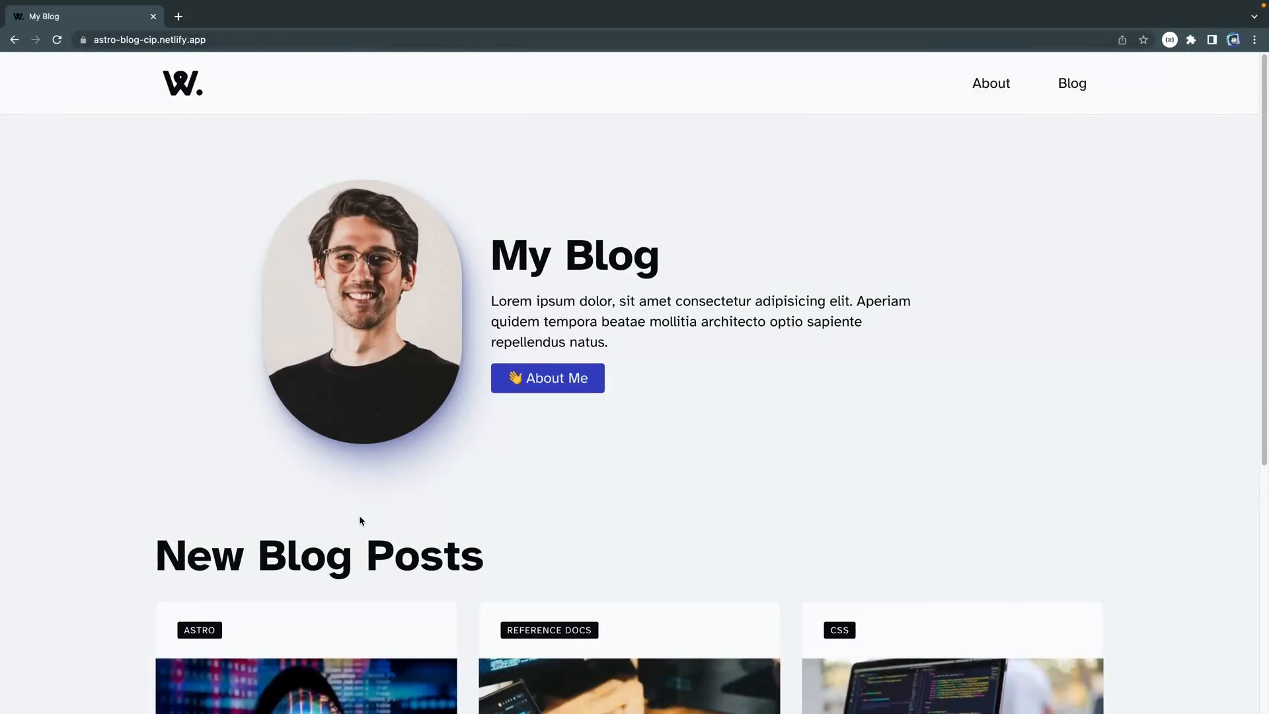
mouse_move(726, 455)
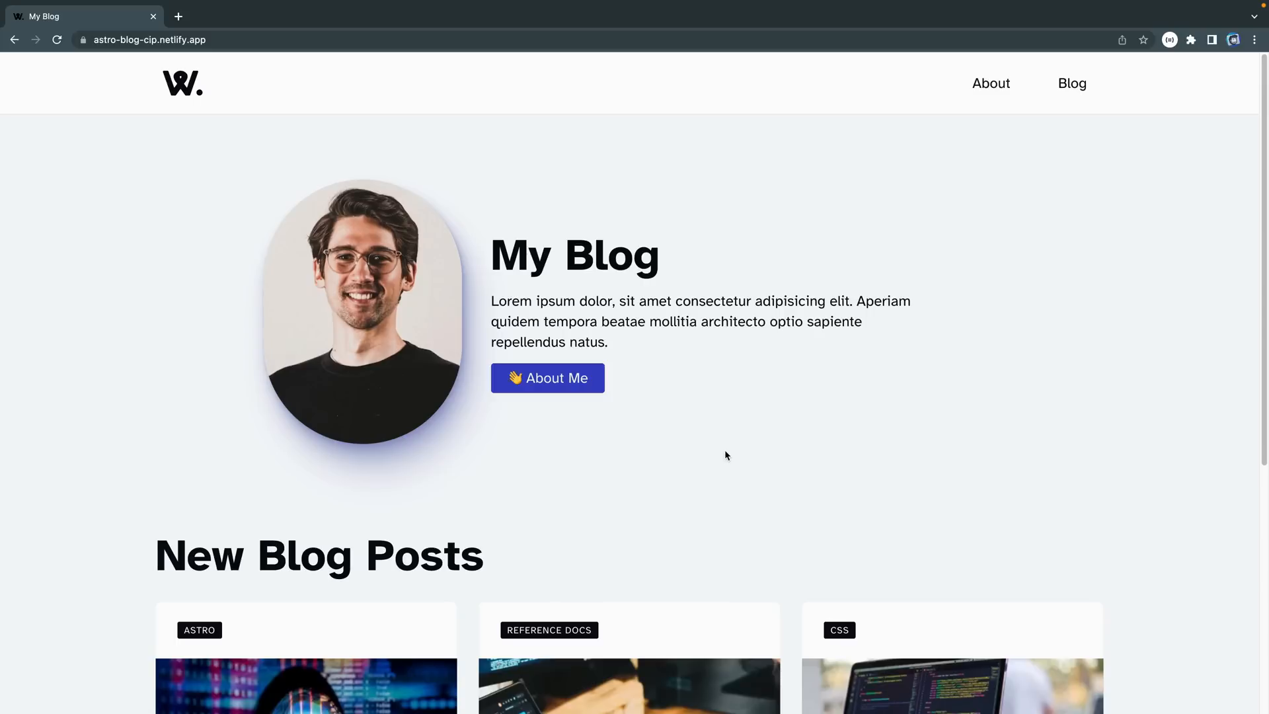
Step: Open the New Blog Post article, then go to the Blog listing page
scroll(down, 3)
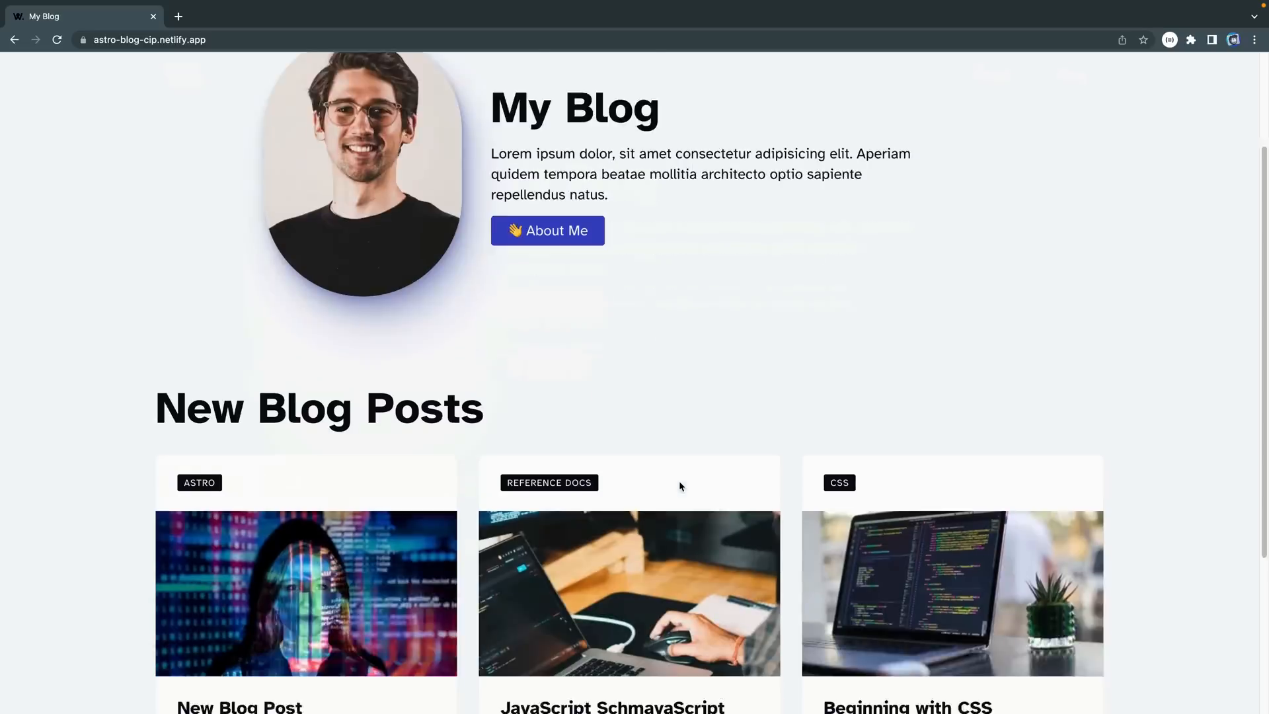
scroll(down, 3)
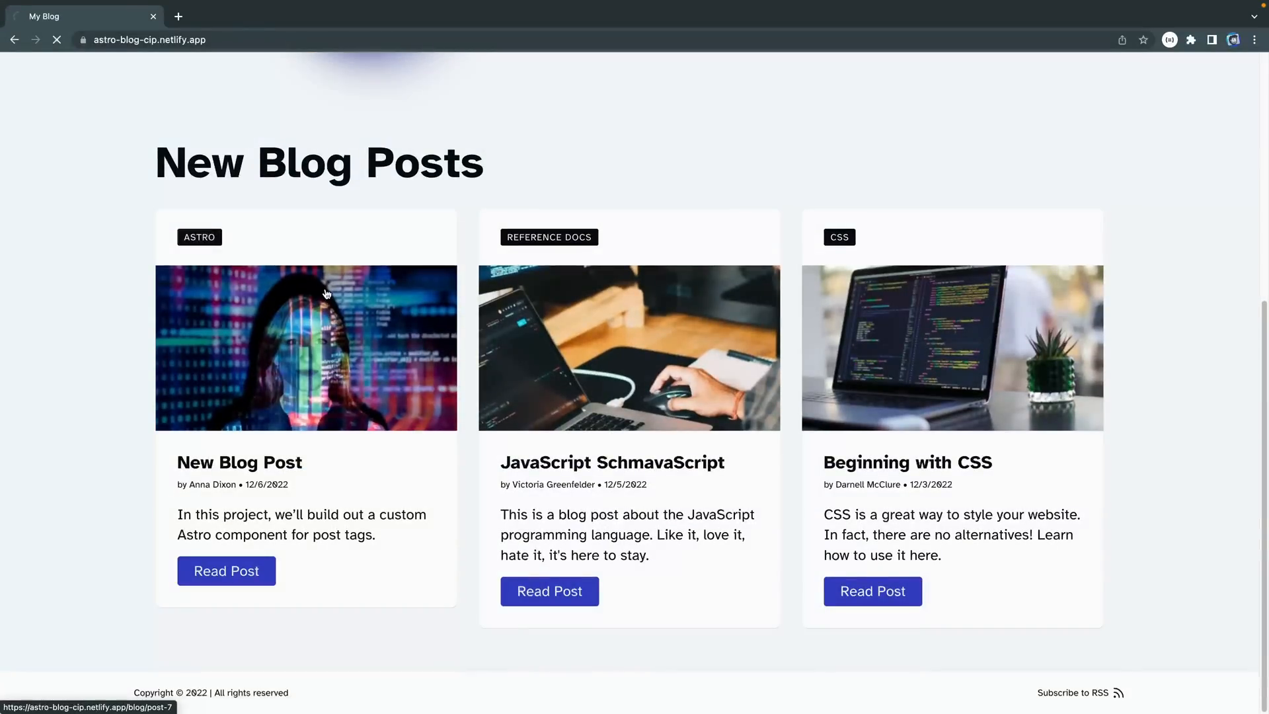
click(200, 236)
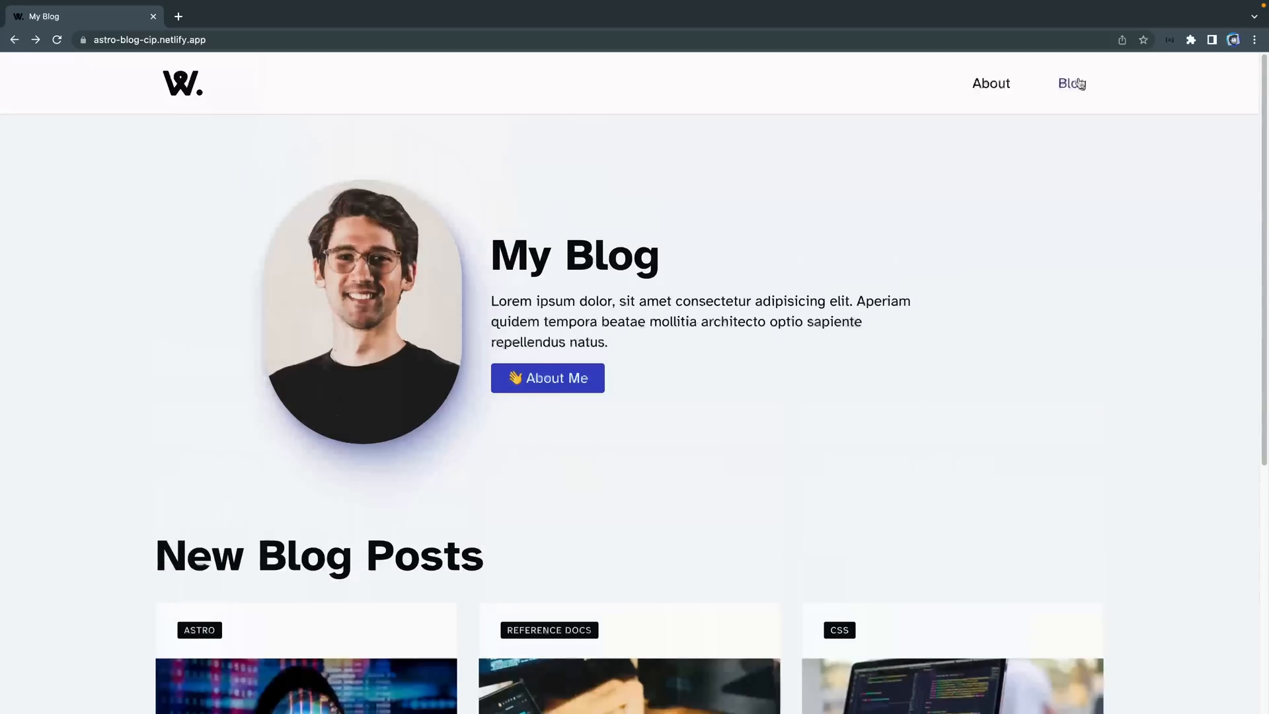
click(1072, 84)
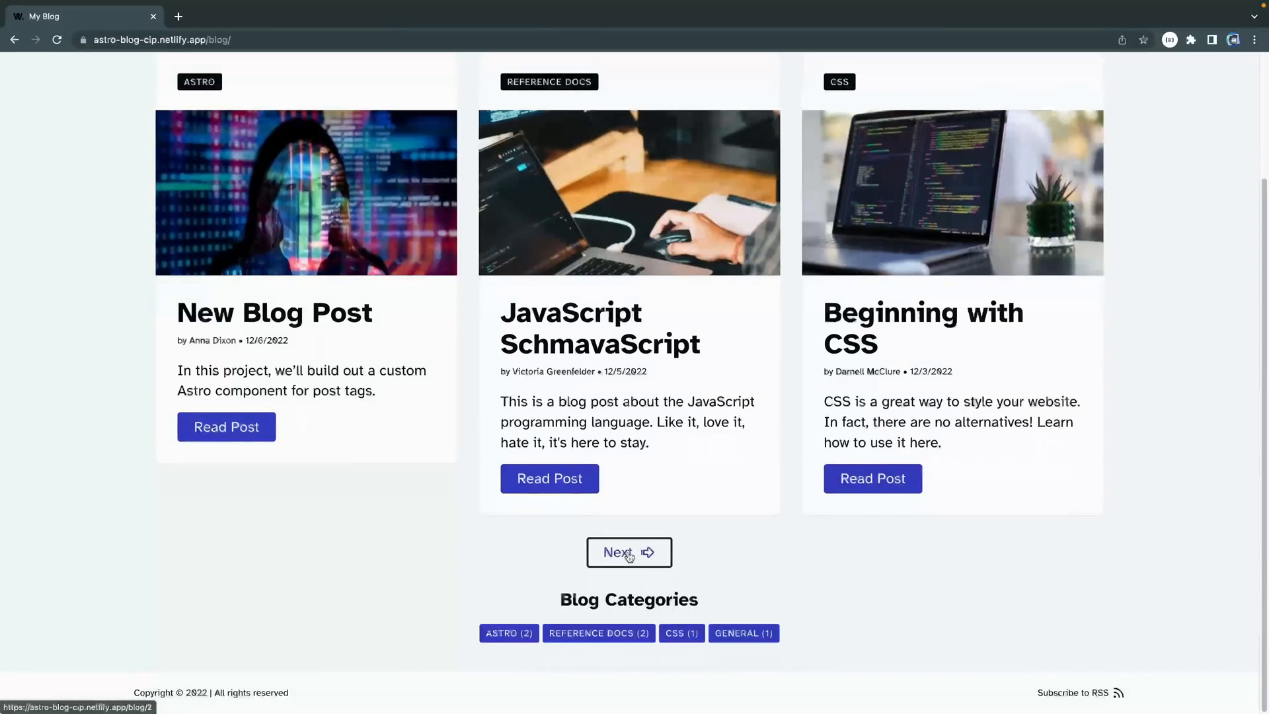
Step: Page to the next posts and back, then choose Read Post on JavaScript SchmavaScript
click(628, 553)
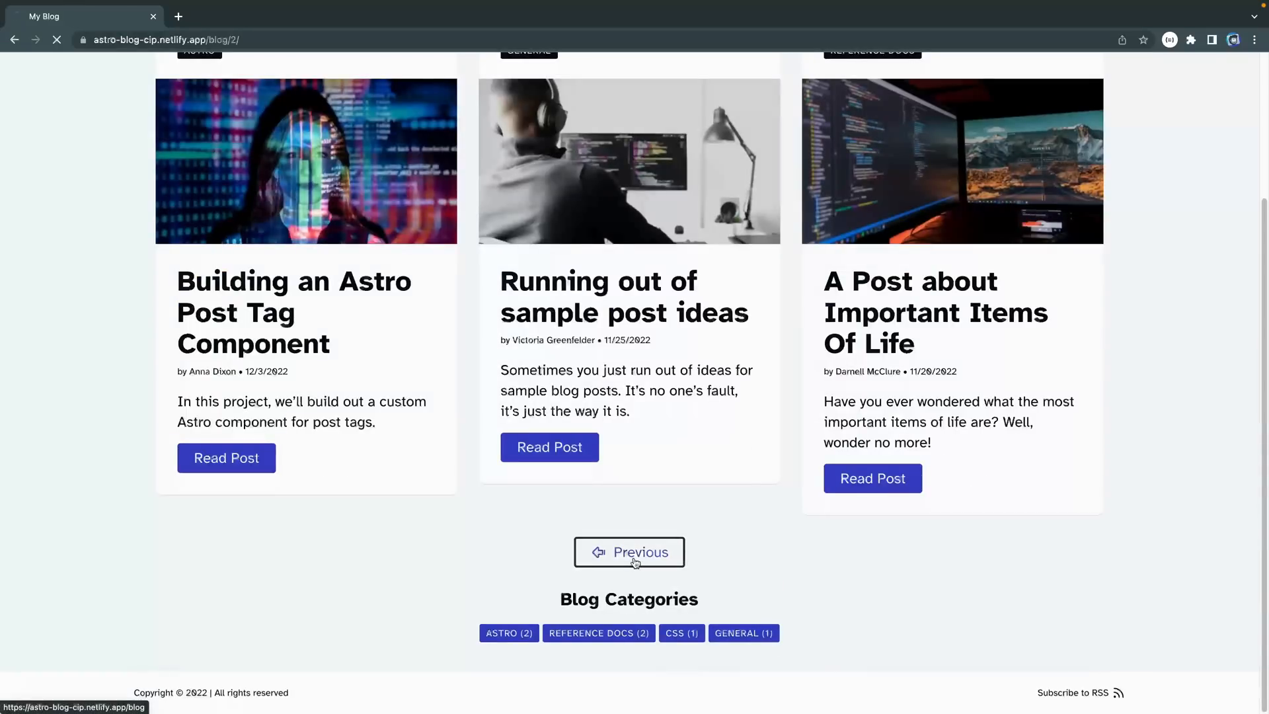
click(629, 553)
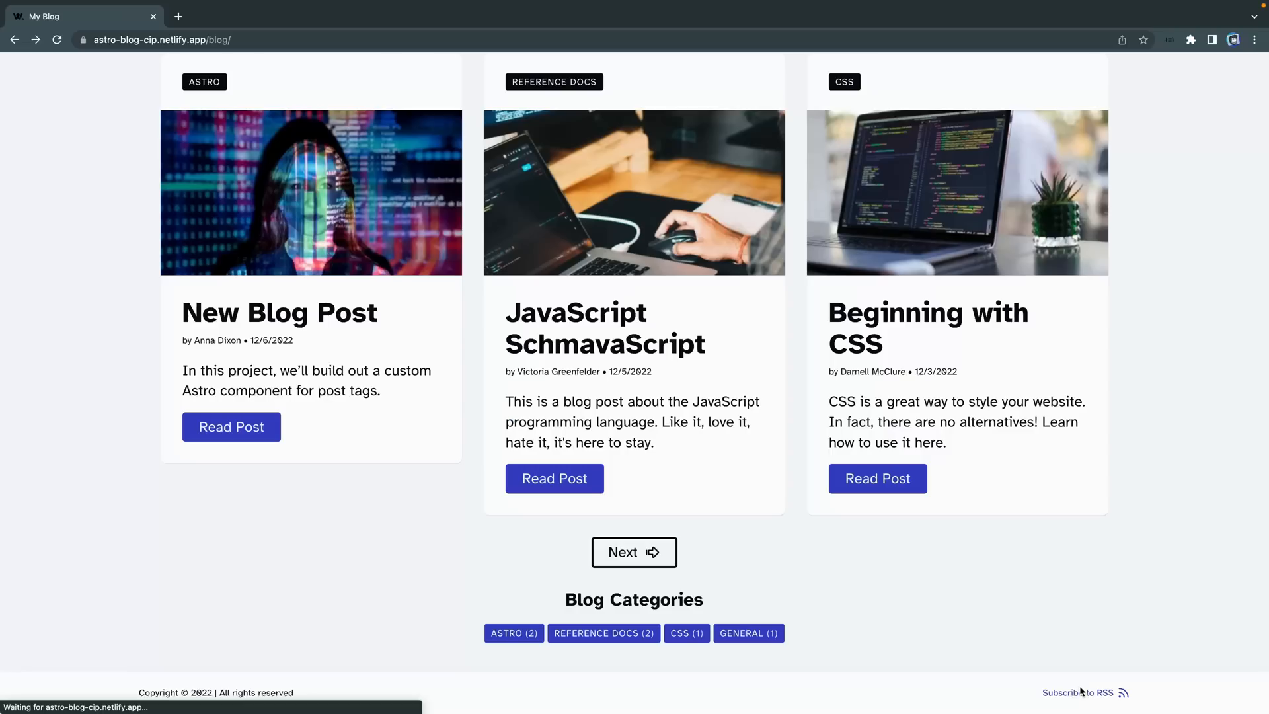
scroll(up, 3)
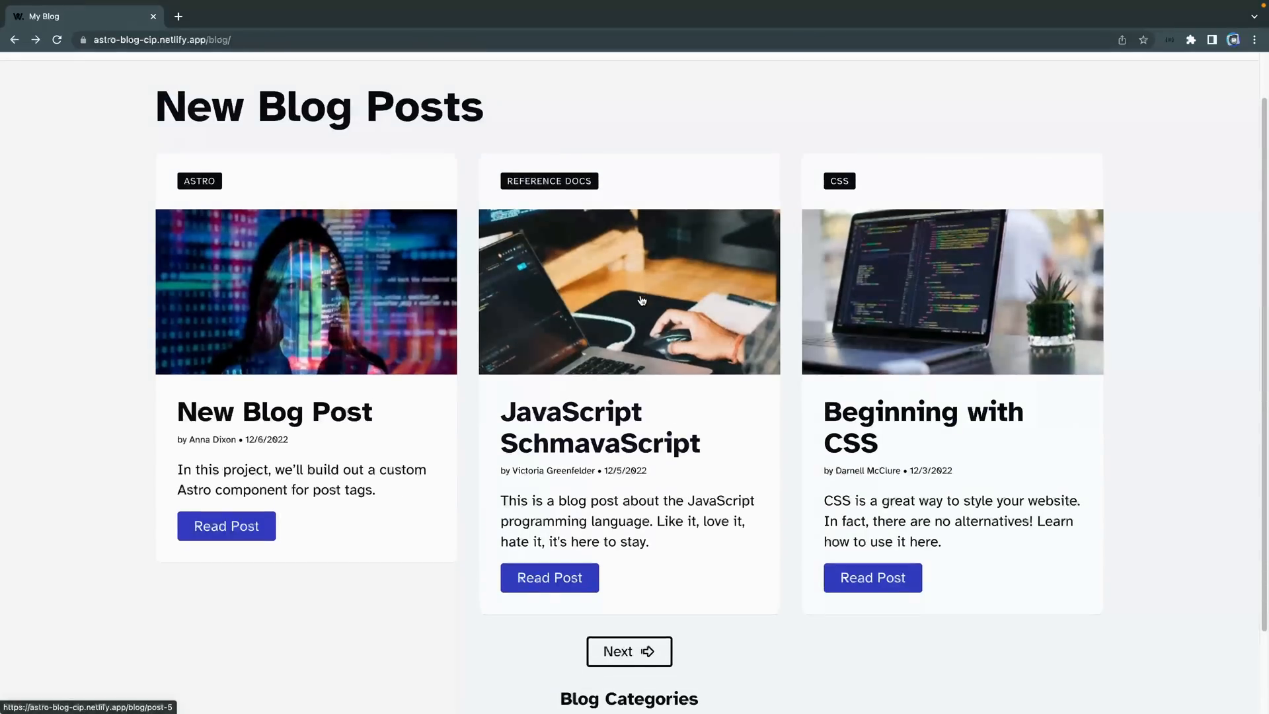
scroll(up, 3)
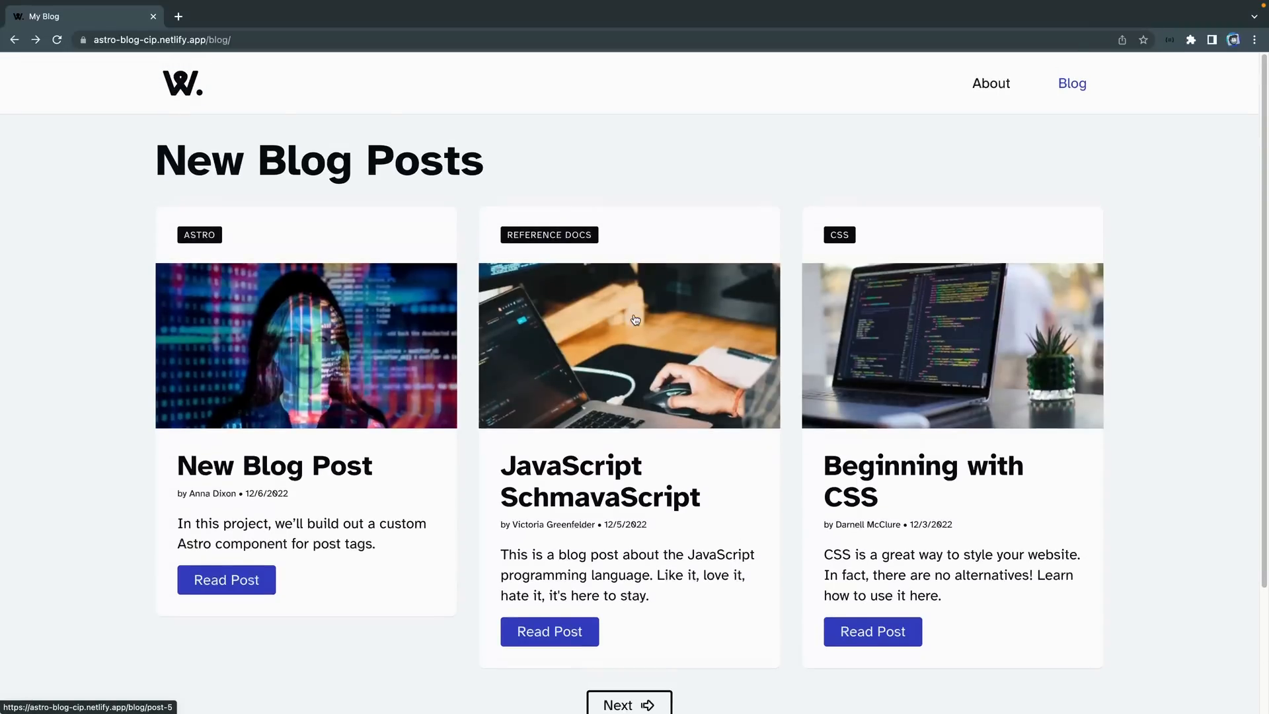
click(548, 632)
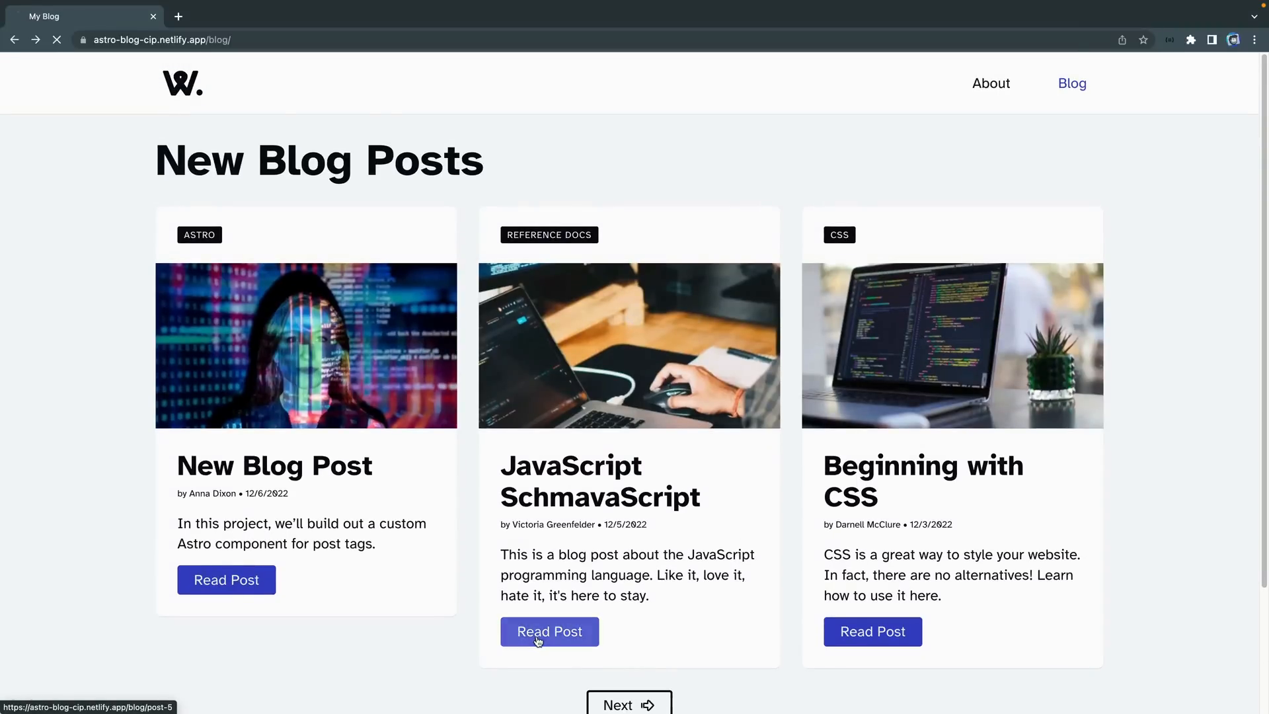
Step: Open the JavaScript SchmavaScript post and scroll its article, categories and related posts
click(549, 632)
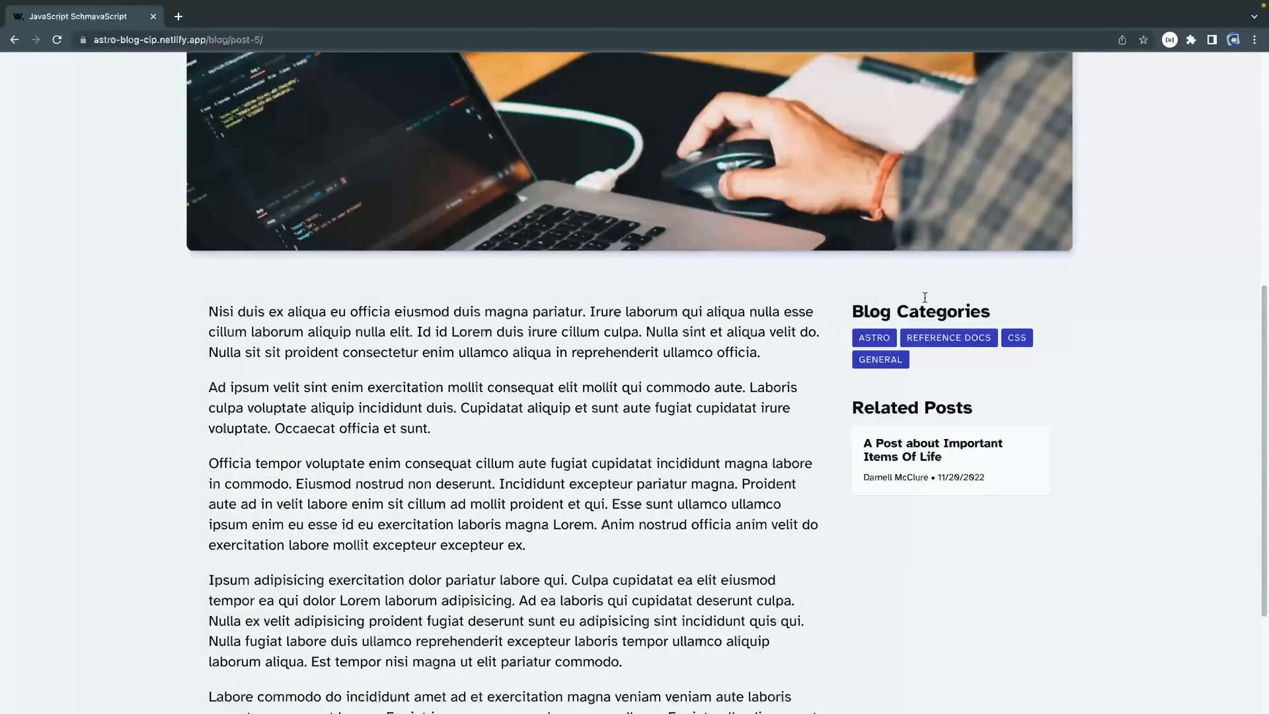
mouse_move(881, 309)
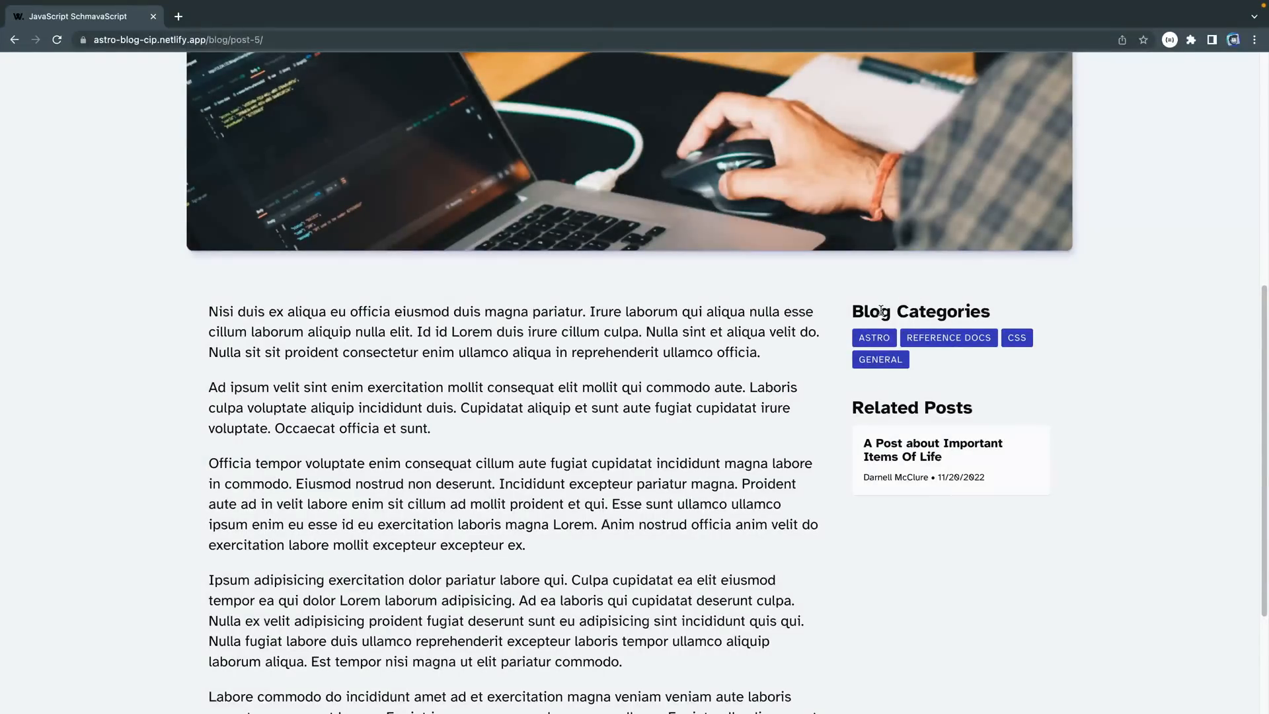
mouse_move(931, 449)
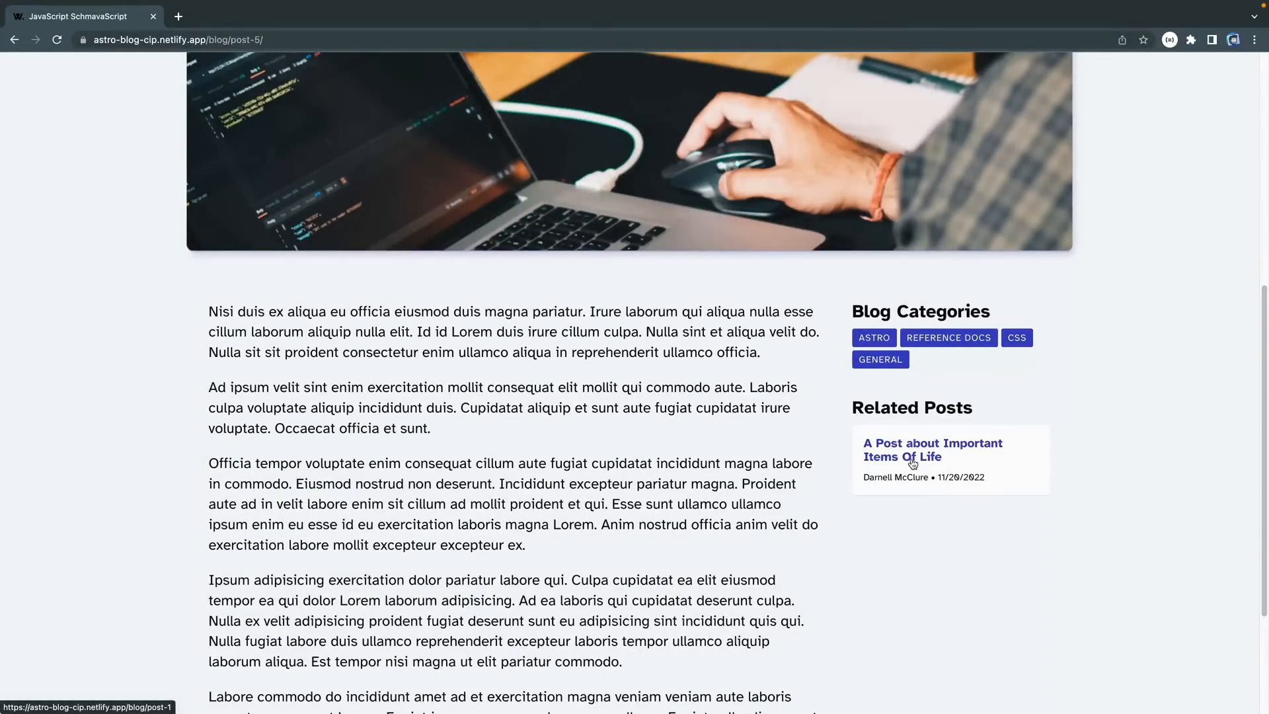
scroll(up, 3)
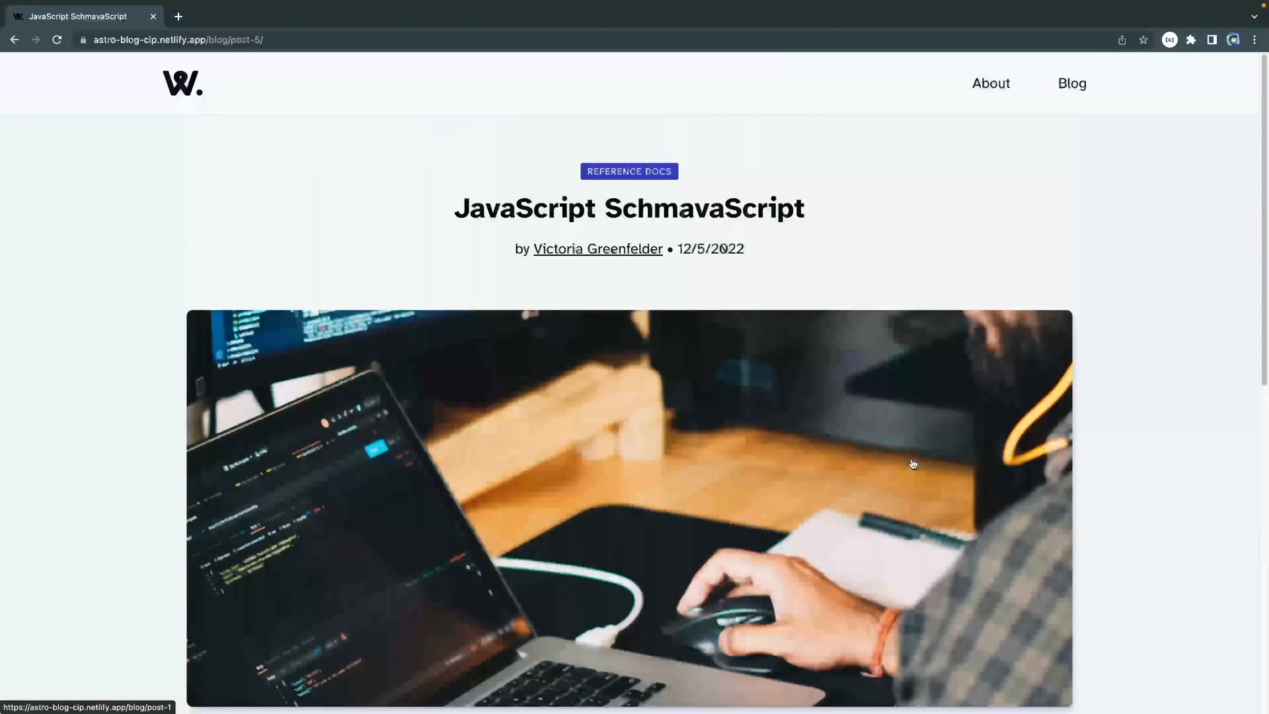